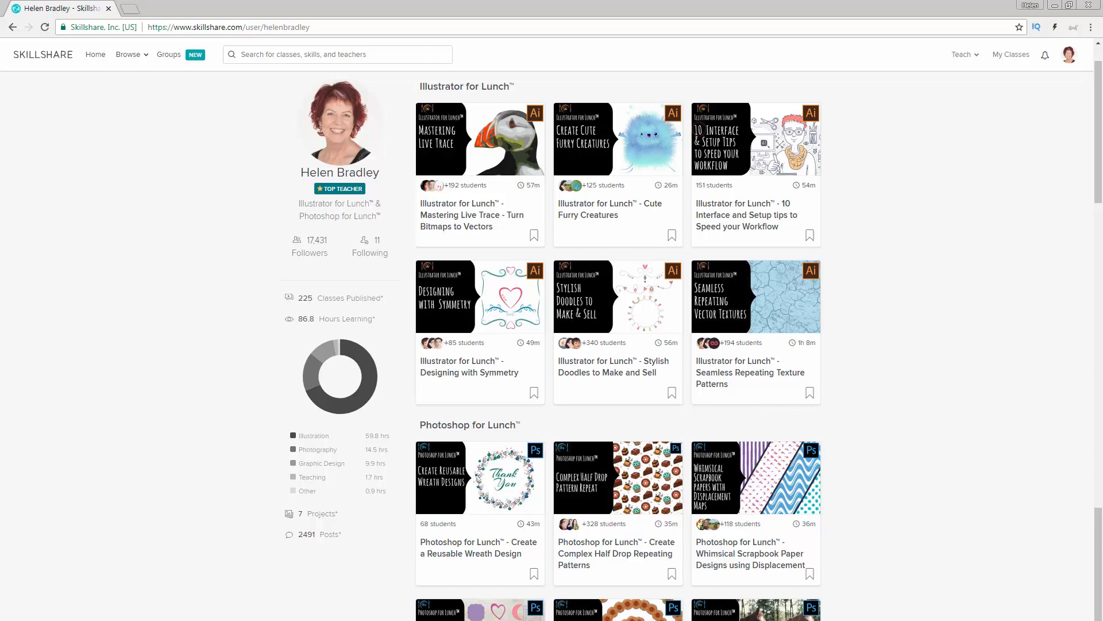
- Switch from Chrome to the blank 1920×1080 document in Photoshop
click(585, 608)
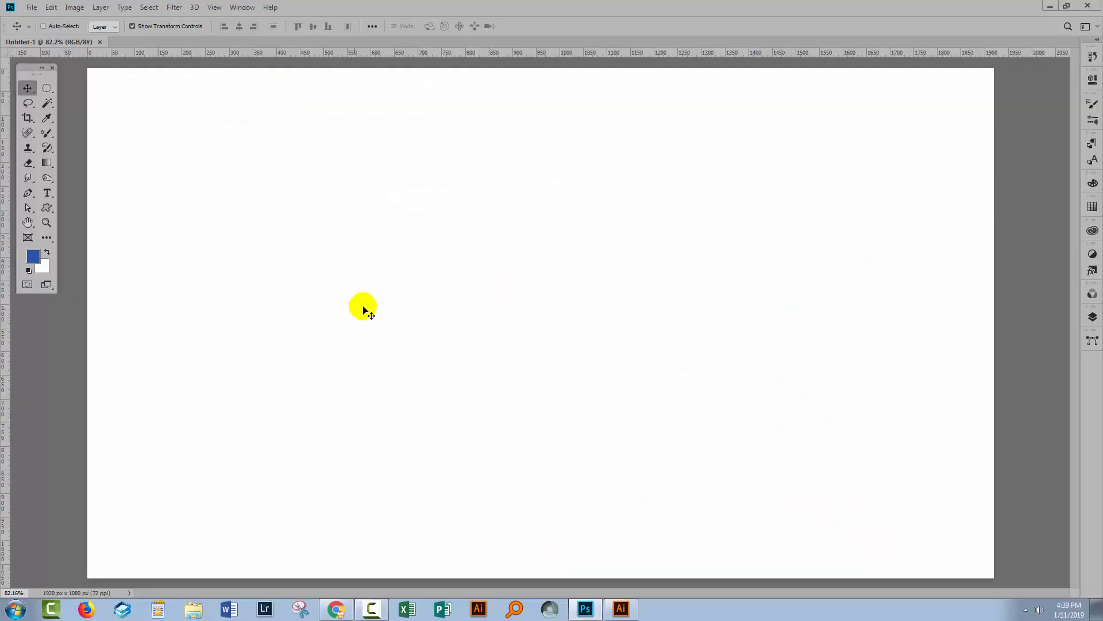
mouse_move(204, 176)
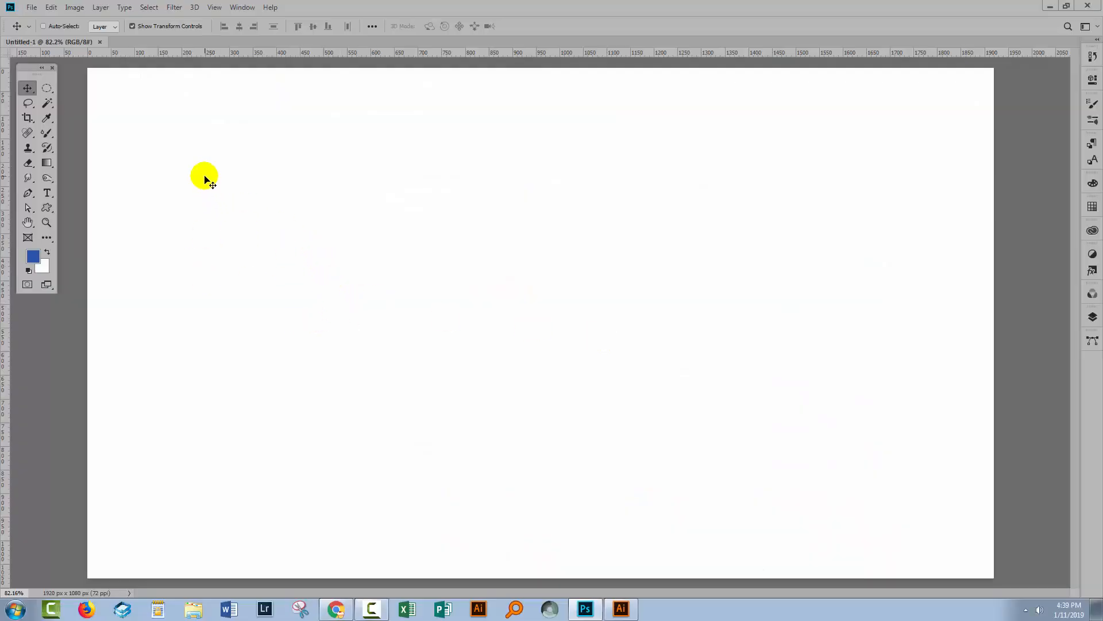
mouse_move(166, 45)
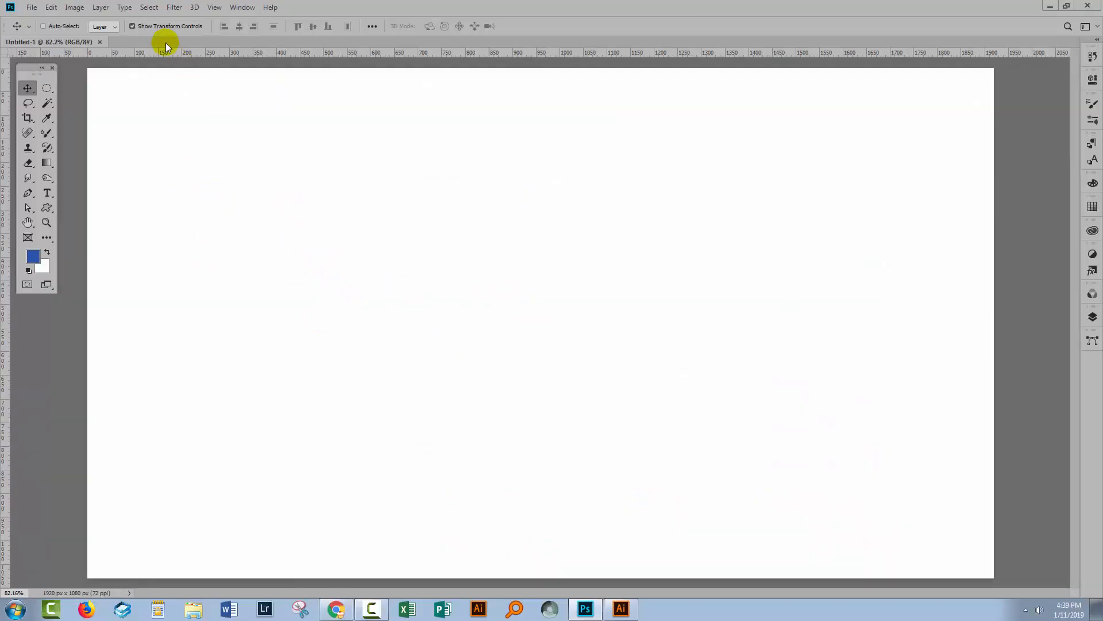
mouse_move(199, 359)
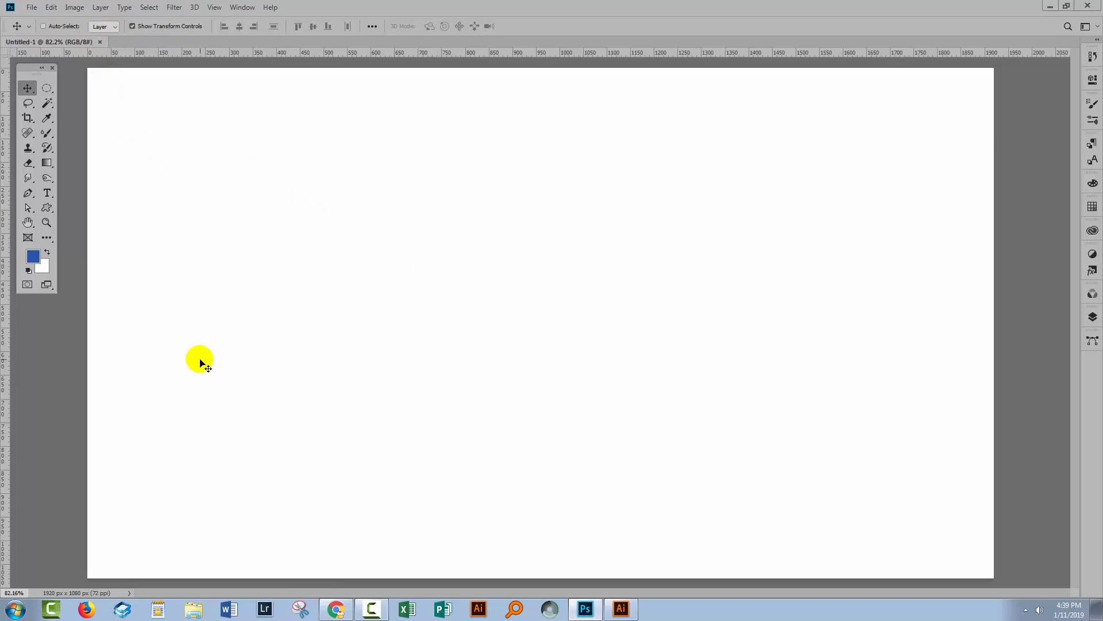
mouse_move(88, 289)
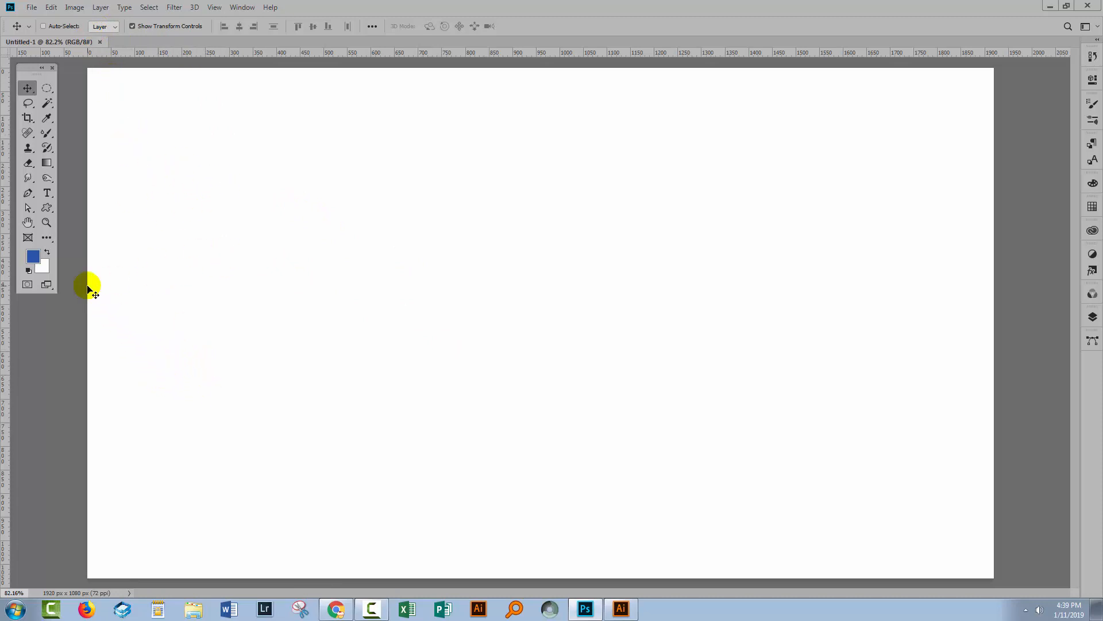
- Select the Pen tool in Path mode for drawing the wavy curve
click(28, 193)
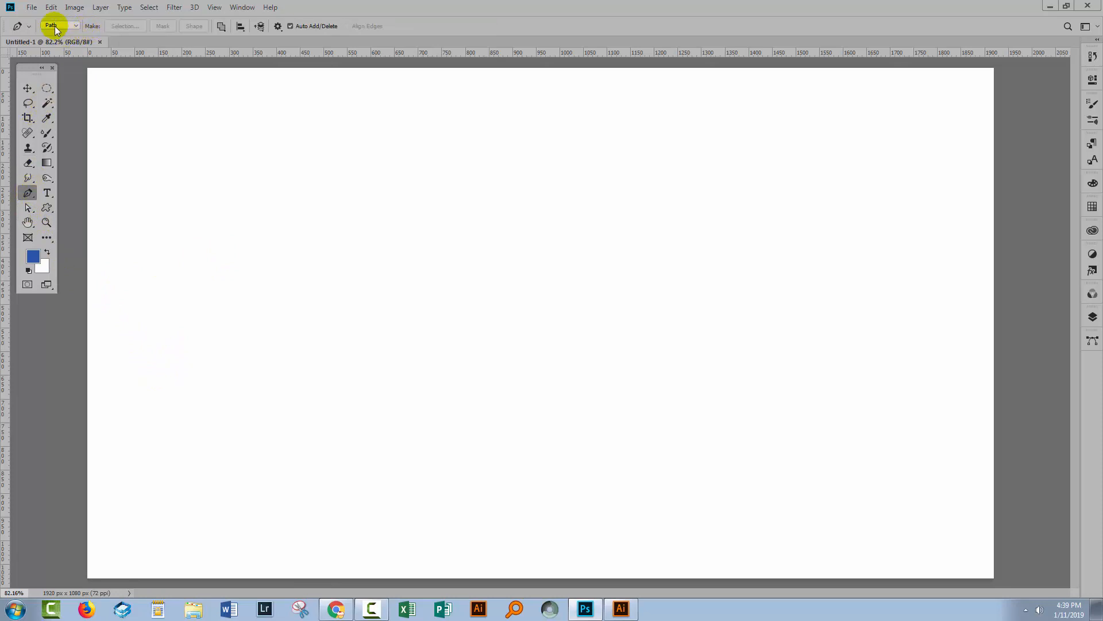
mouse_move(31, 12)
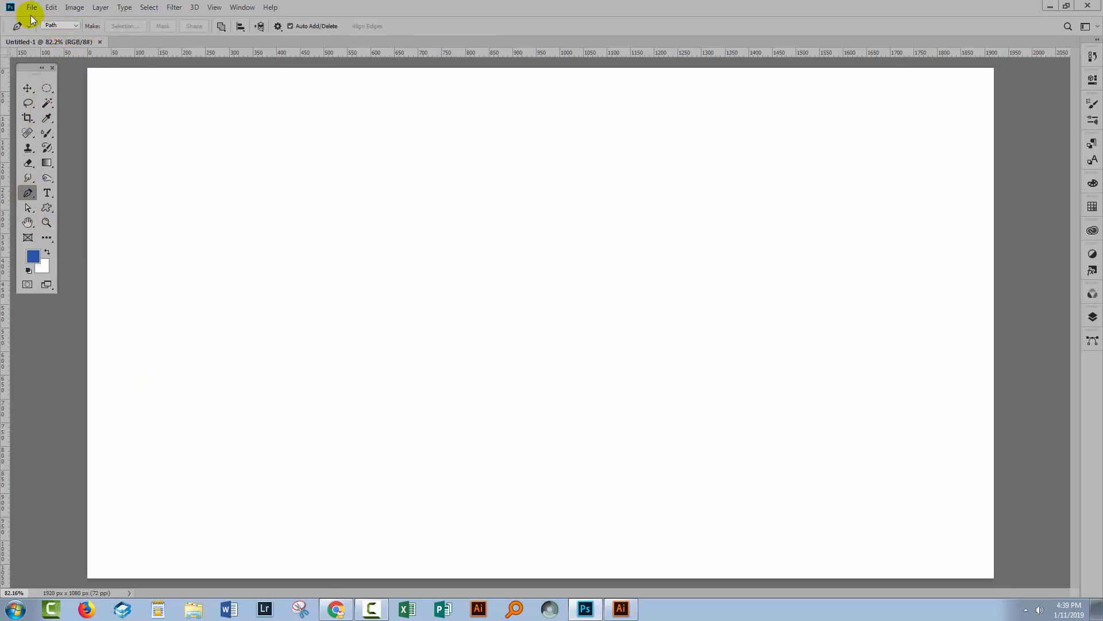
mouse_move(64, 26)
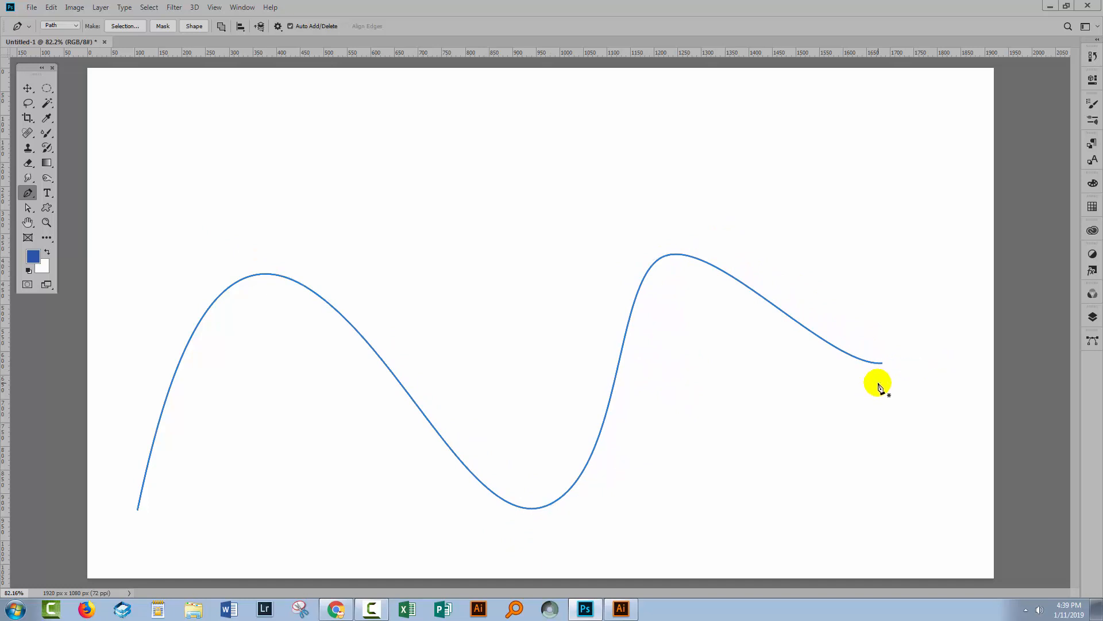
mouse_move(168, 297)
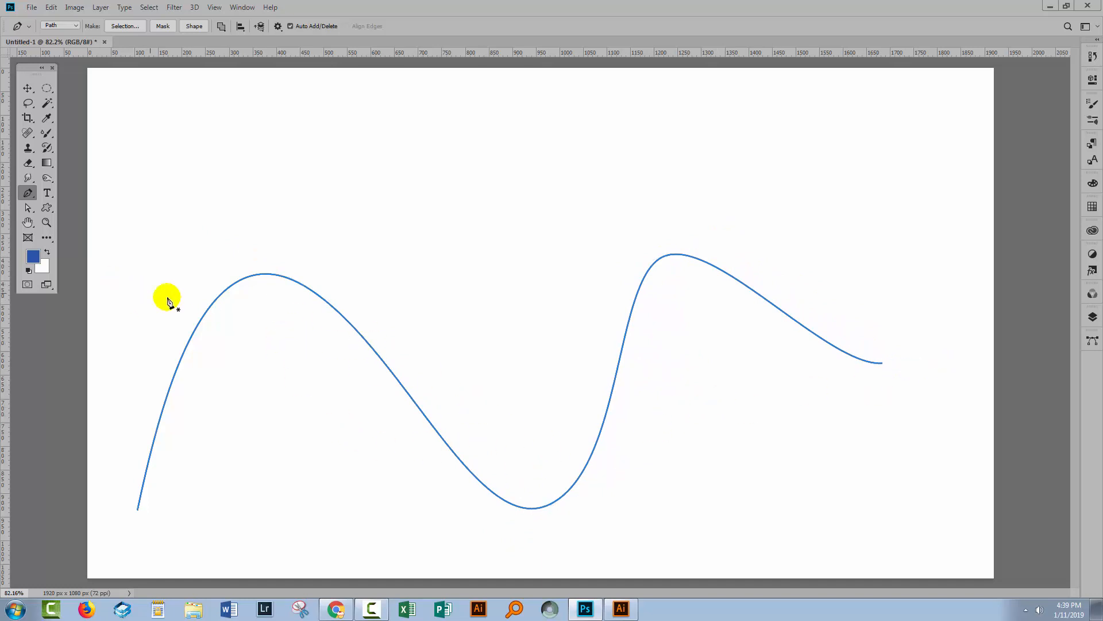
- Select the wavy work path with the Path Selection Tool and show the Layers panel
click(1092, 341)
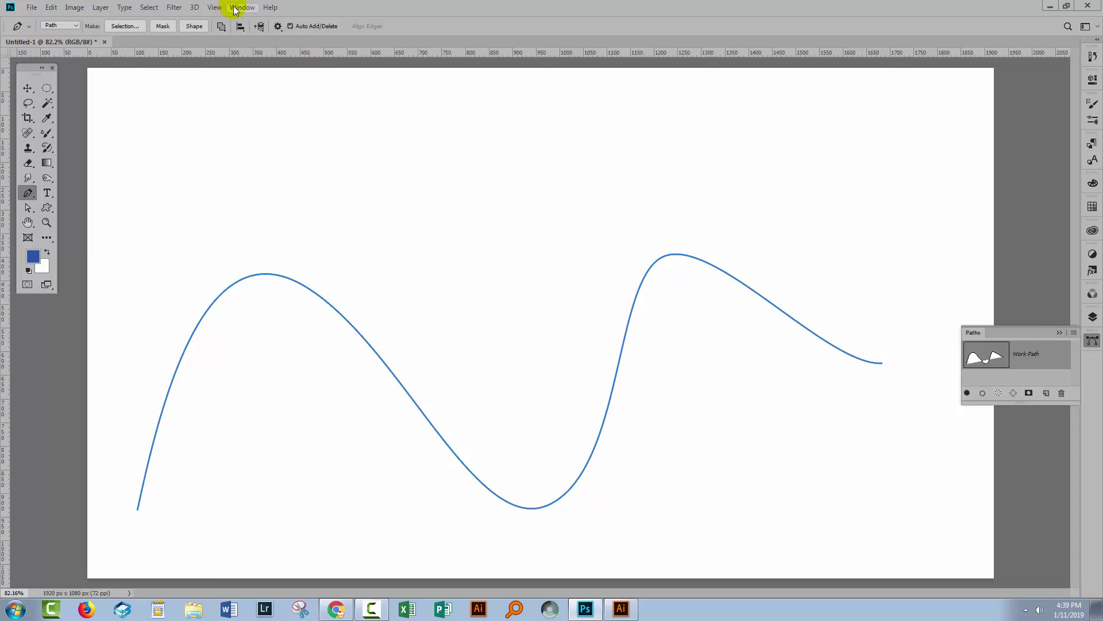
click(242, 7)
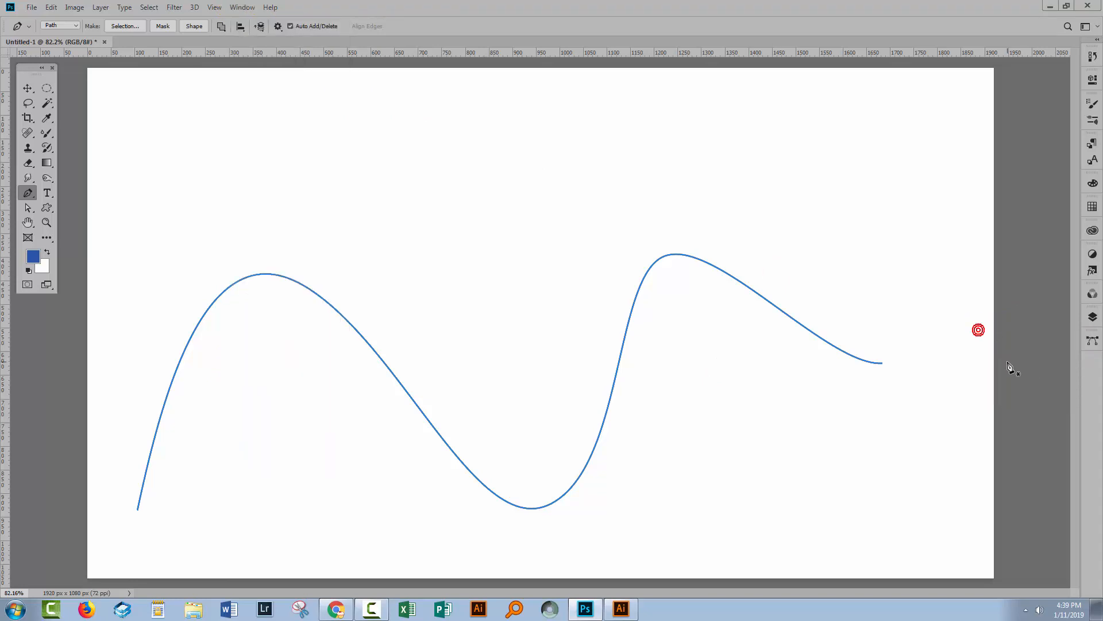
click(1093, 340)
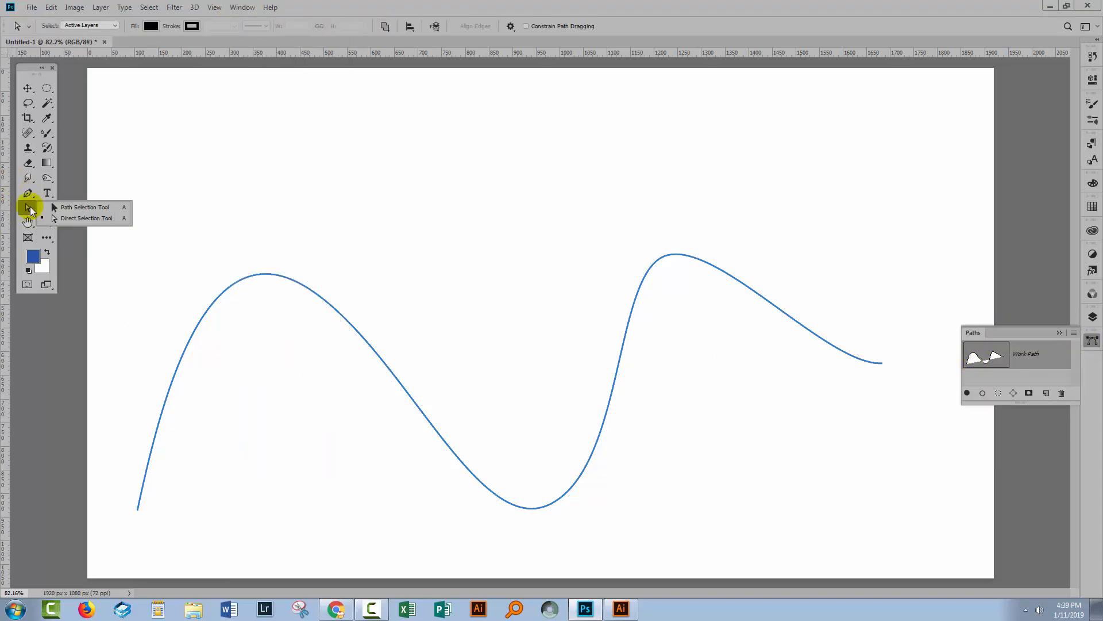
click(86, 217)
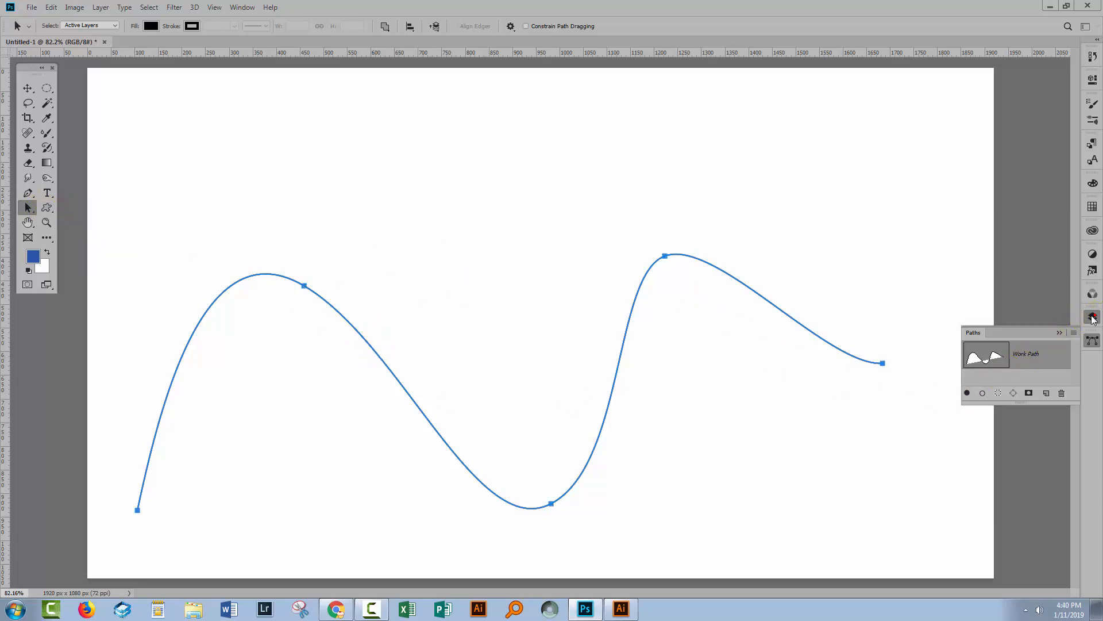
click(1093, 317)
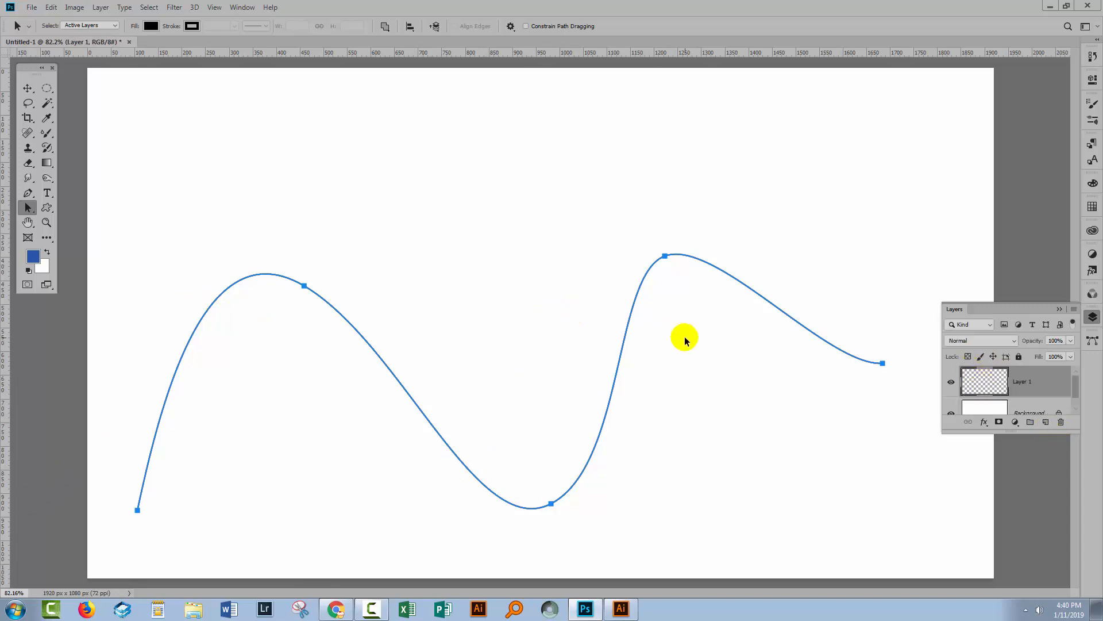
mouse_move(769, 382)
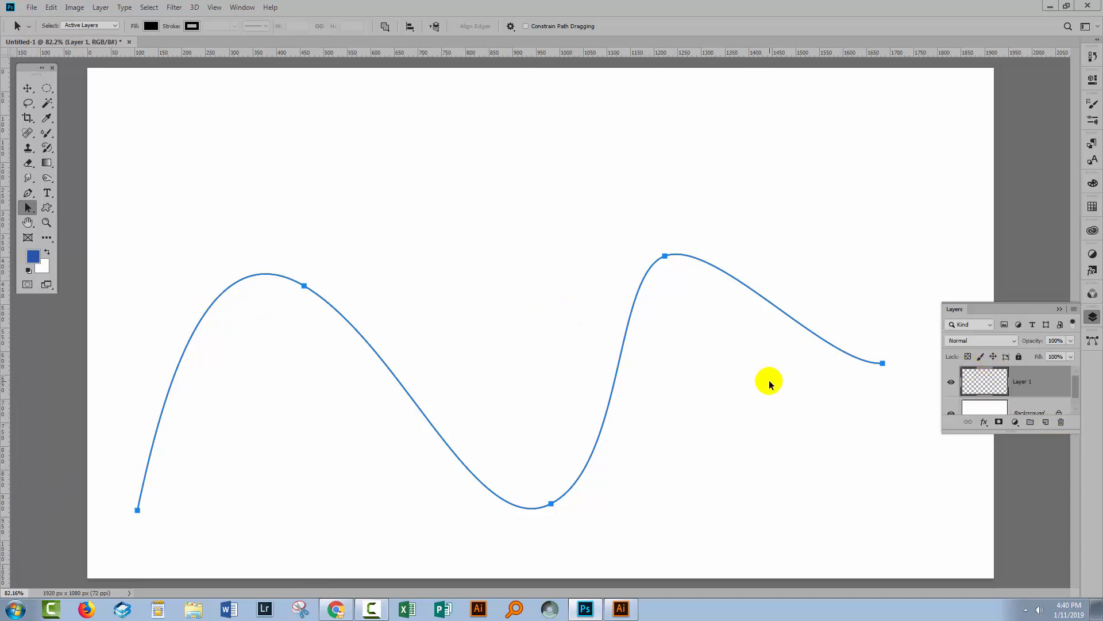
mouse_move(717, 270)
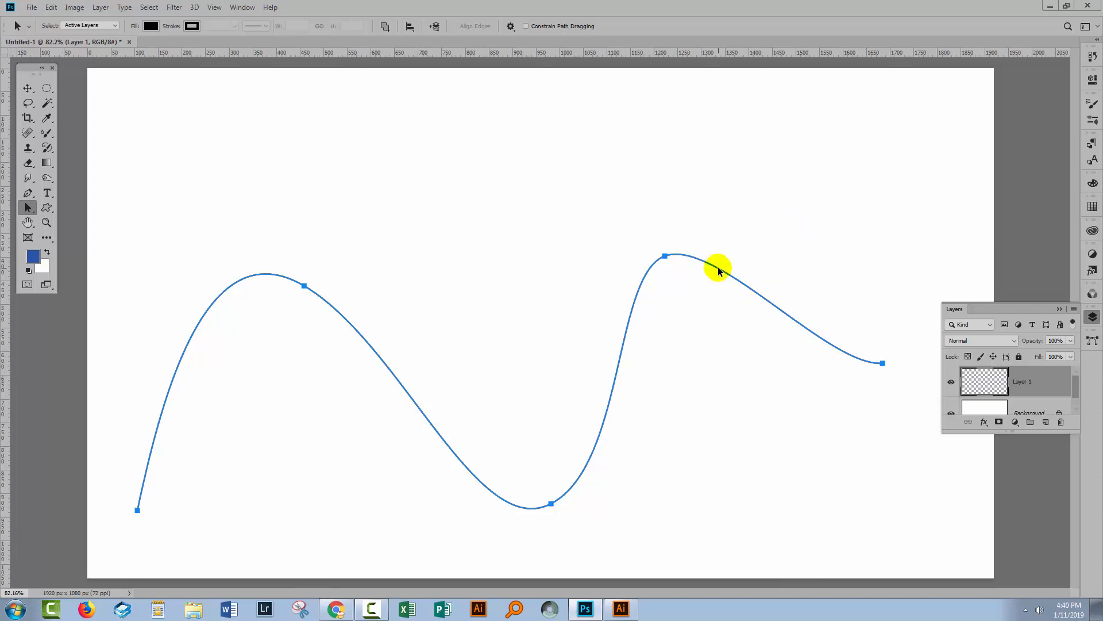
mouse_move(404, 316)
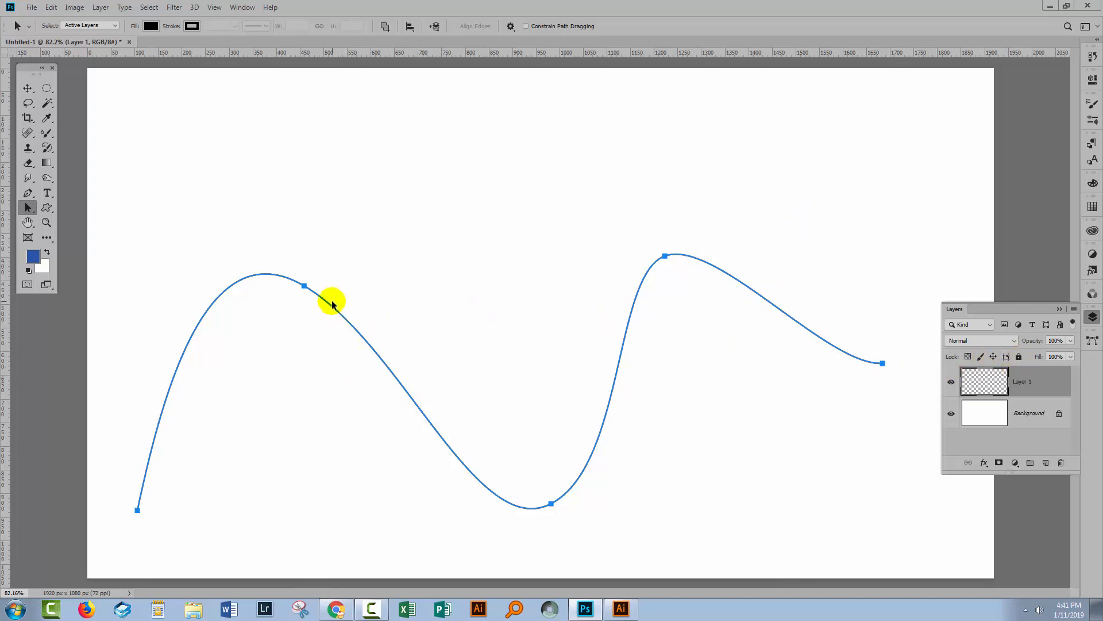
mouse_move(212, 288)
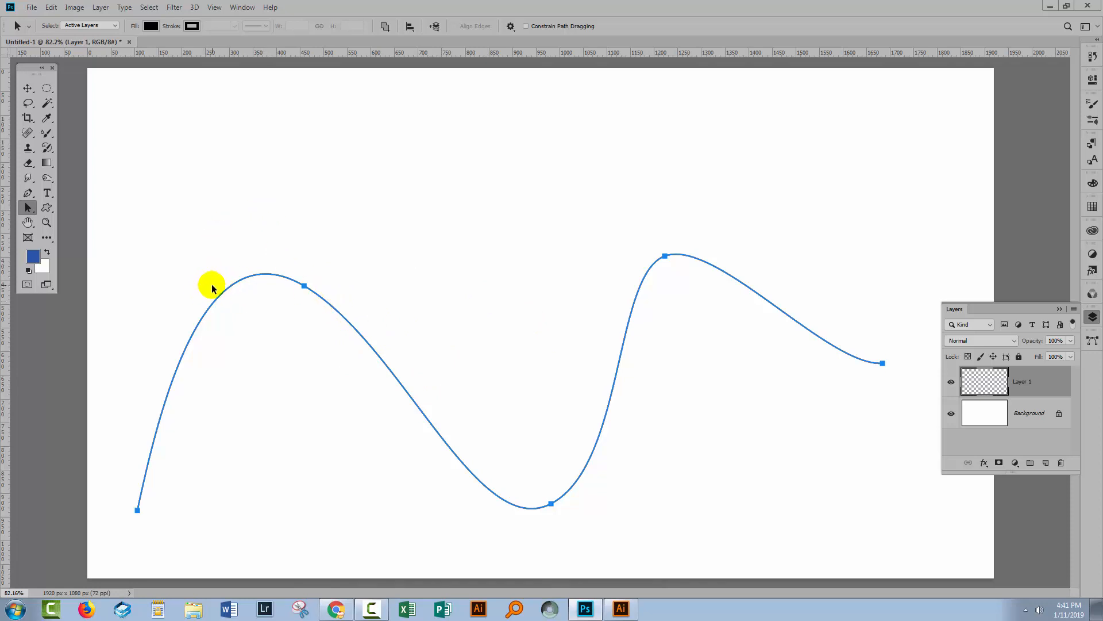
mouse_move(31, 6)
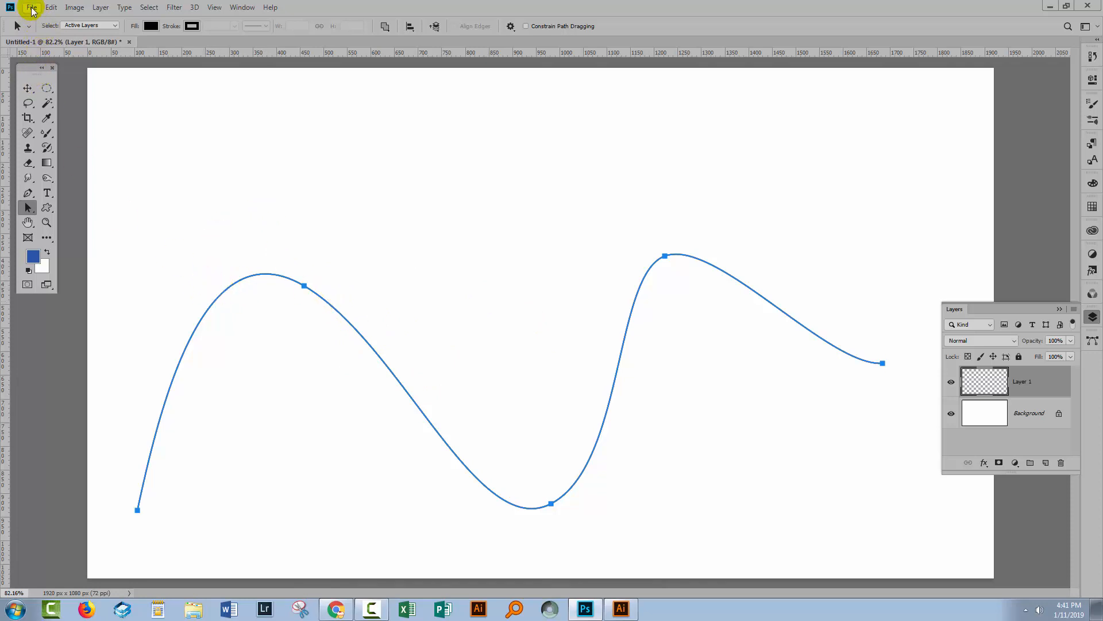
- Create a 400×400 px document with a new transparent layer and hidden Background
click(31, 7)
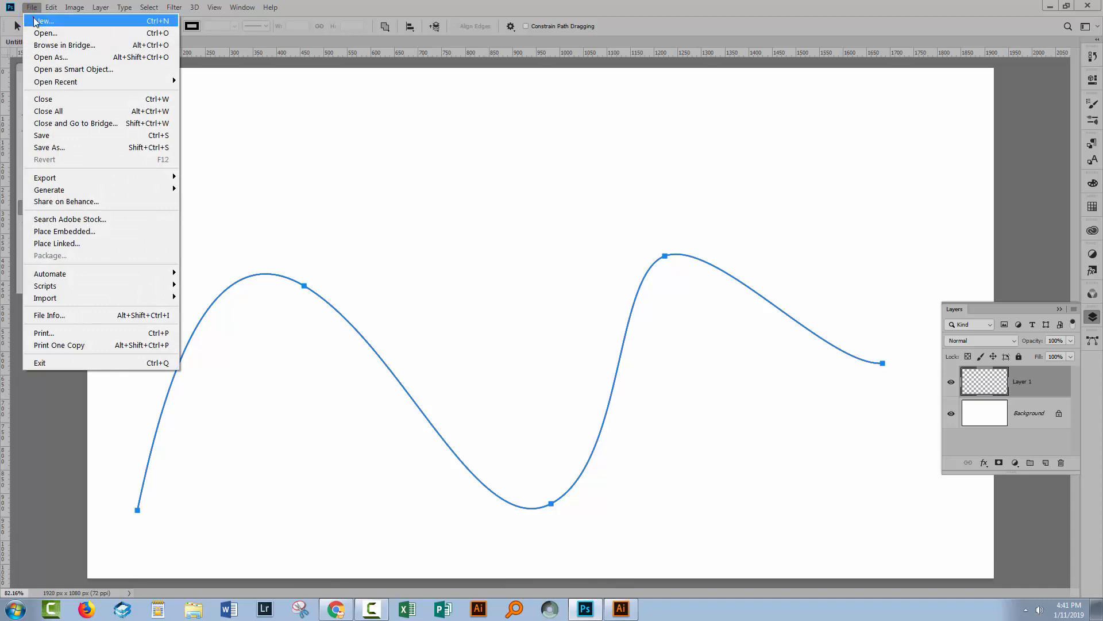
click(42, 21)
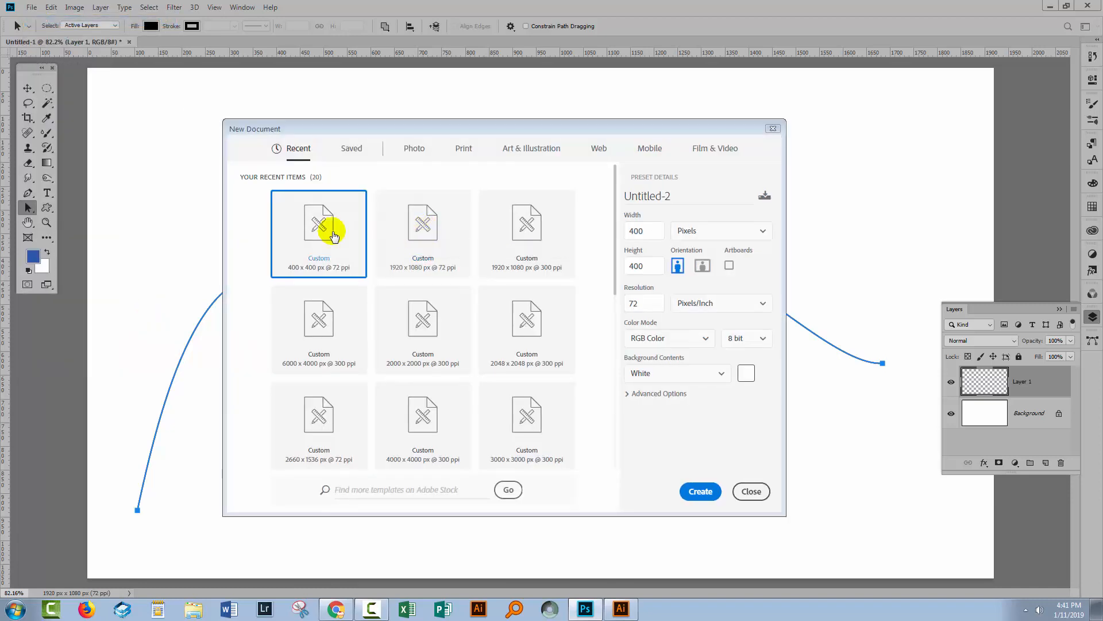
click(700, 490)
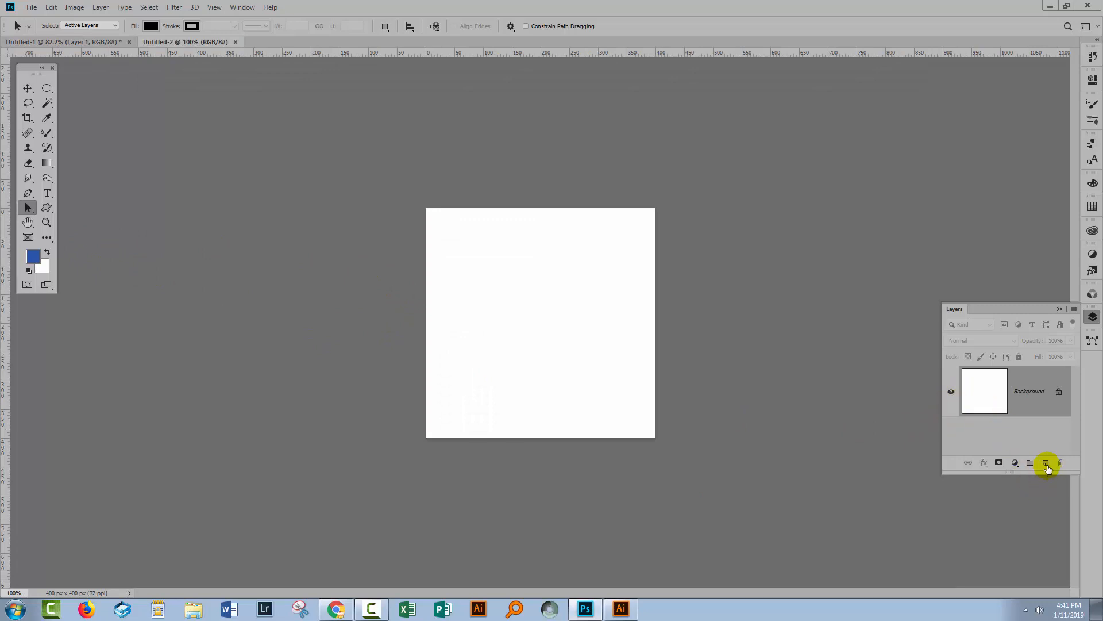
click(1046, 462)
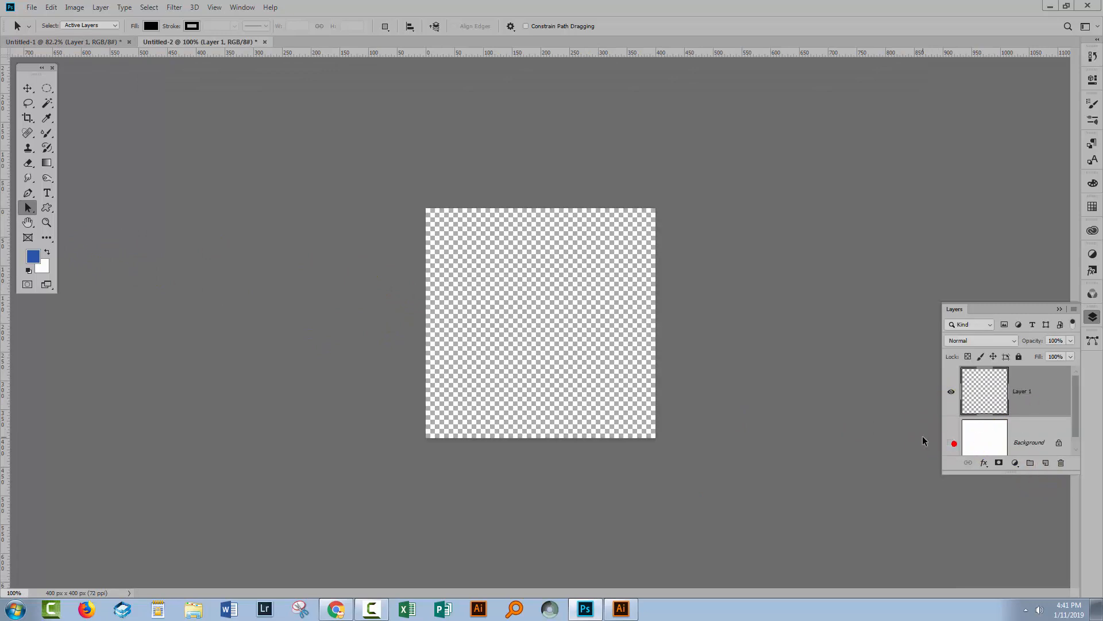
click(996, 391)
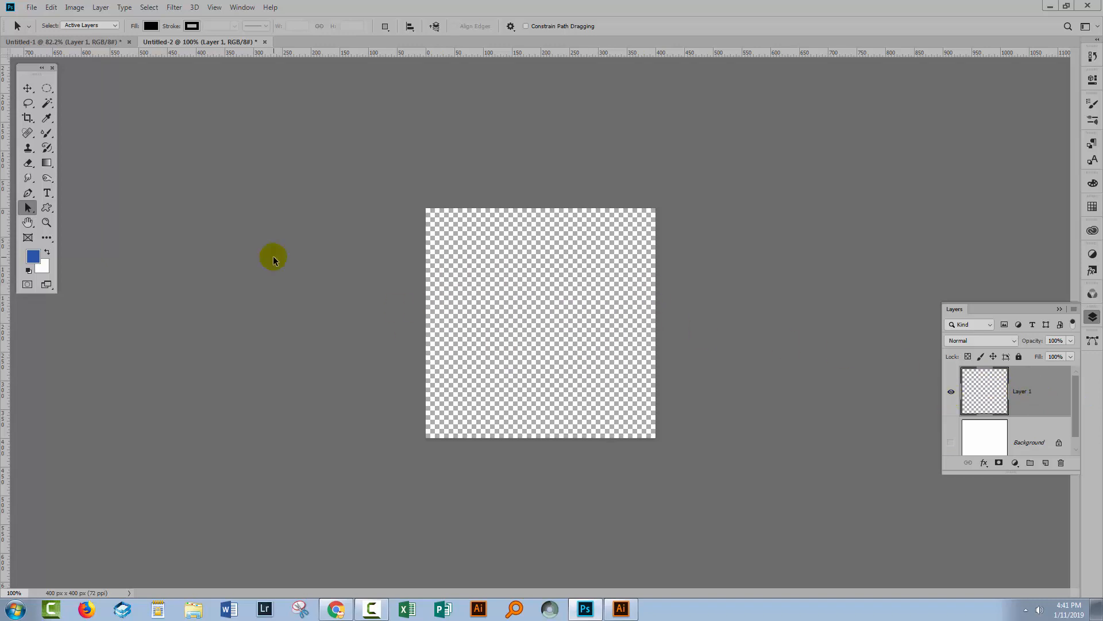
mouse_move(47, 208)
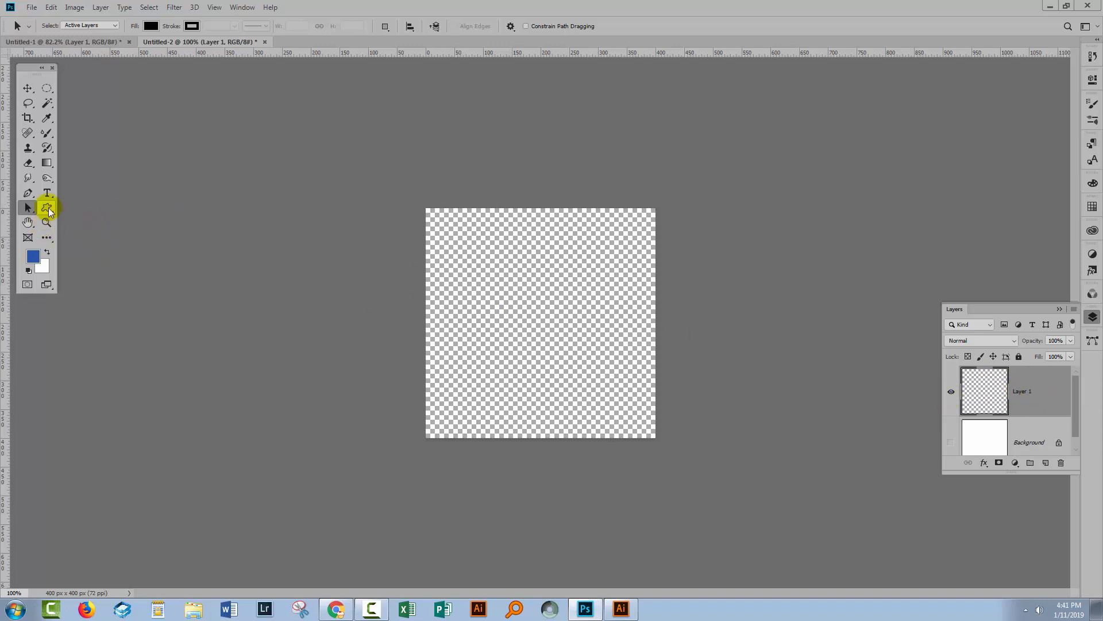
- Set the Custom Shape Tool to the splat flower shape in Pixels mode
click(28, 193)
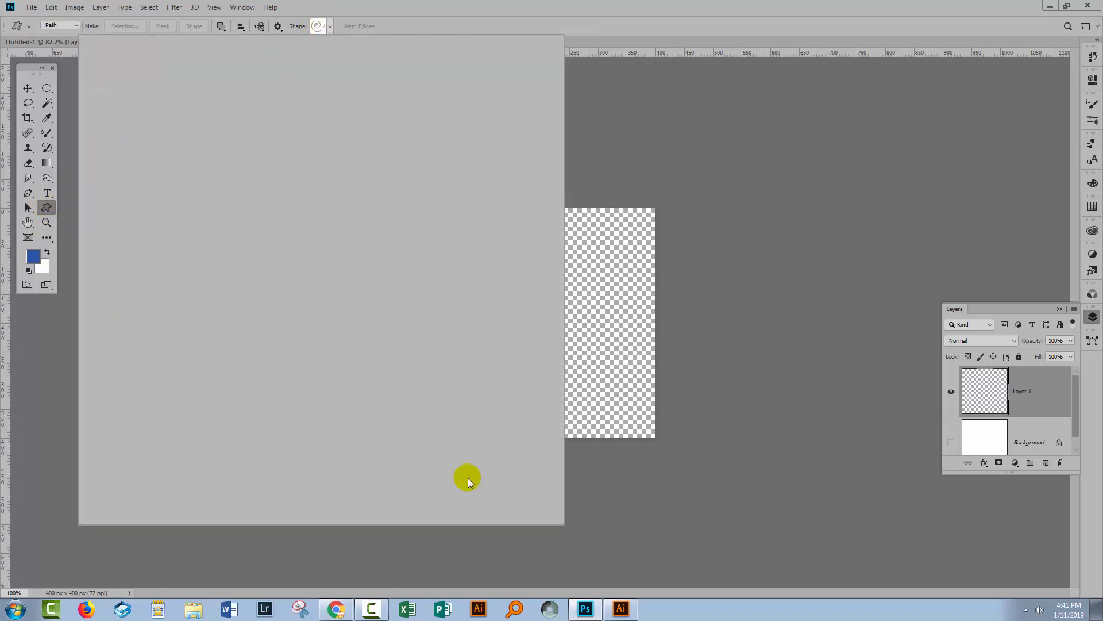
click(317, 26)
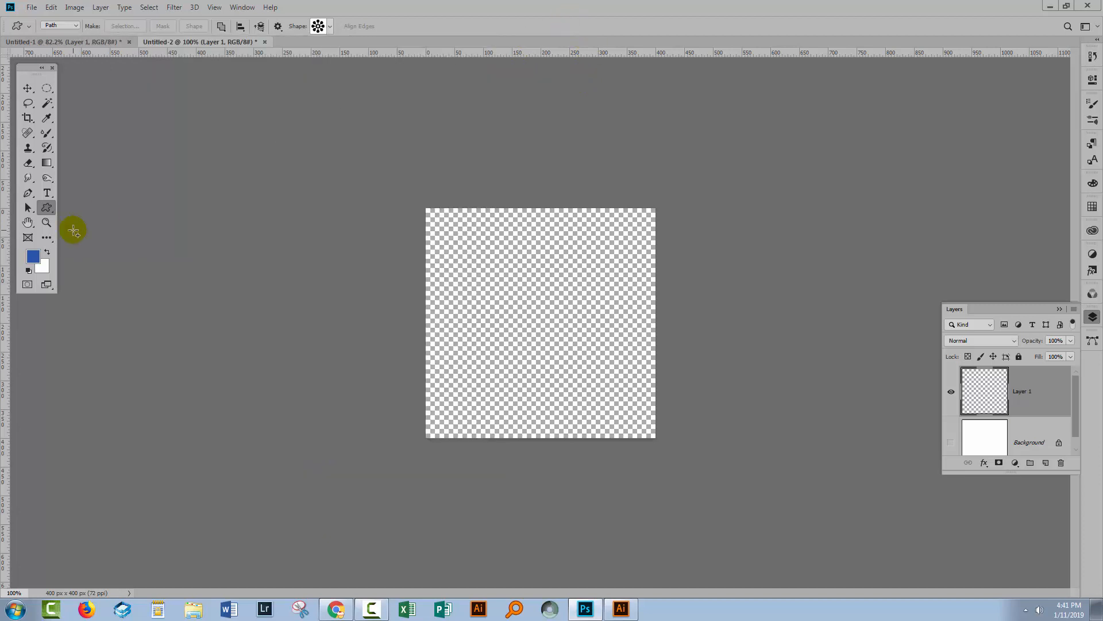
click(76, 26)
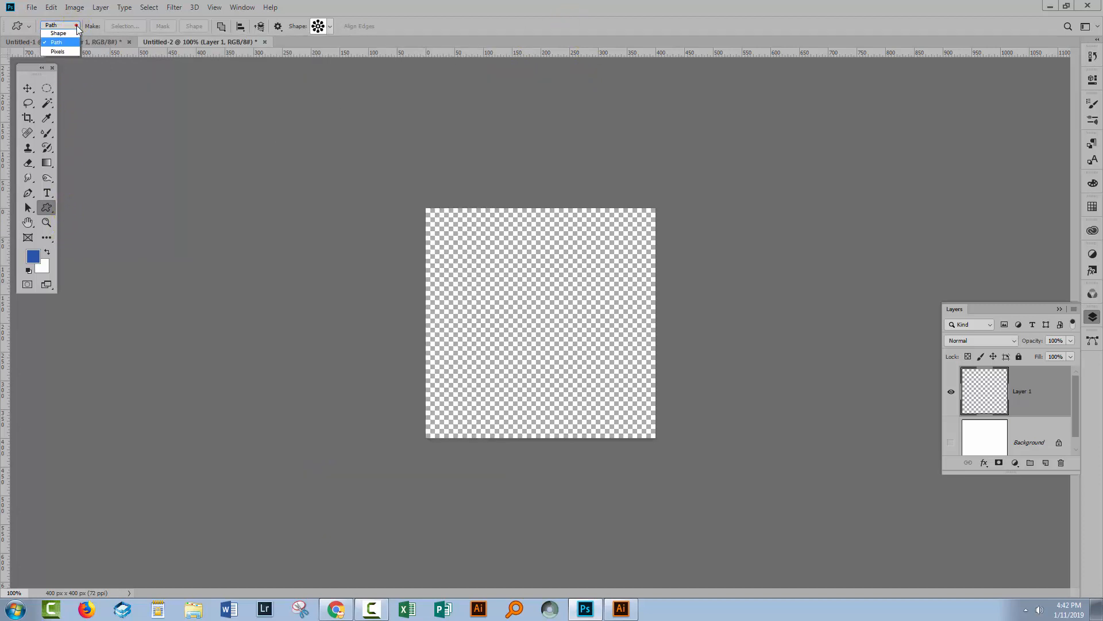
click(59, 50)
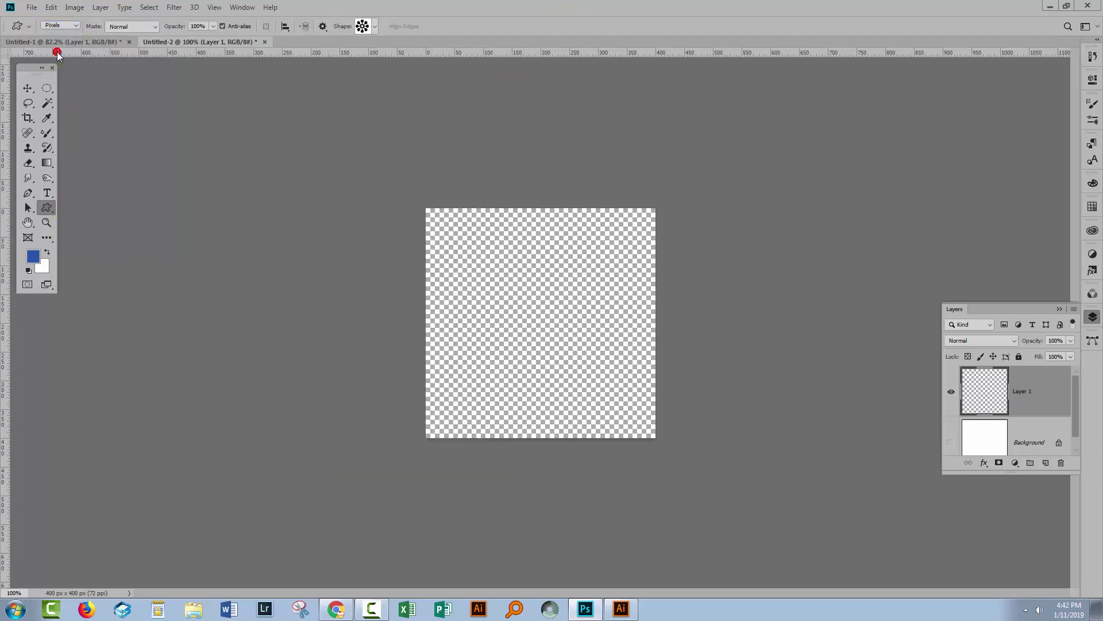
- Draw the blue flower, define it as a pattern, and close Untitled-2
click(516, 244)
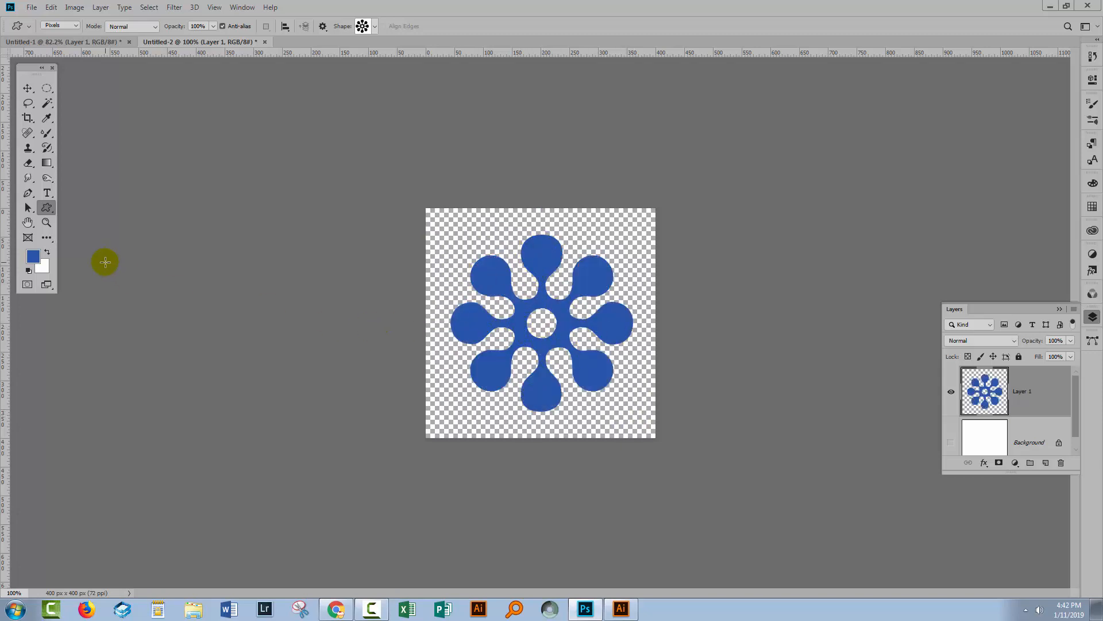
mouse_move(943, 389)
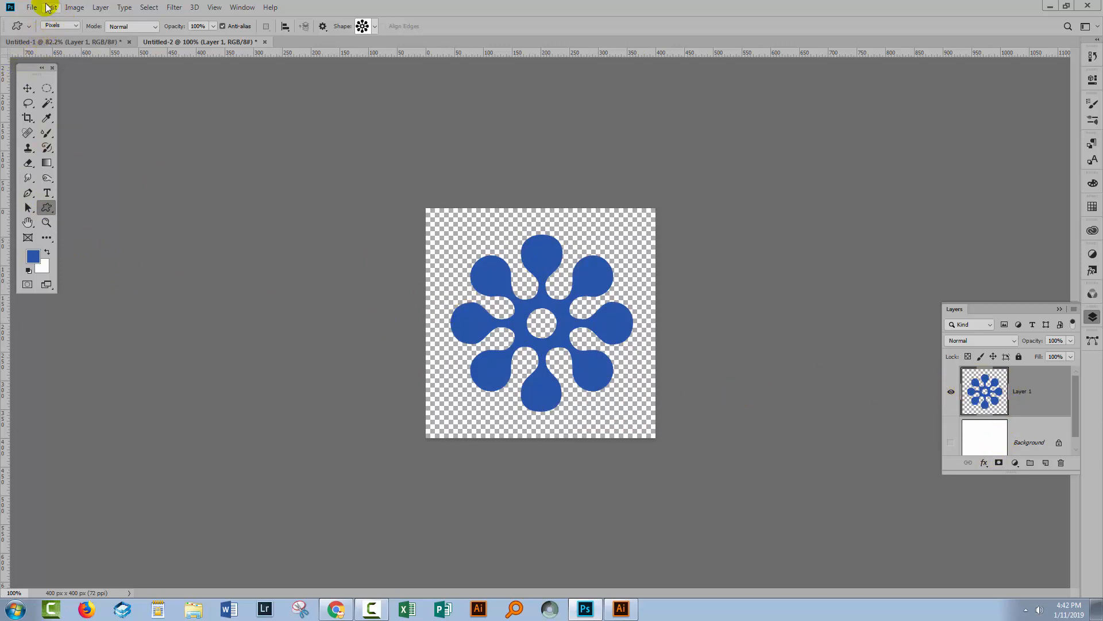
click(51, 7)
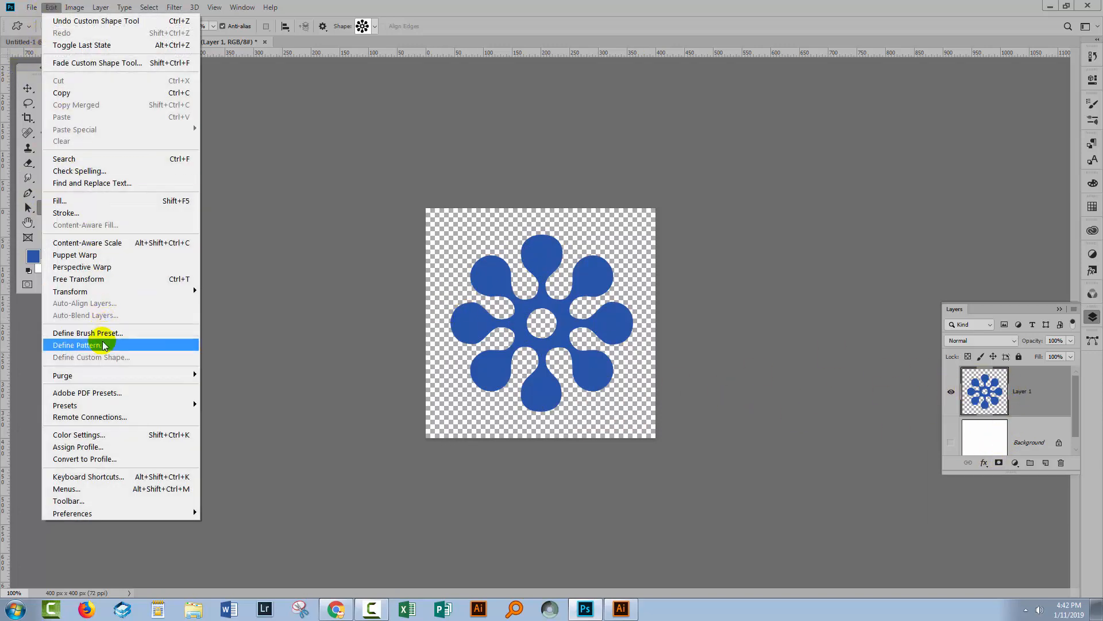
click(79, 344)
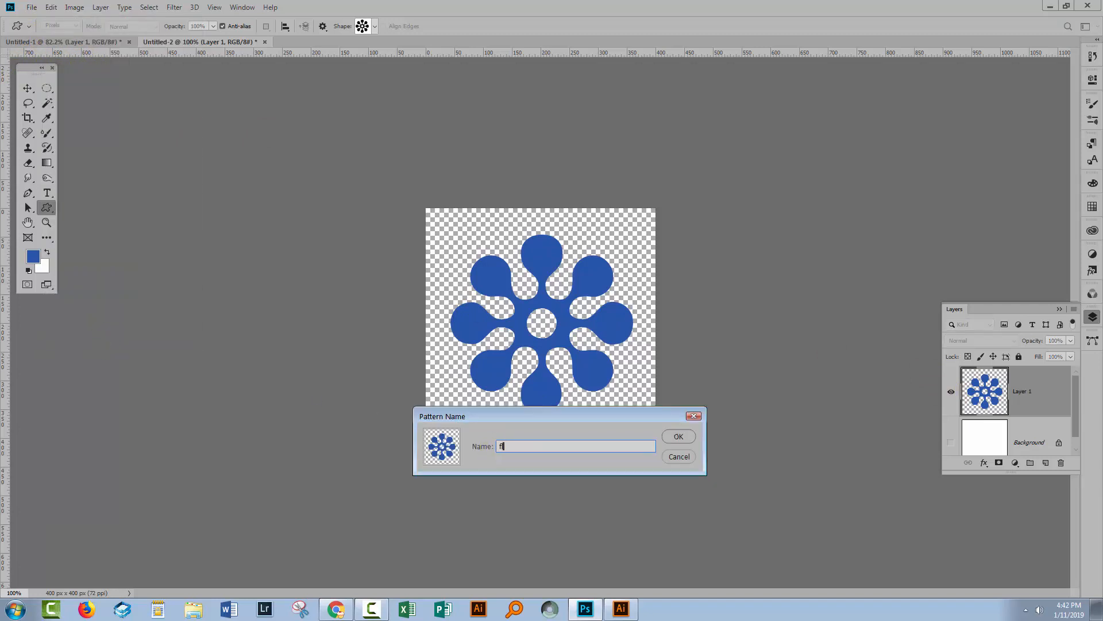
click(678, 436)
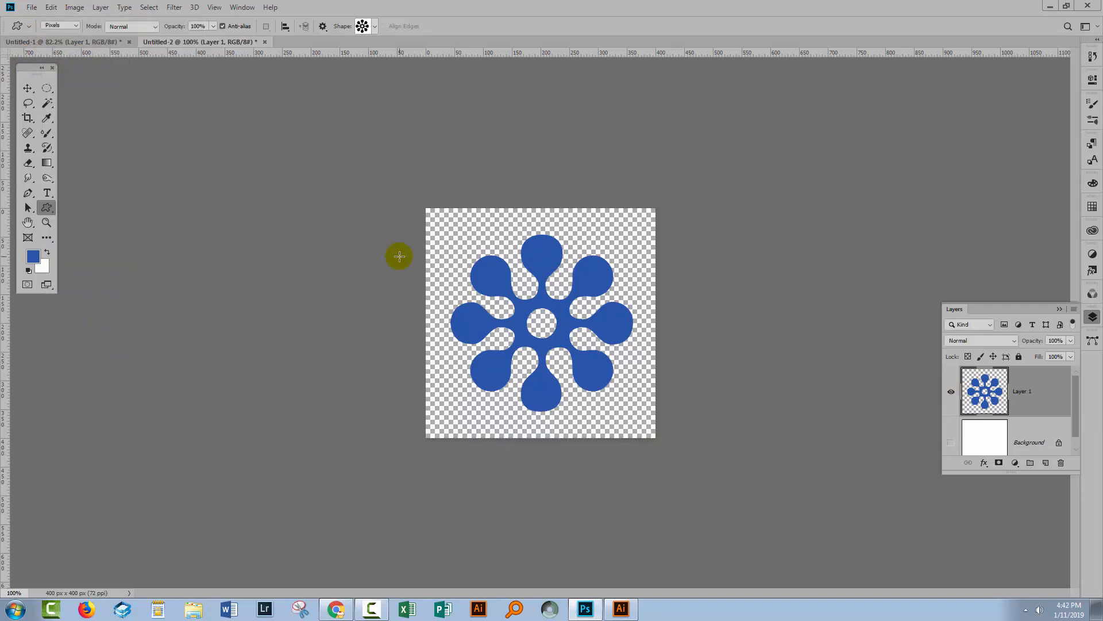
click(264, 42)
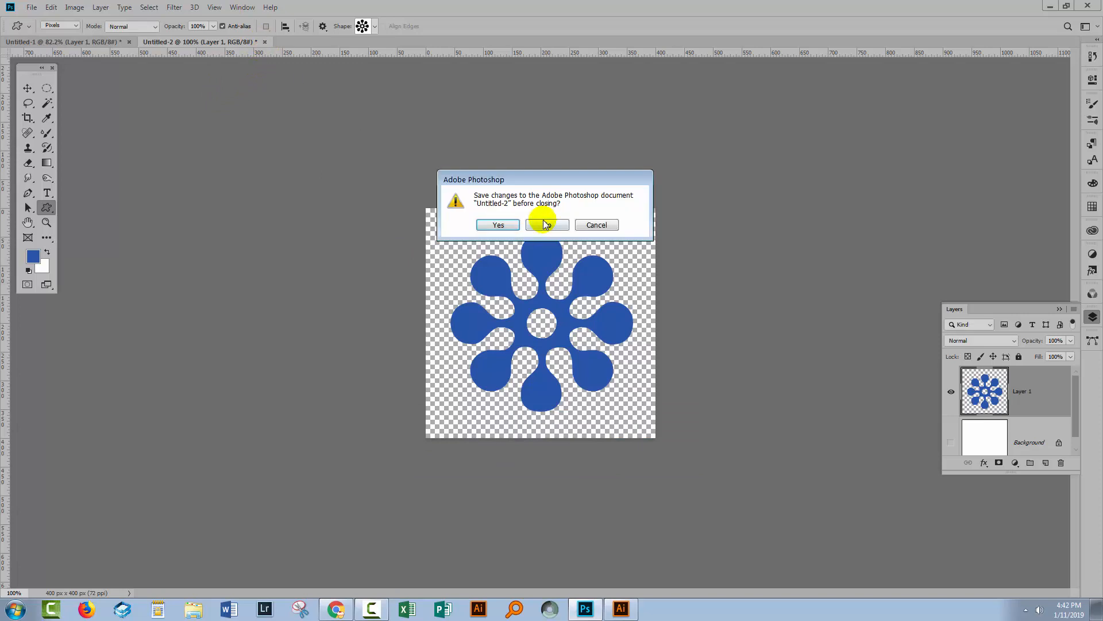
- Discard Untitled-2, then fill with the flower pattern using the Place Along Path script
click(546, 224)
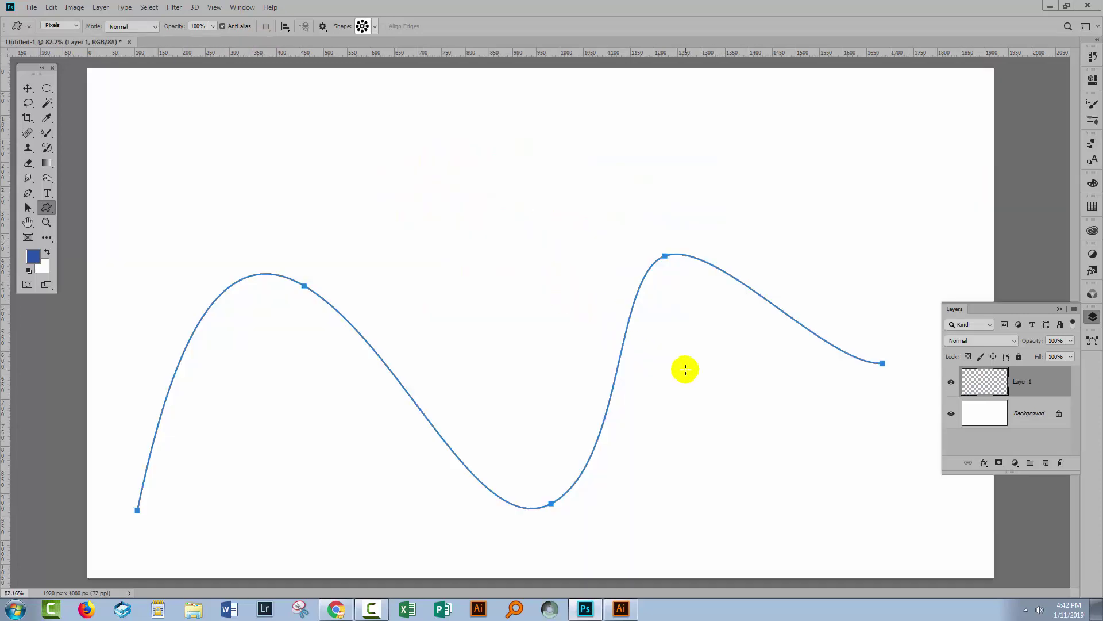
mouse_move(73, 352)
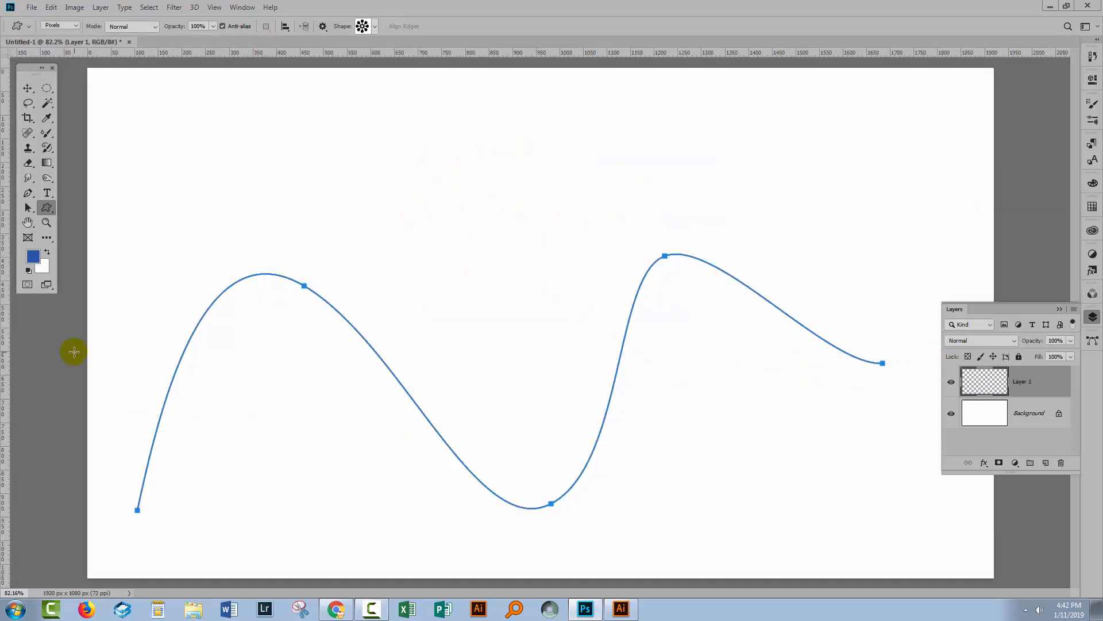
mouse_move(29, 207)
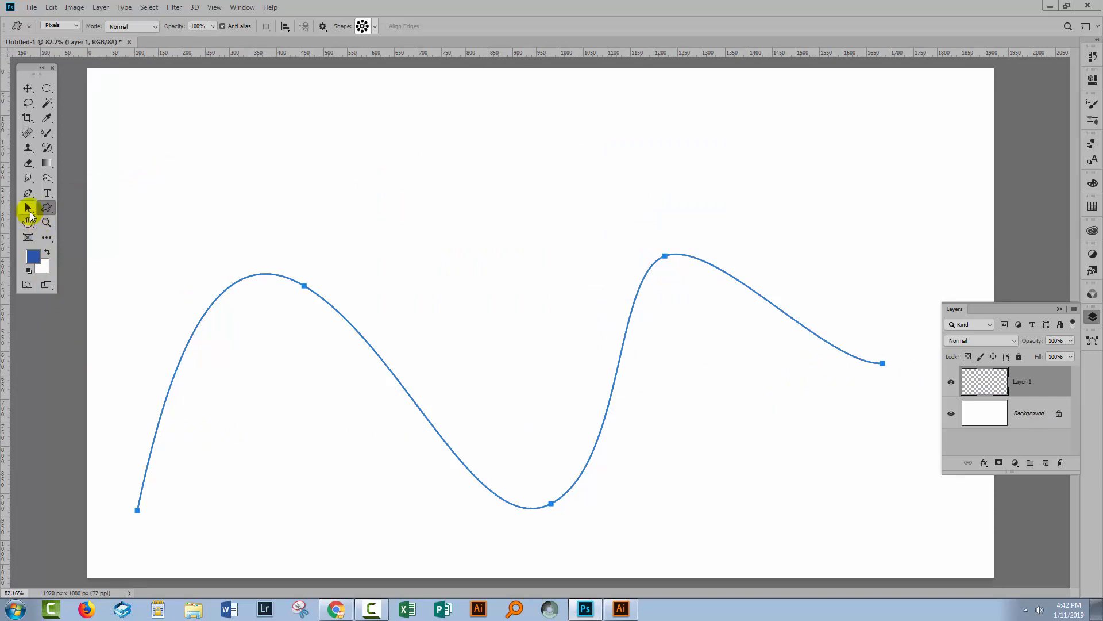
click(27, 207)
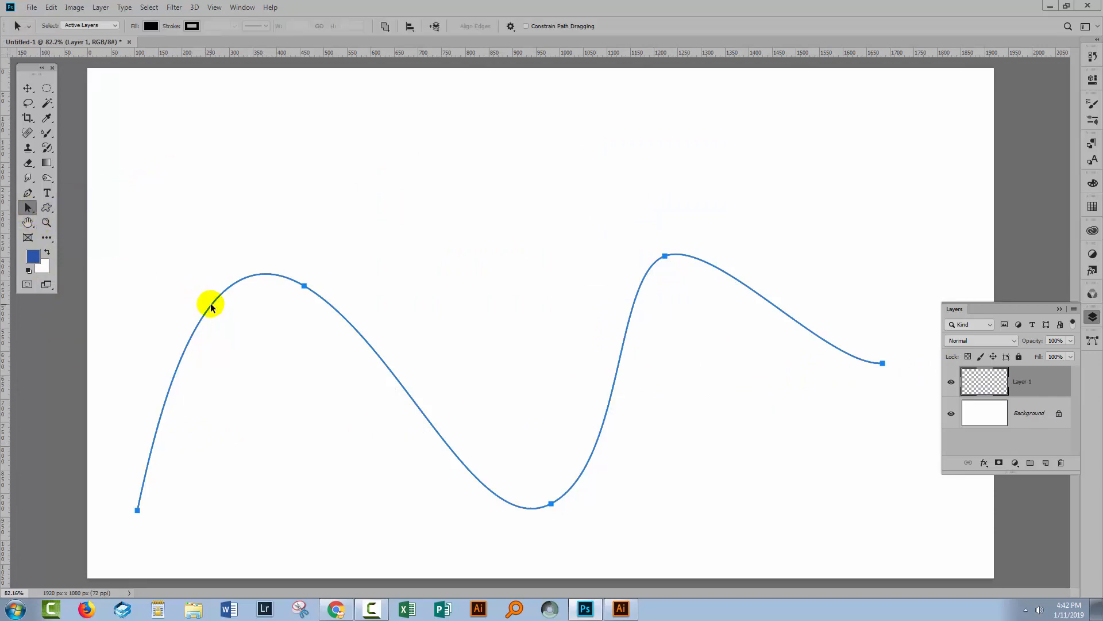
mouse_move(909, 396)
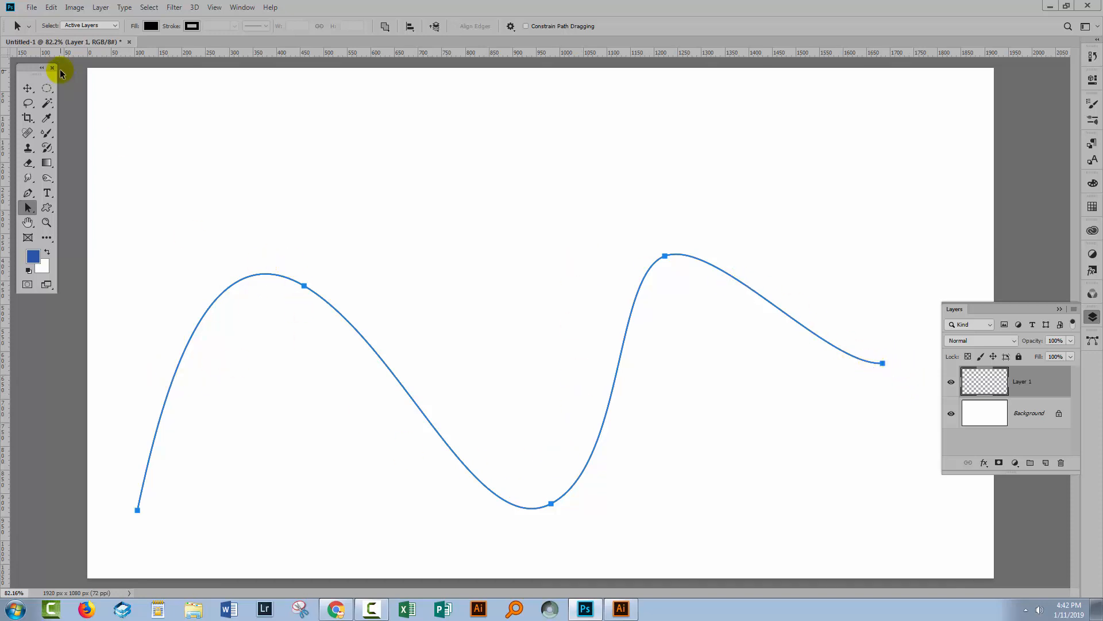
click(51, 7)
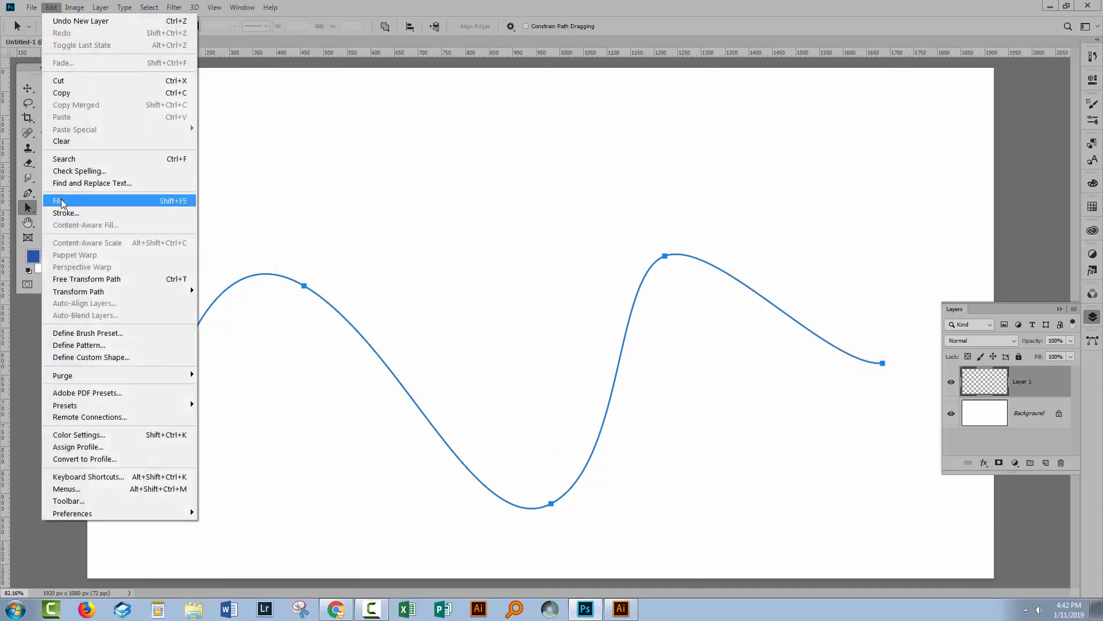
click(57, 201)
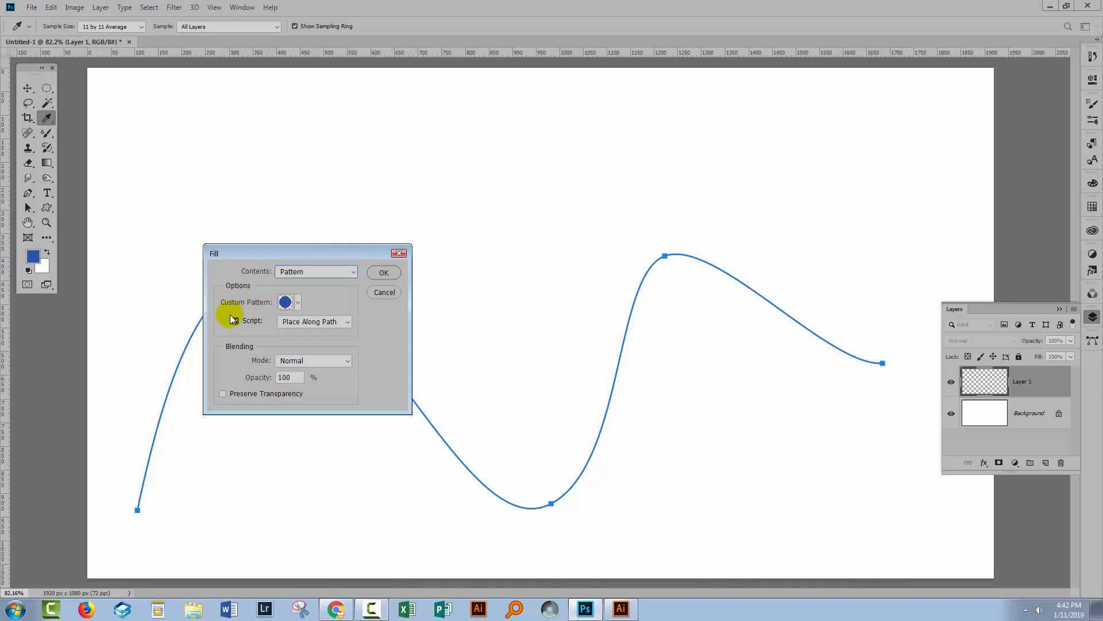
click(223, 320)
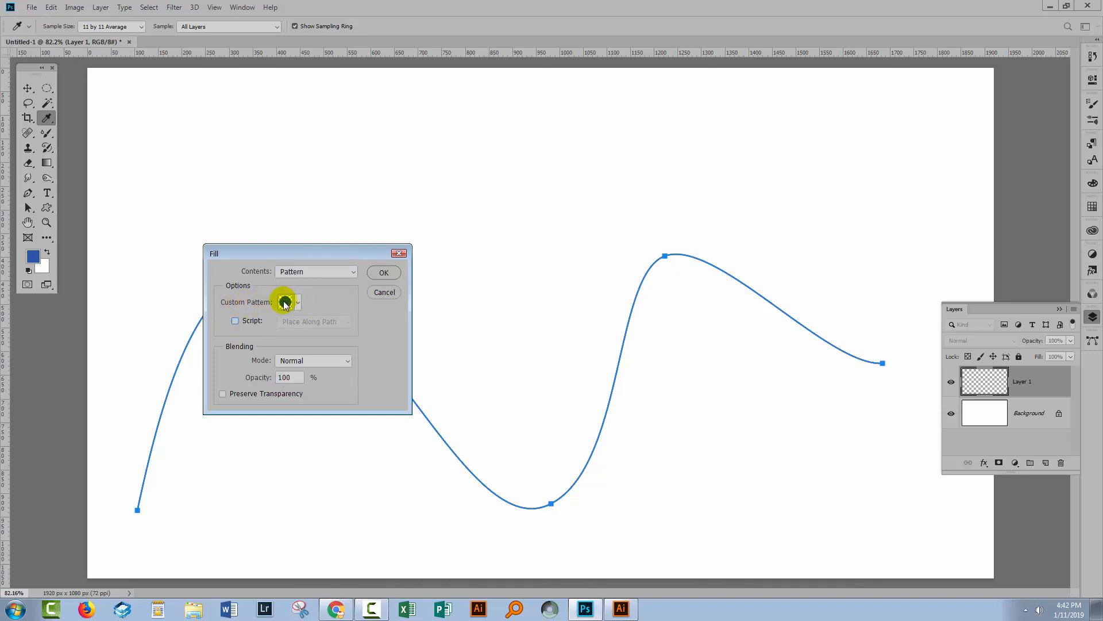
click(297, 302)
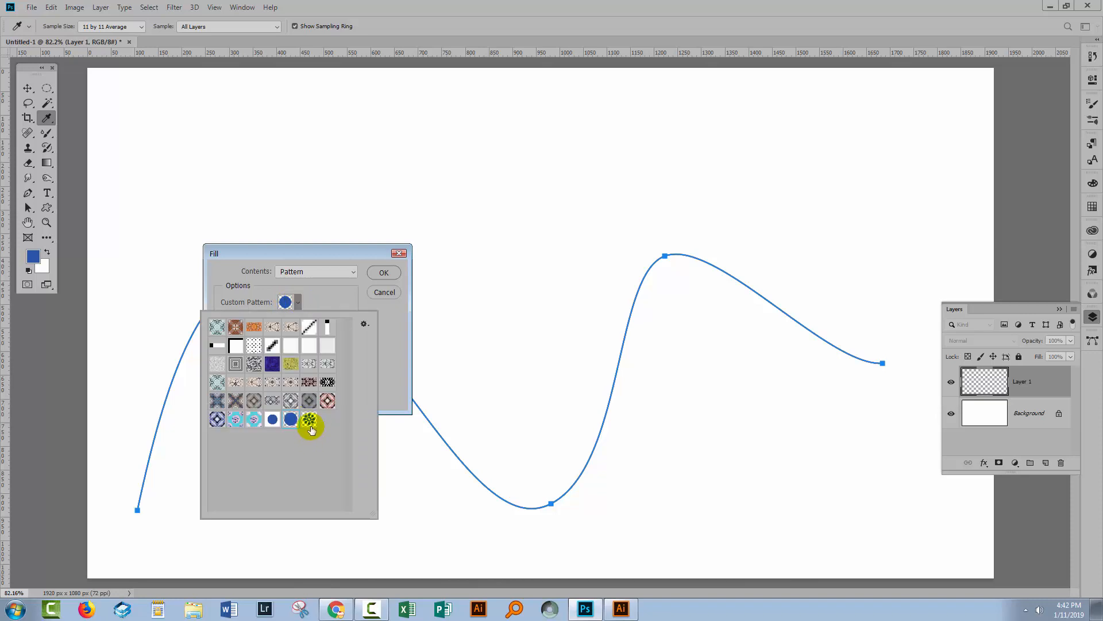
click(309, 419)
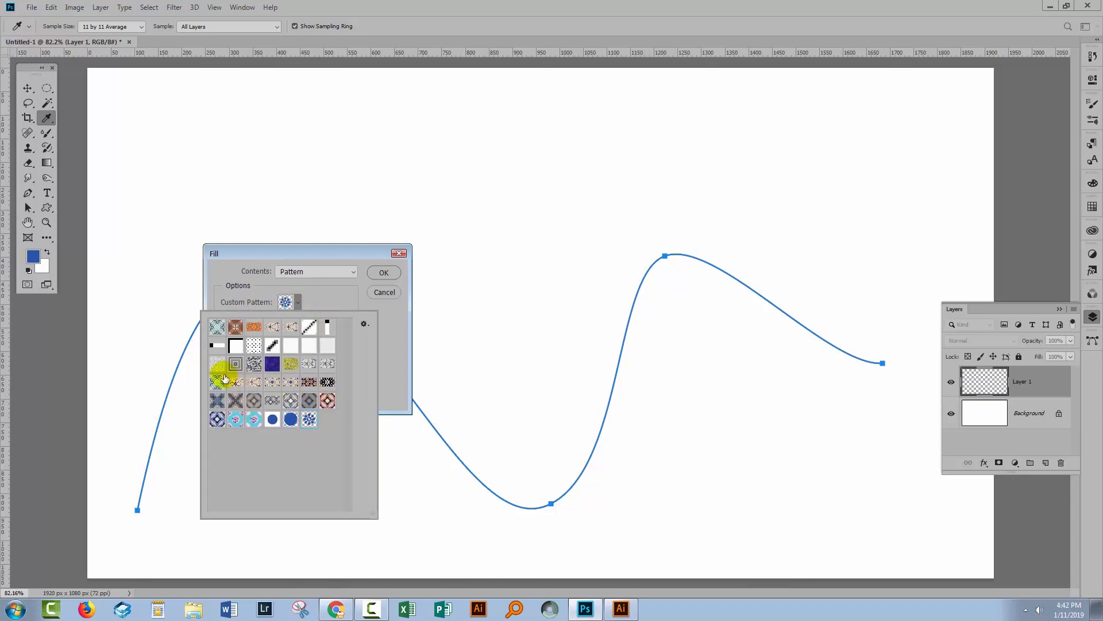
mouse_move(358, 323)
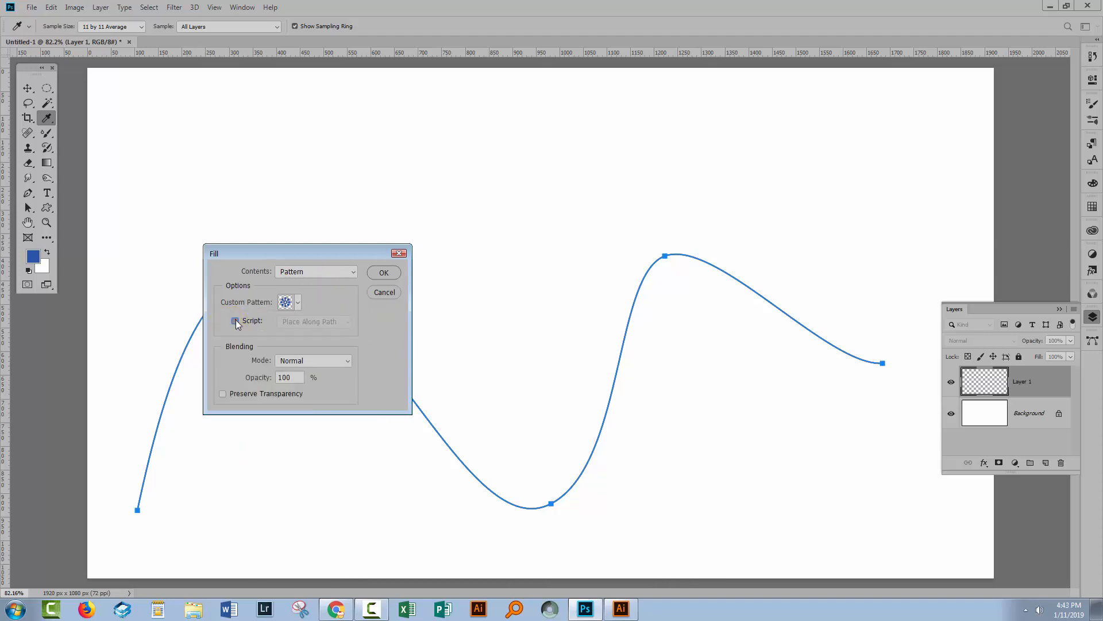
click(234, 320)
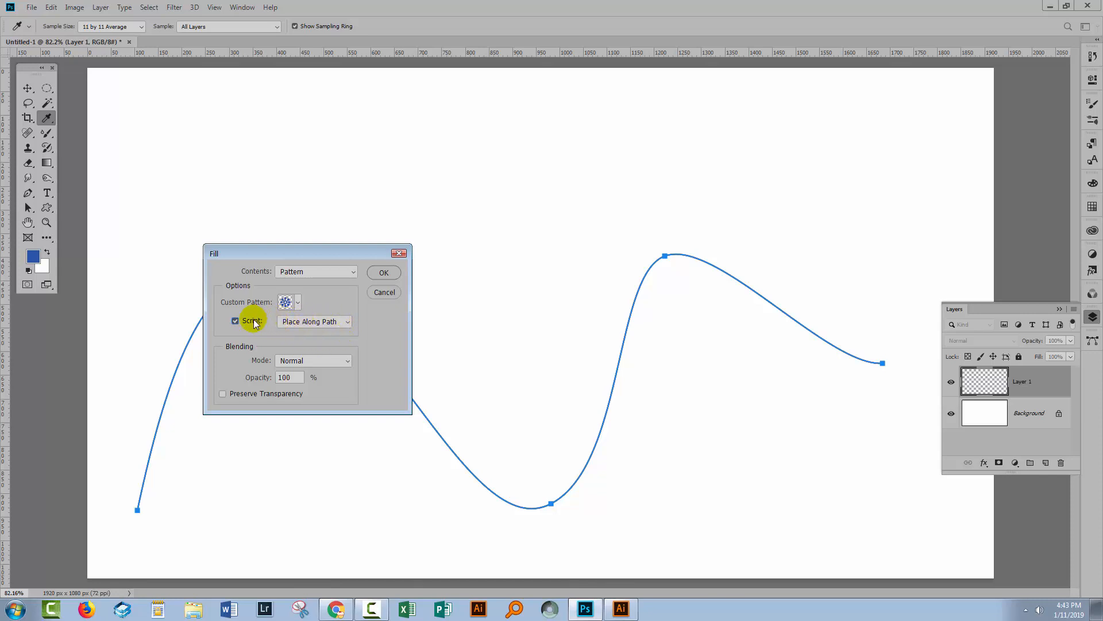
mouse_move(236, 320)
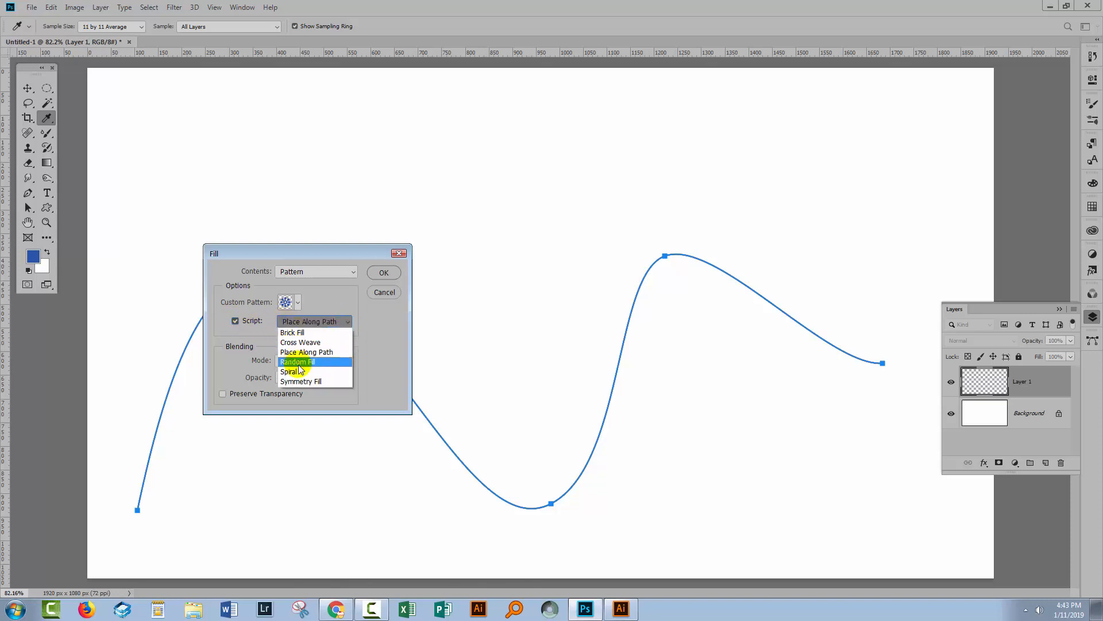
mouse_move(331, 352)
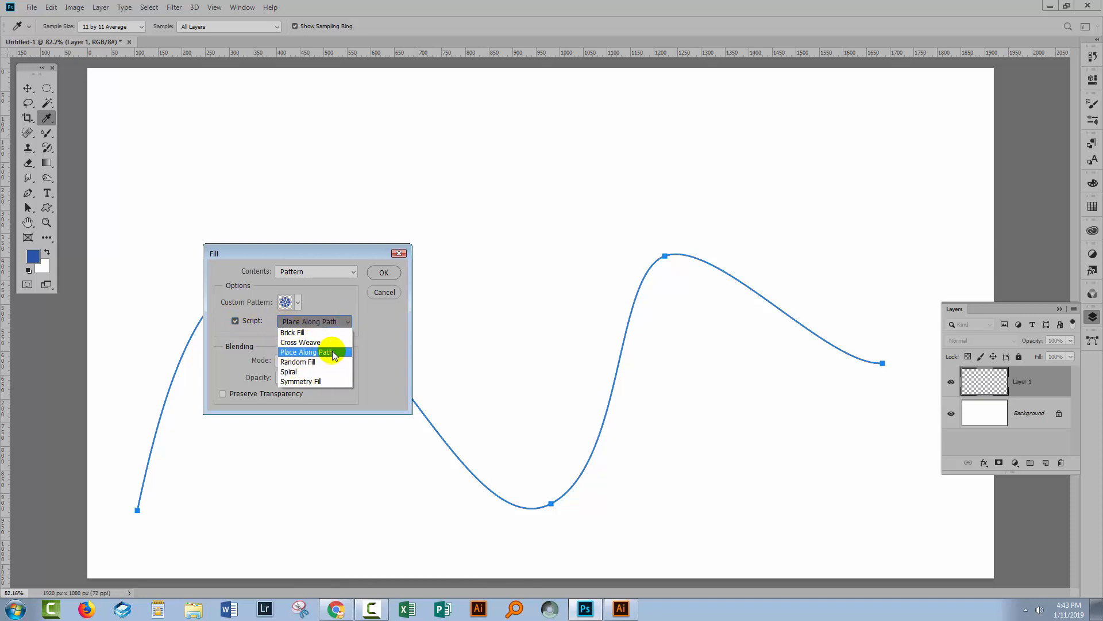
click(313, 351)
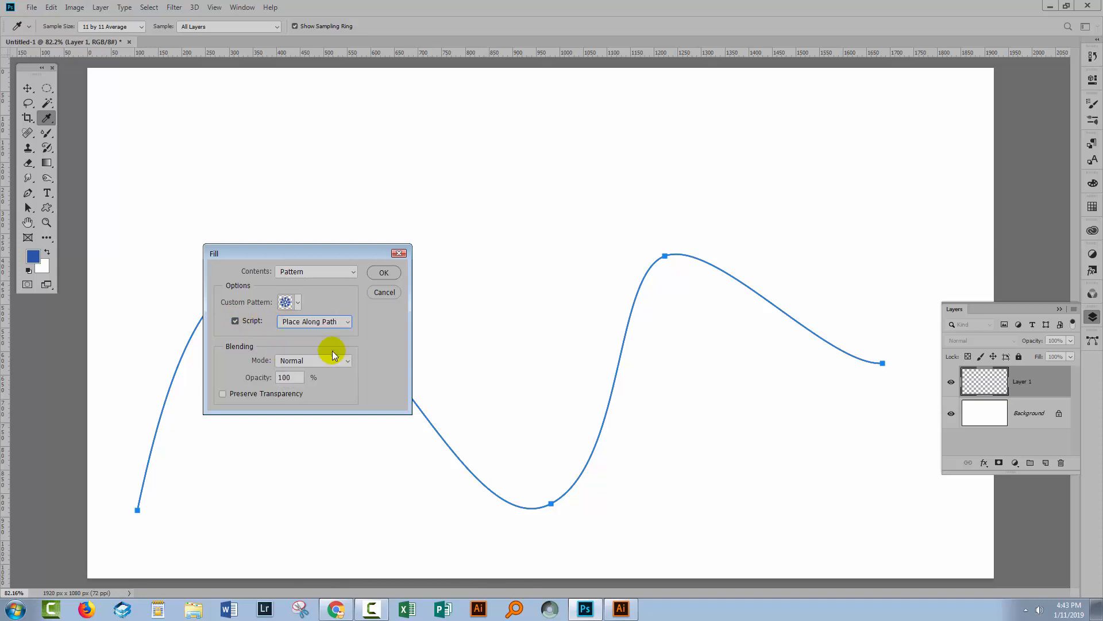
- Confirm the fill and set Place Along Path spacing to 7 pixels
click(384, 292)
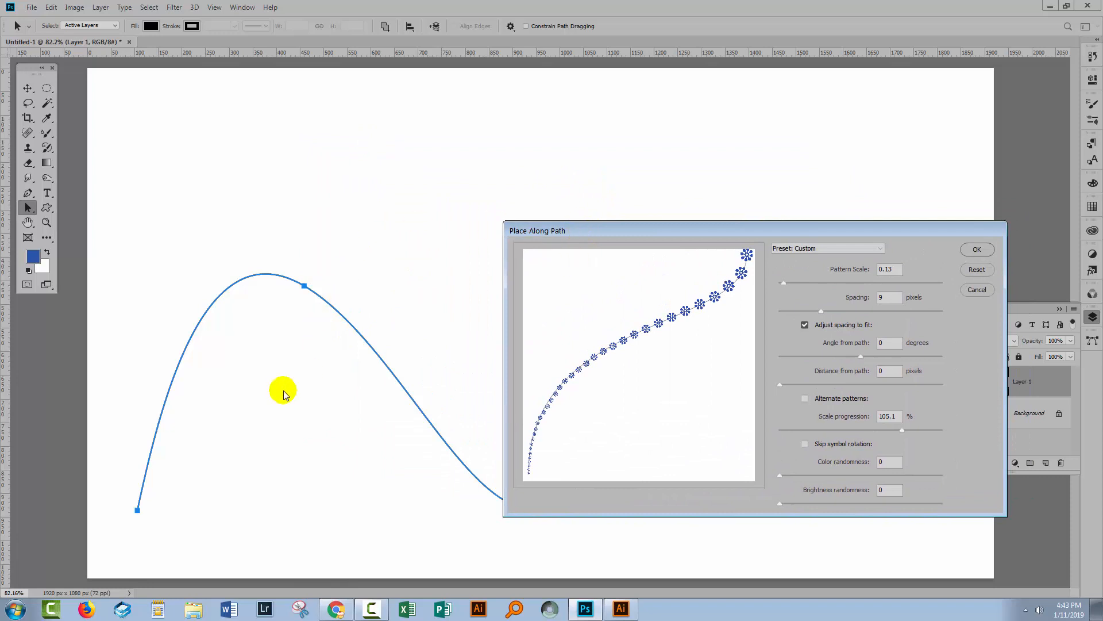
mouse_move(713, 336)
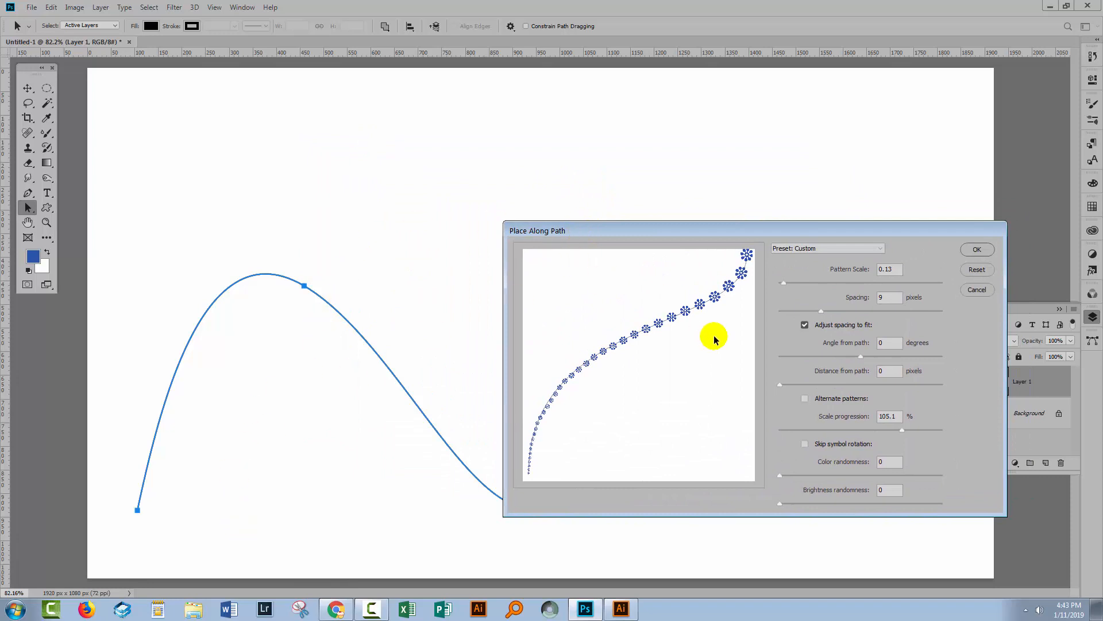
mouse_move(748, 283)
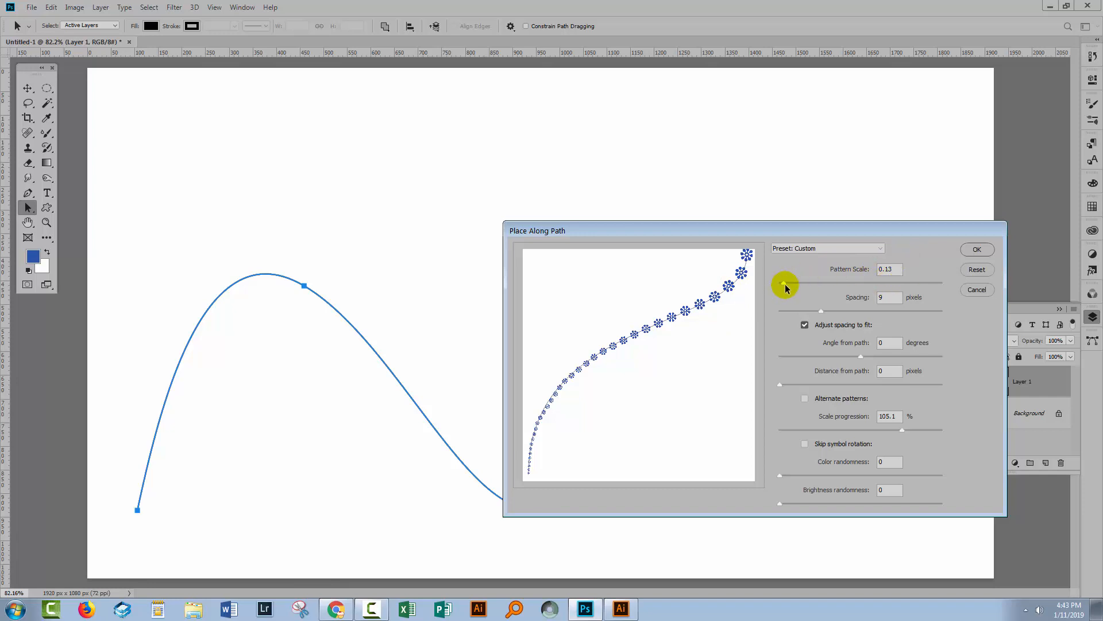
mouse_move(786, 282)
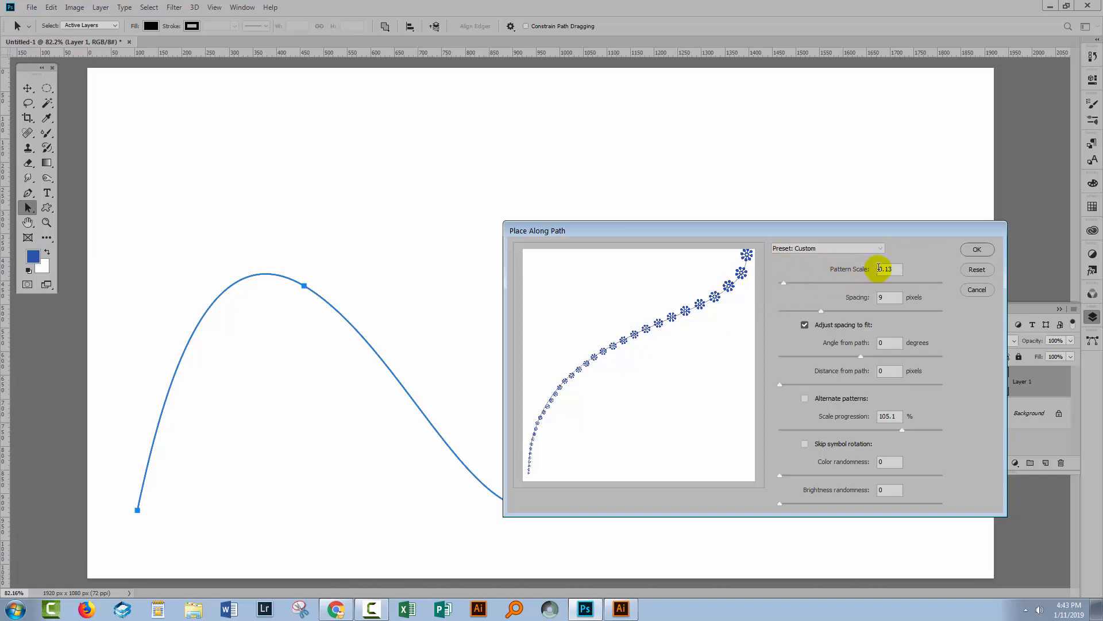
mouse_move(833, 314)
text(7)
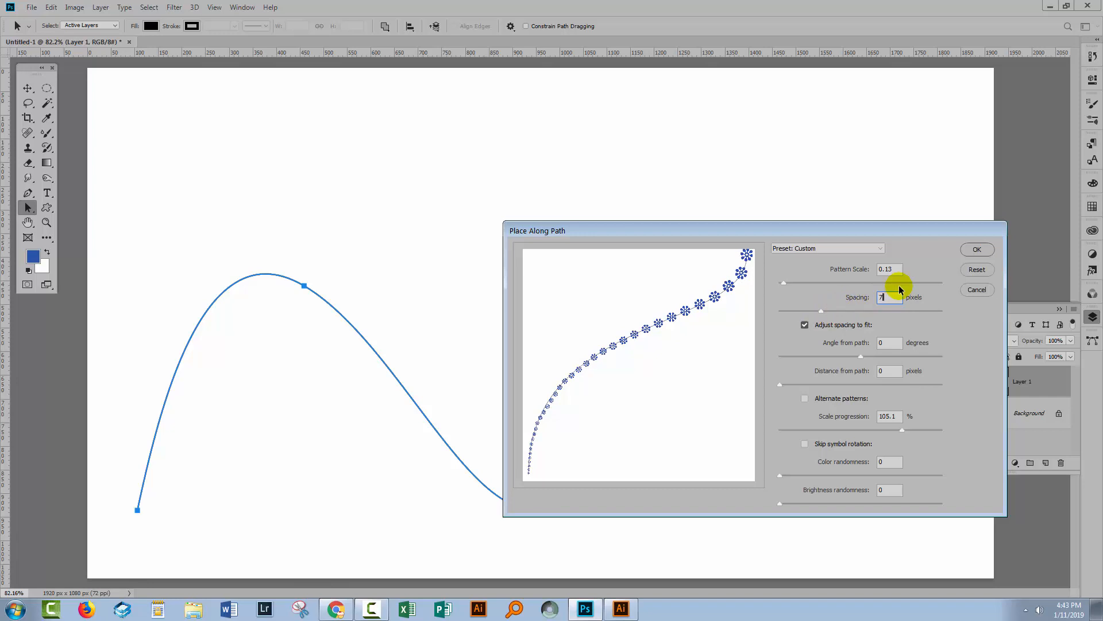
mouse_move(708, 311)
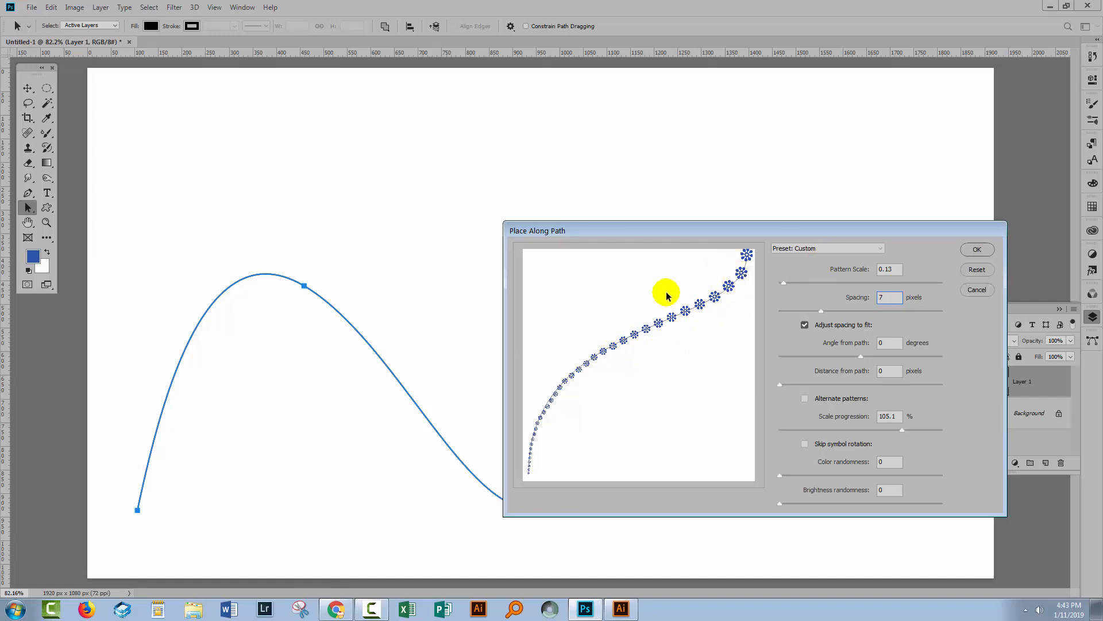
click(805, 324)
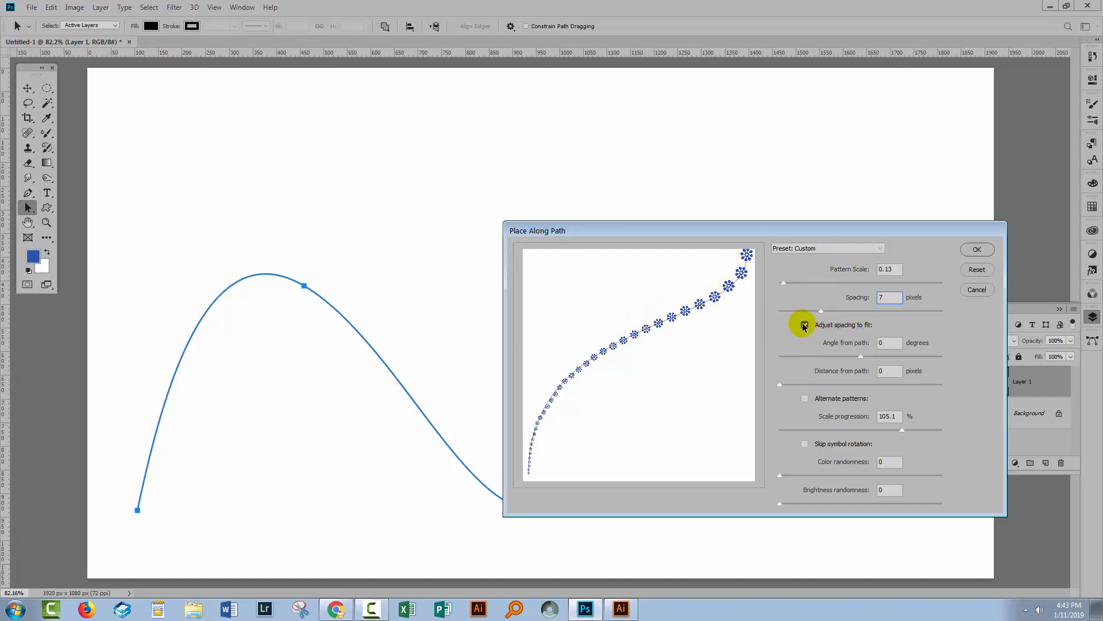
click(805, 324)
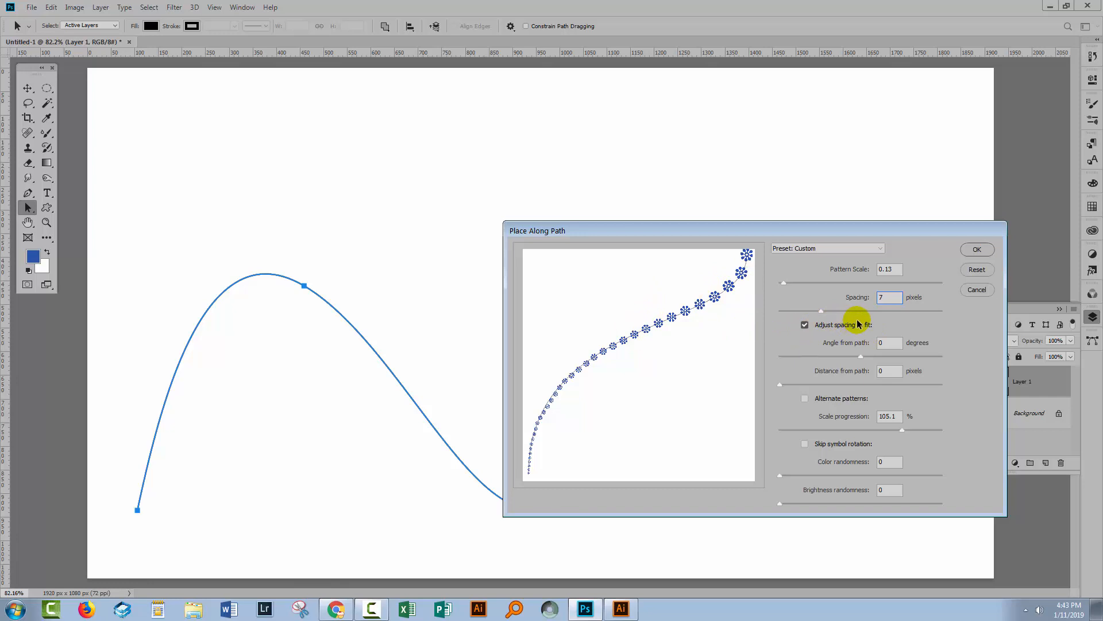
mouse_move(839, 401)
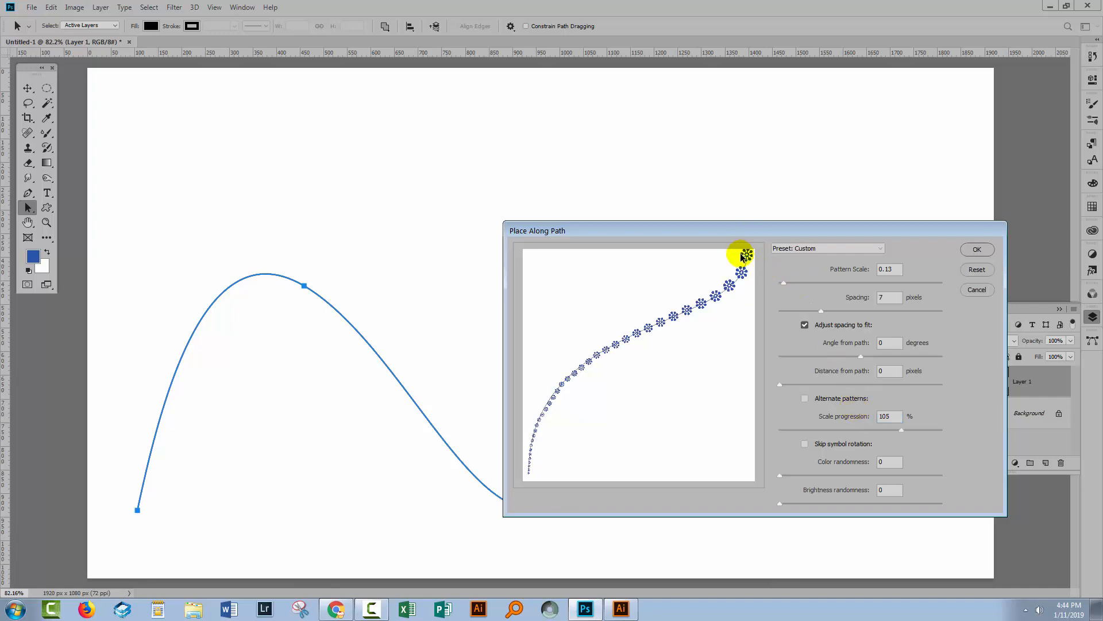
mouse_move(840, 496)
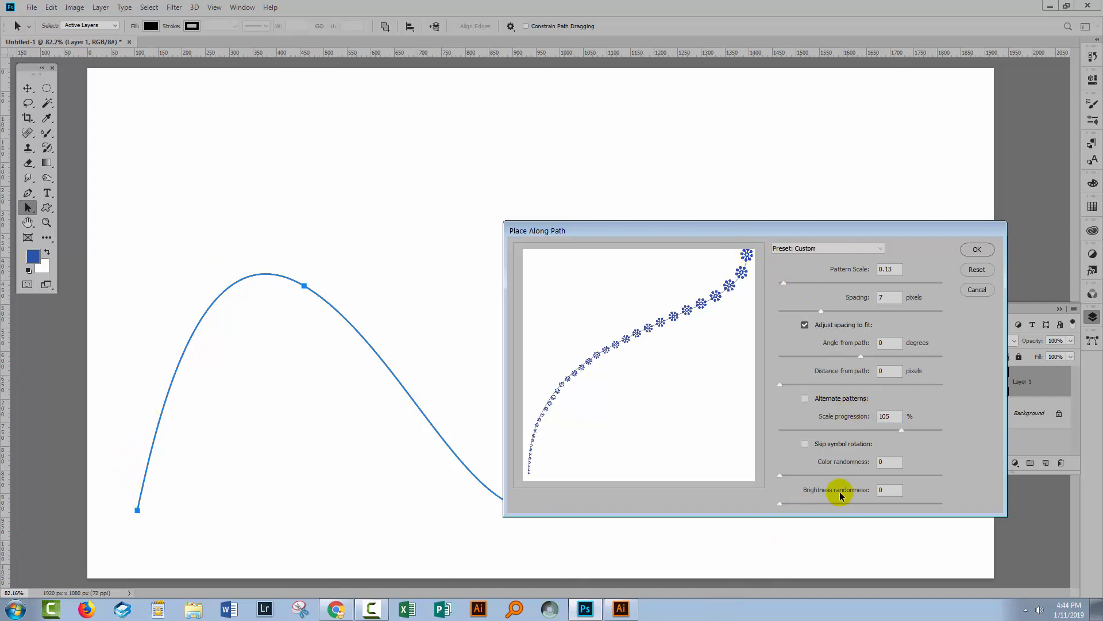
mouse_move(331, 407)
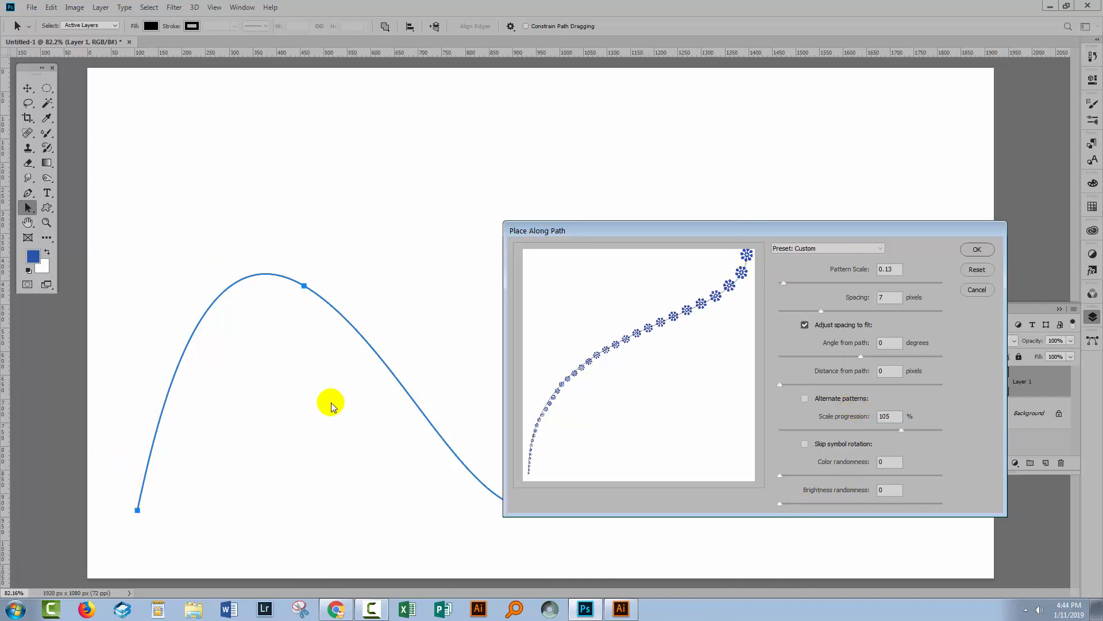
mouse_move(783, 387)
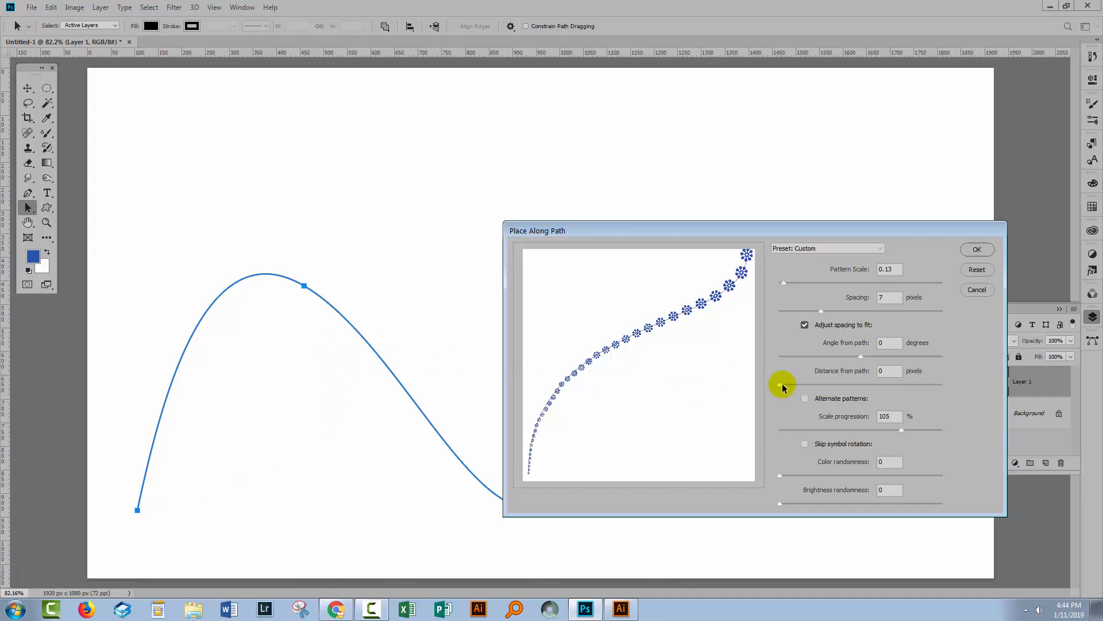
mouse_move(951, 238)
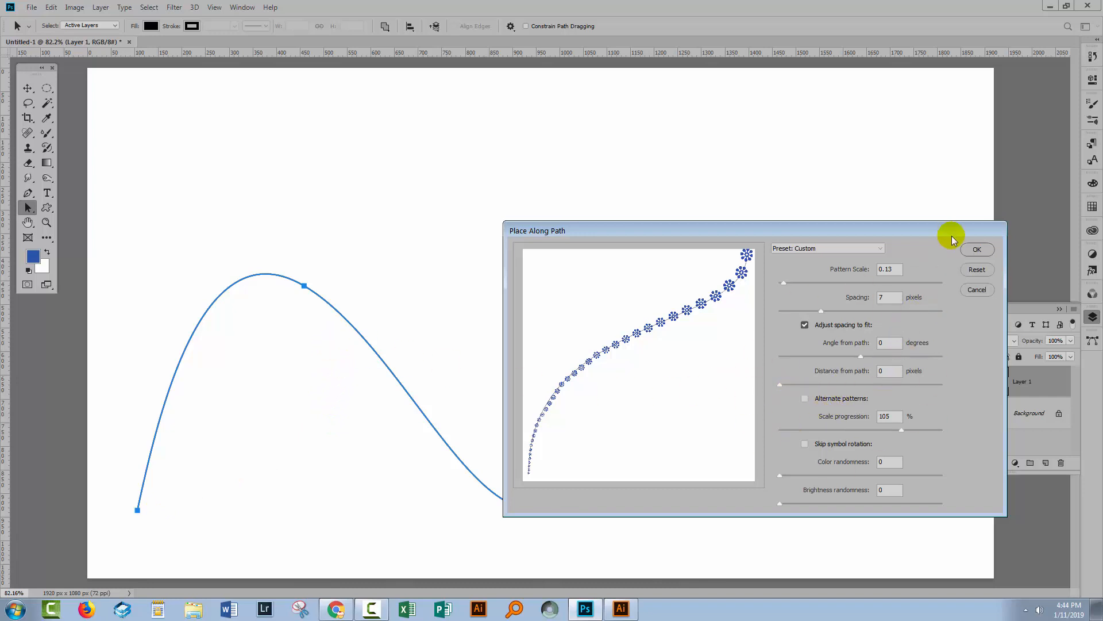
mouse_move(977, 248)
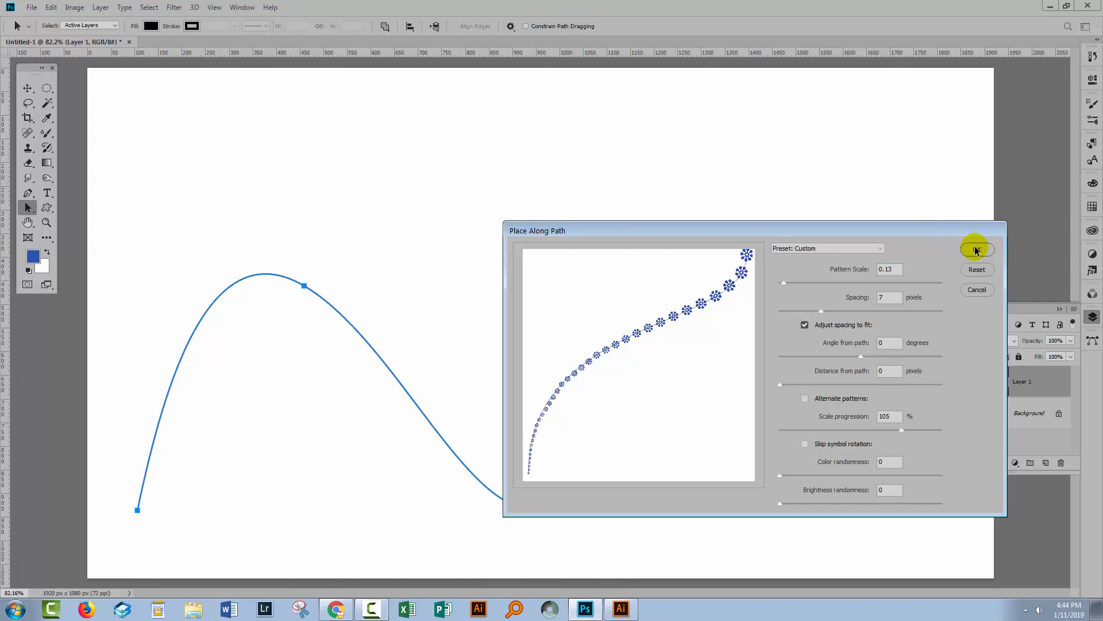
- Render flowers along the entire curve, growing larger toward the right end
click(976, 249)
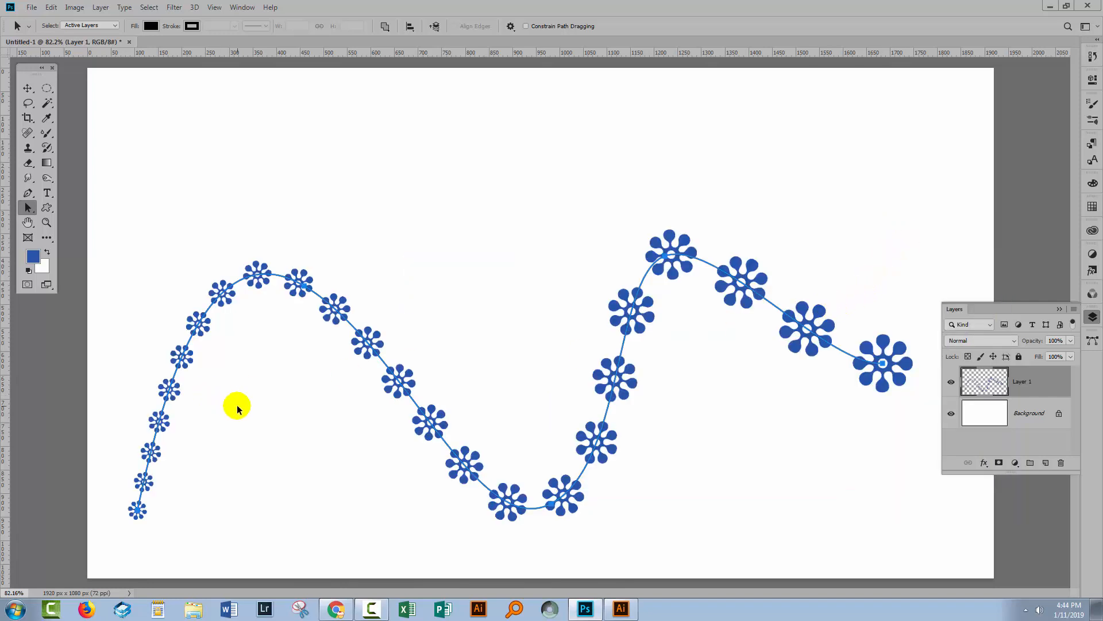
mouse_move(143, 463)
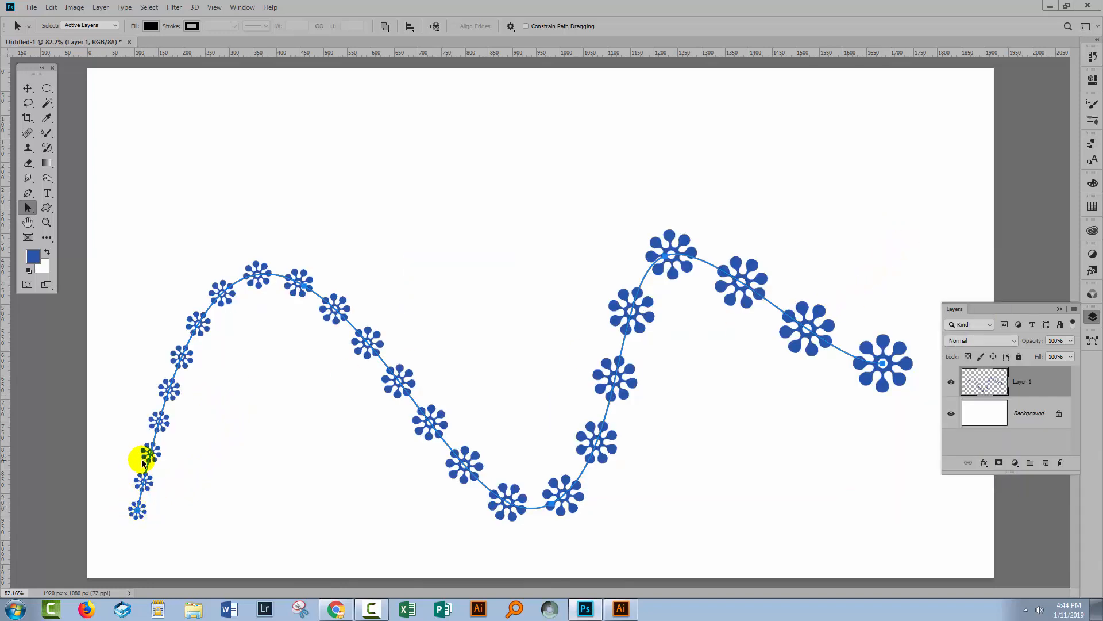
mouse_move(660, 431)
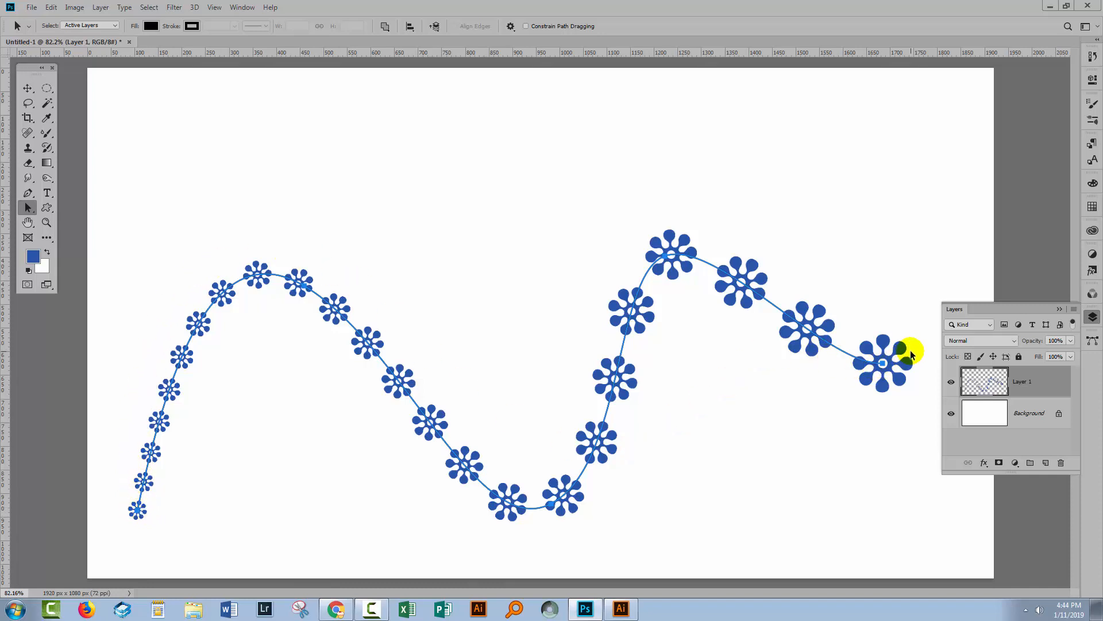
mouse_move(373, 421)
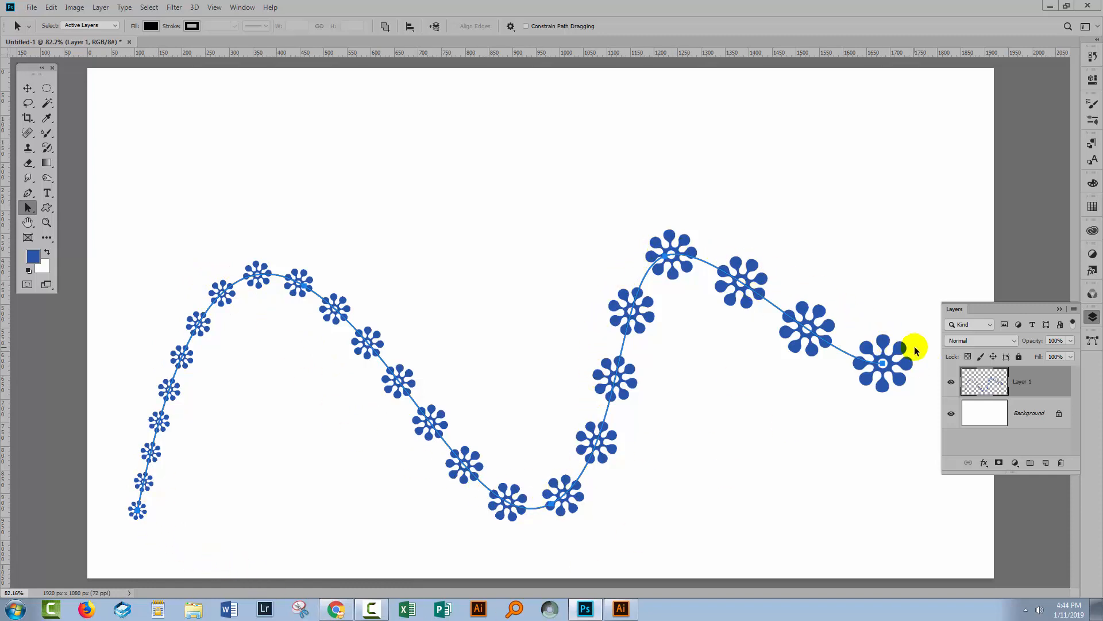
mouse_move(348, 328)
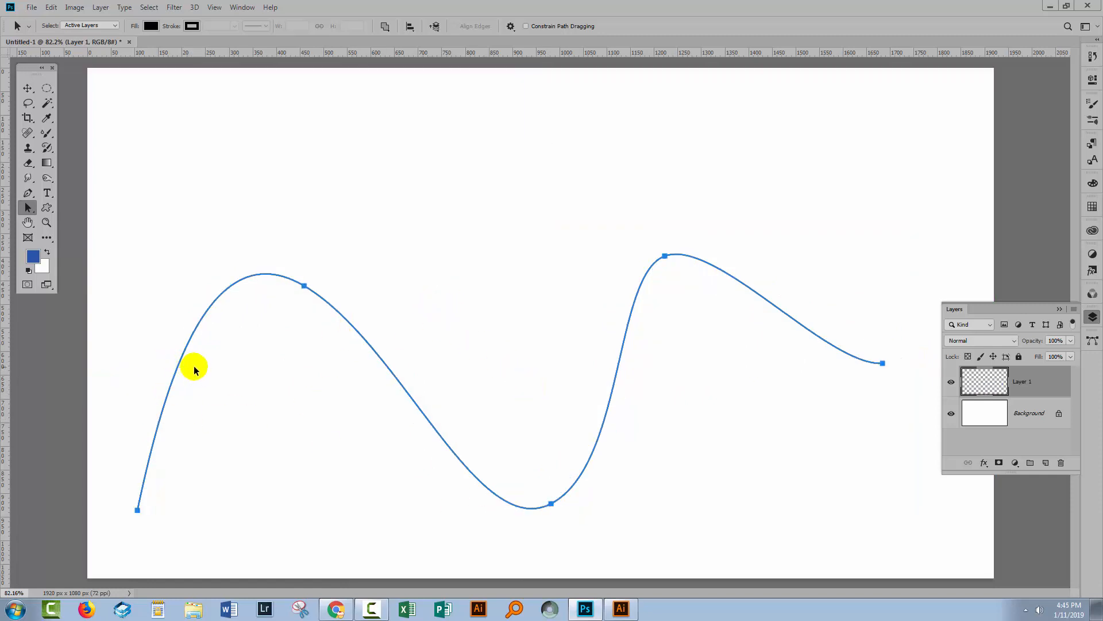
mouse_move(185, 357)
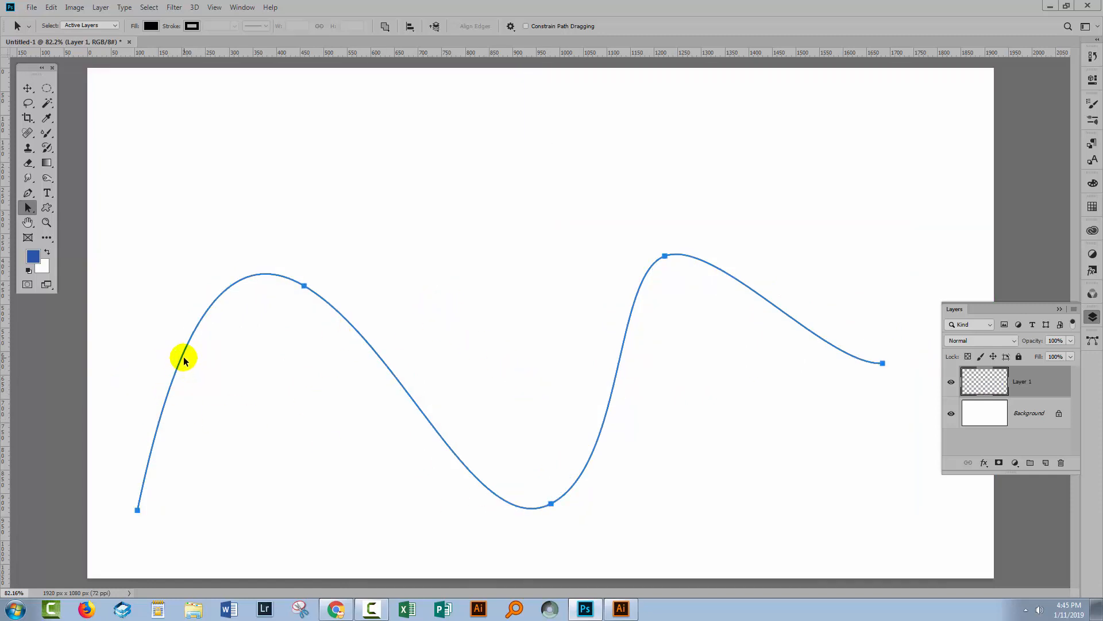
mouse_move(48, 116)
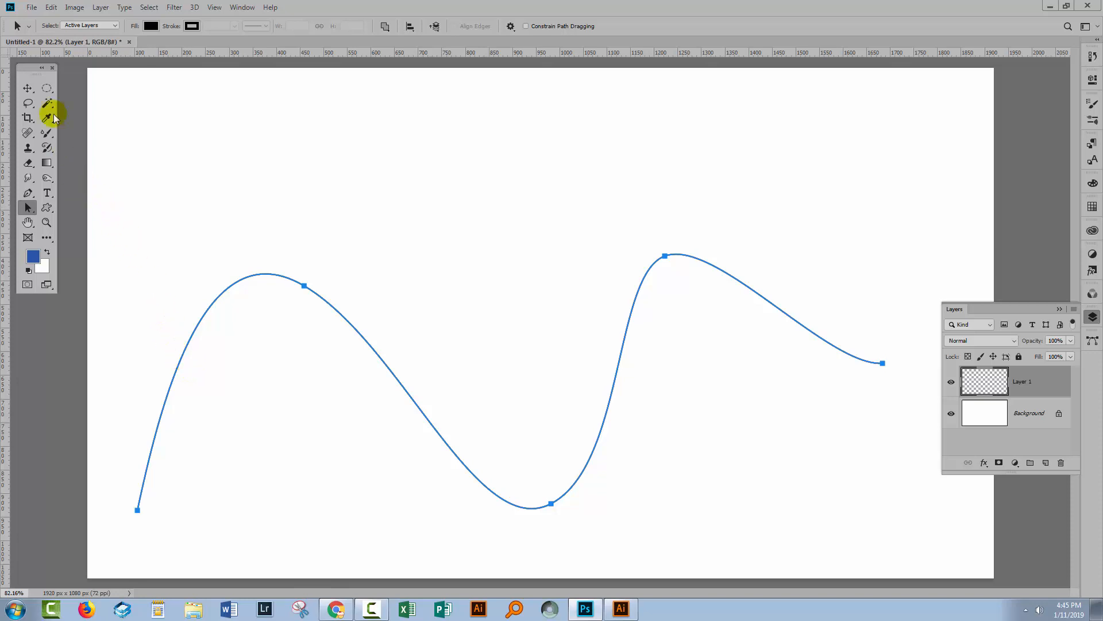
- Reapply the Pattern fill with Place Along Path to reopen its options
click(50, 7)
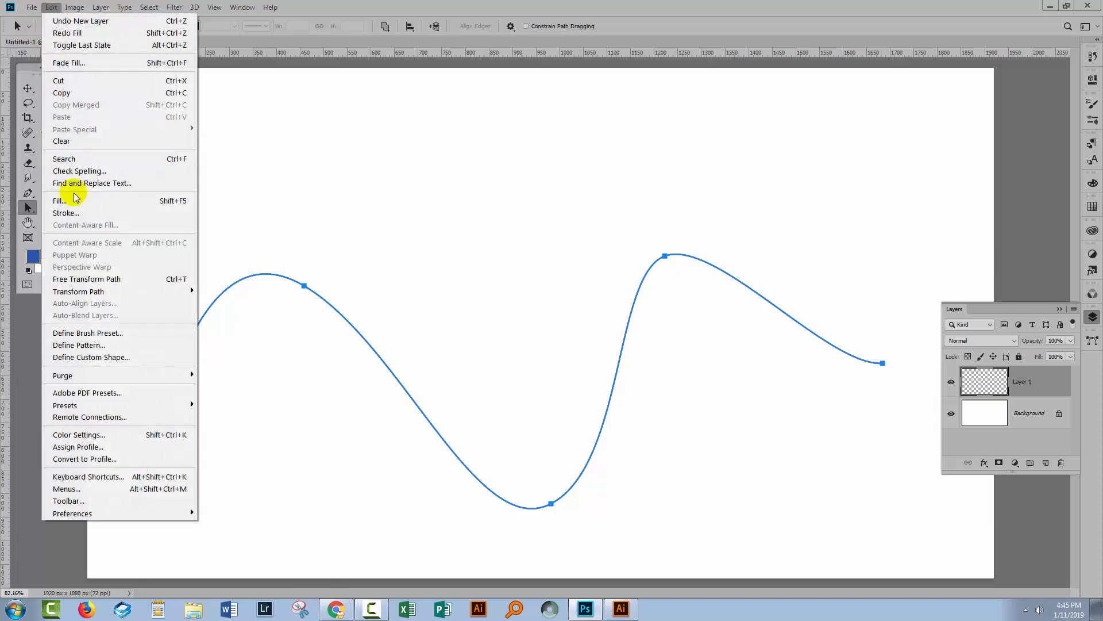
click(60, 201)
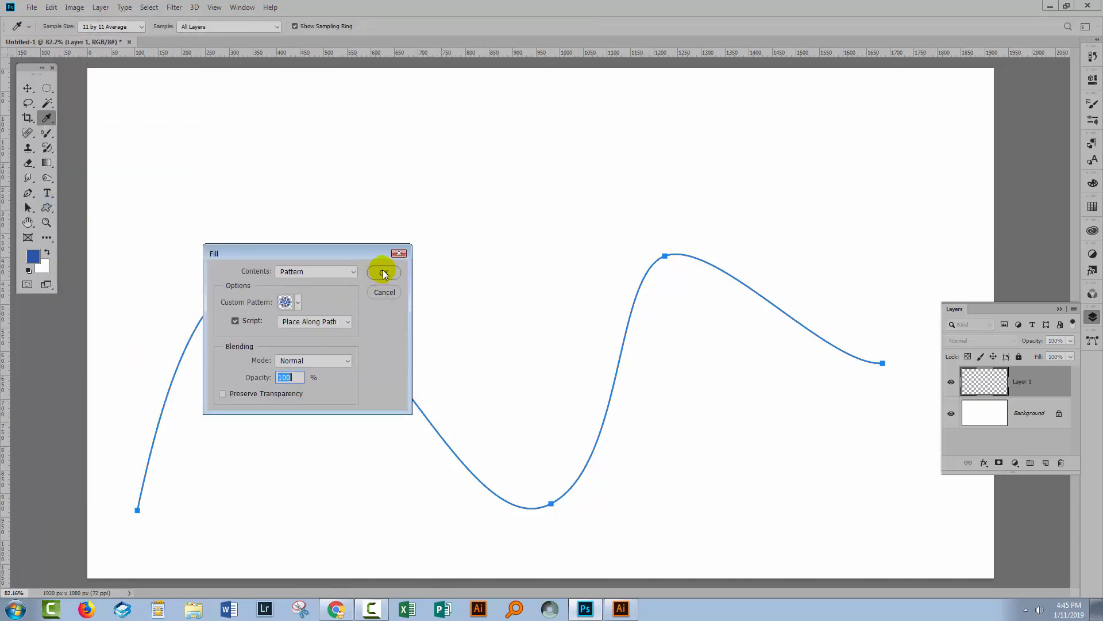
click(384, 273)
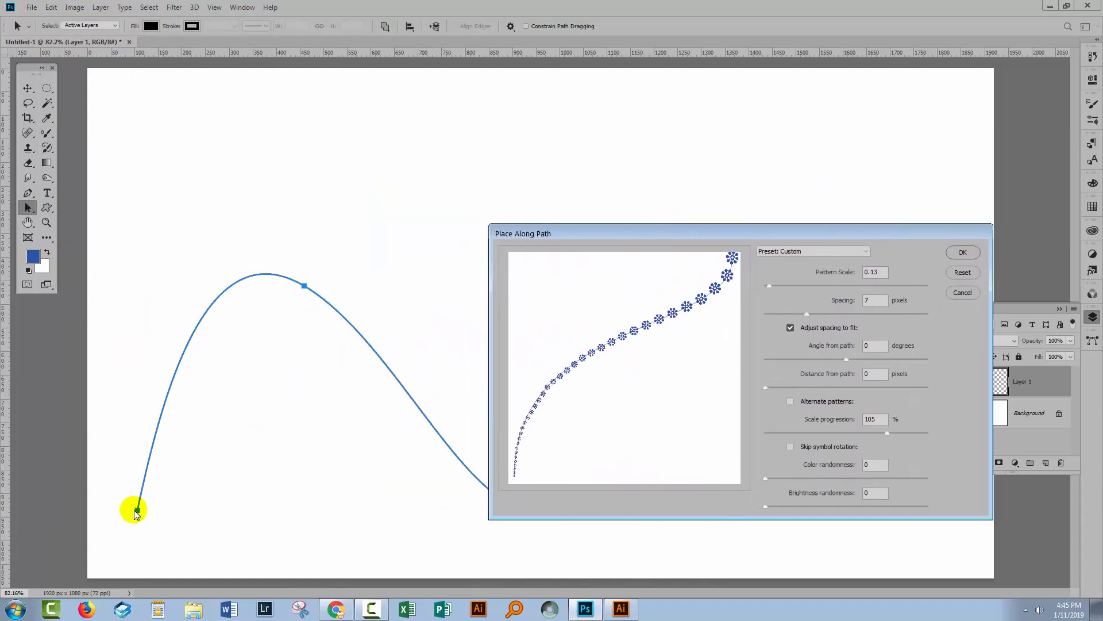
mouse_move(823, 373)
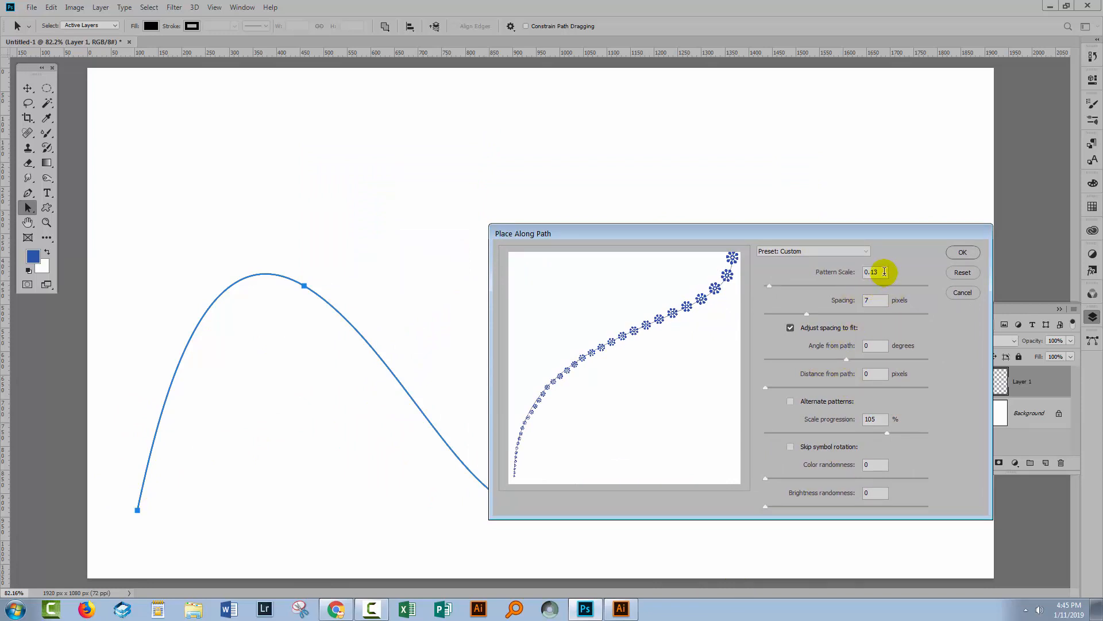
- Set Pattern Scale 0.75 and Scale progression 95, then apply the shrinking flowers
triple_click(874, 272)
text(0.25)
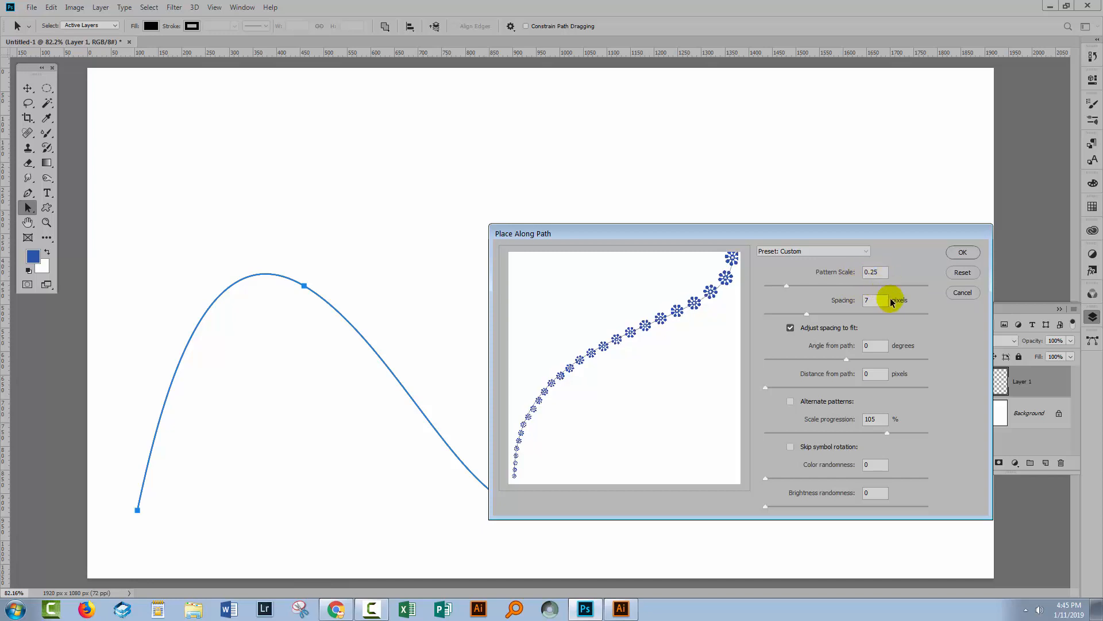
mouse_move(848, 417)
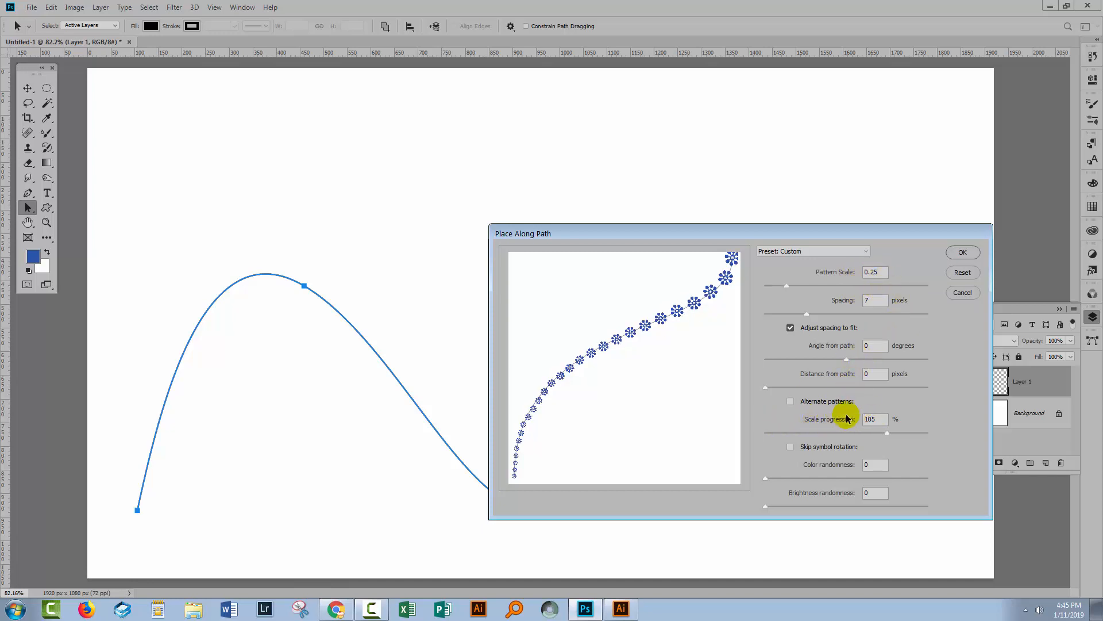
triple_click(874, 419)
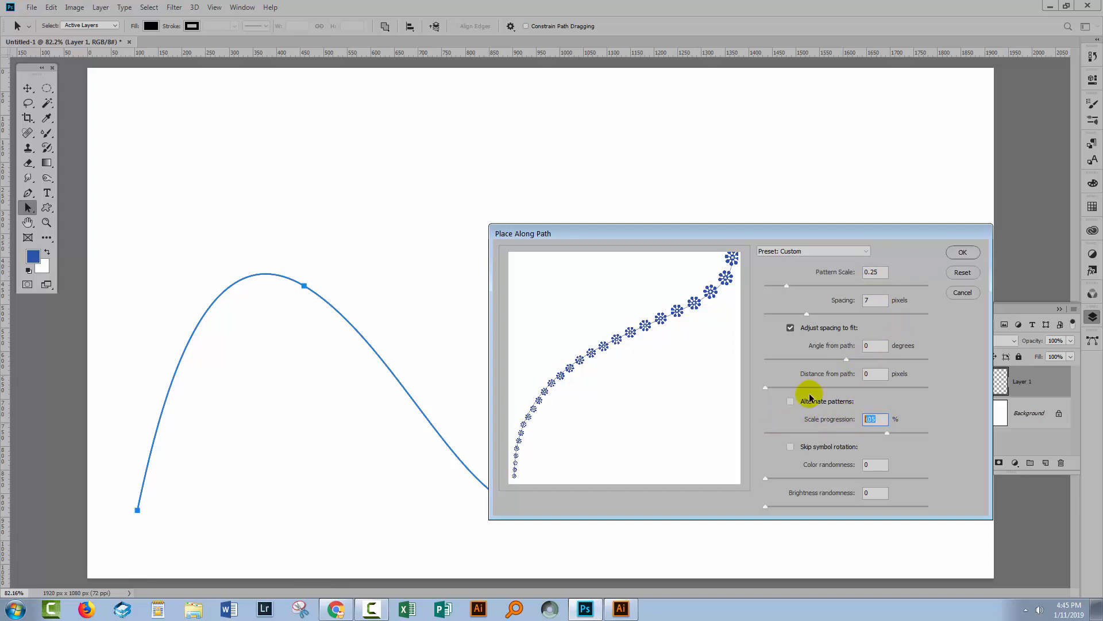
text(95)
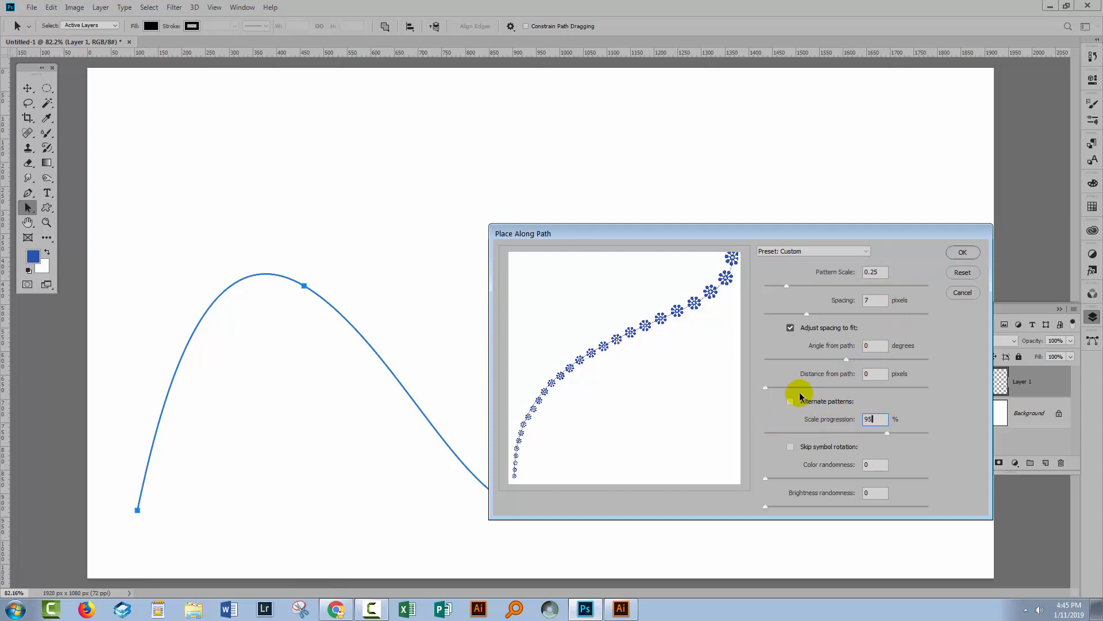
mouse_move(799, 449)
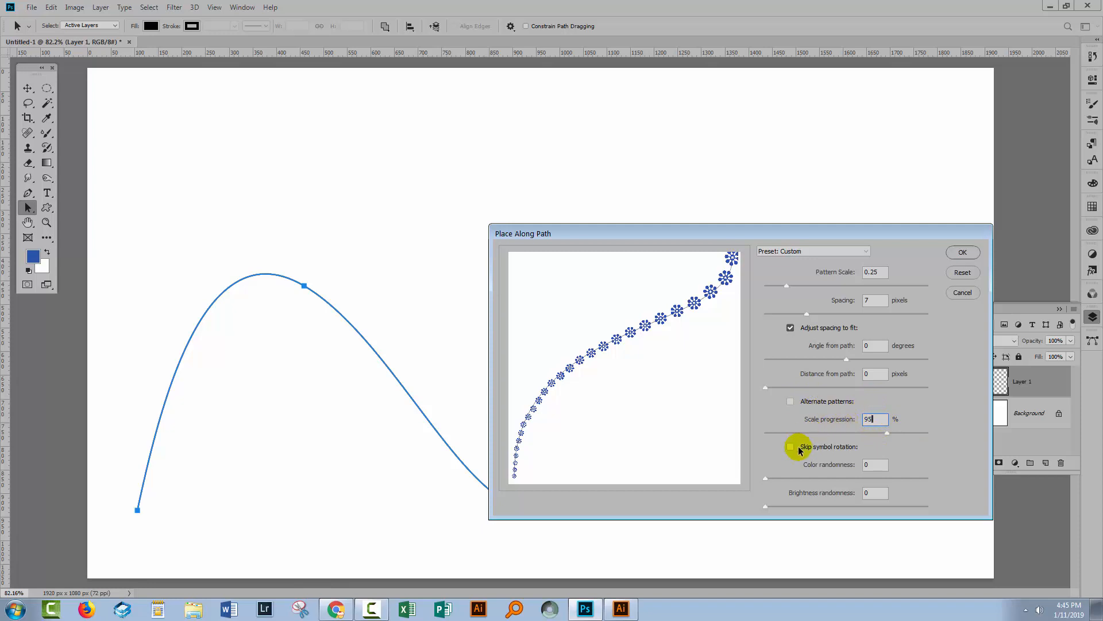
mouse_move(765, 374)
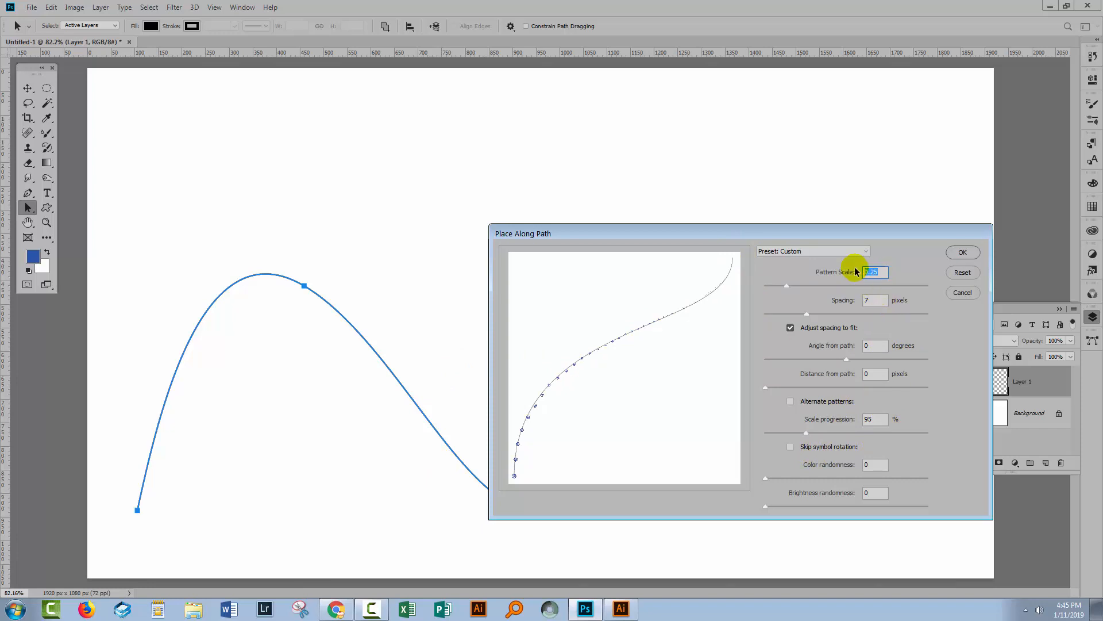
text(.5)
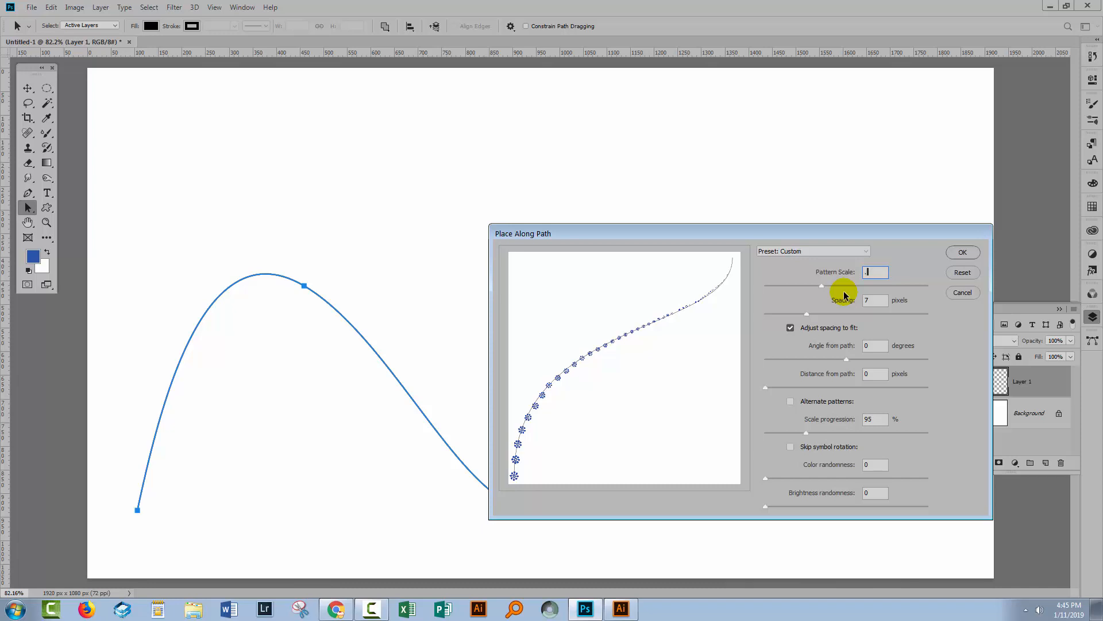
text(.75)
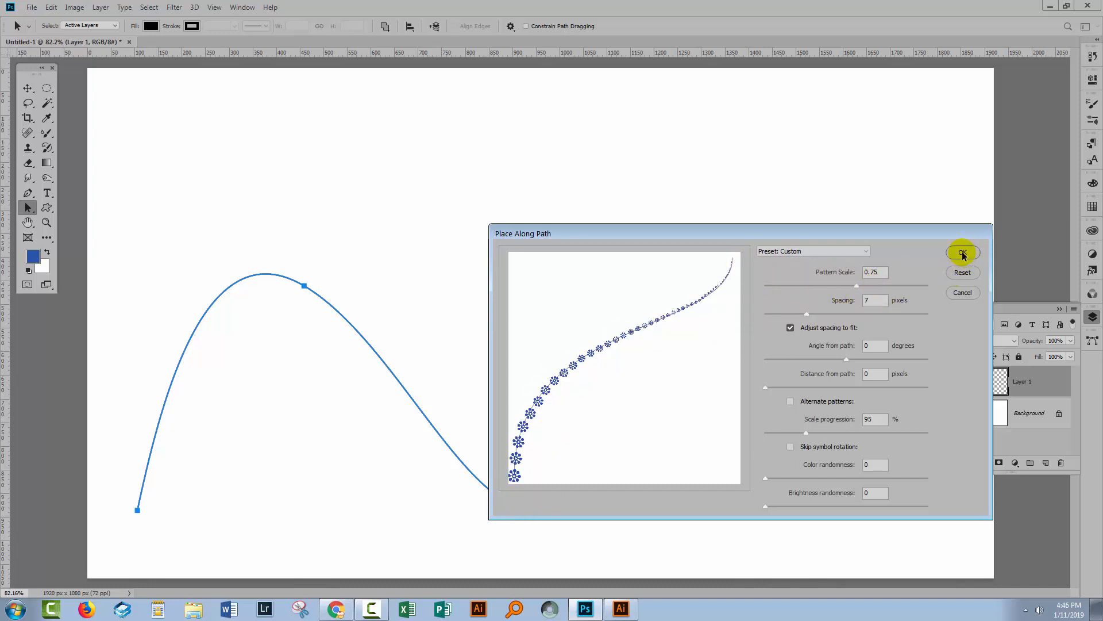
click(962, 254)
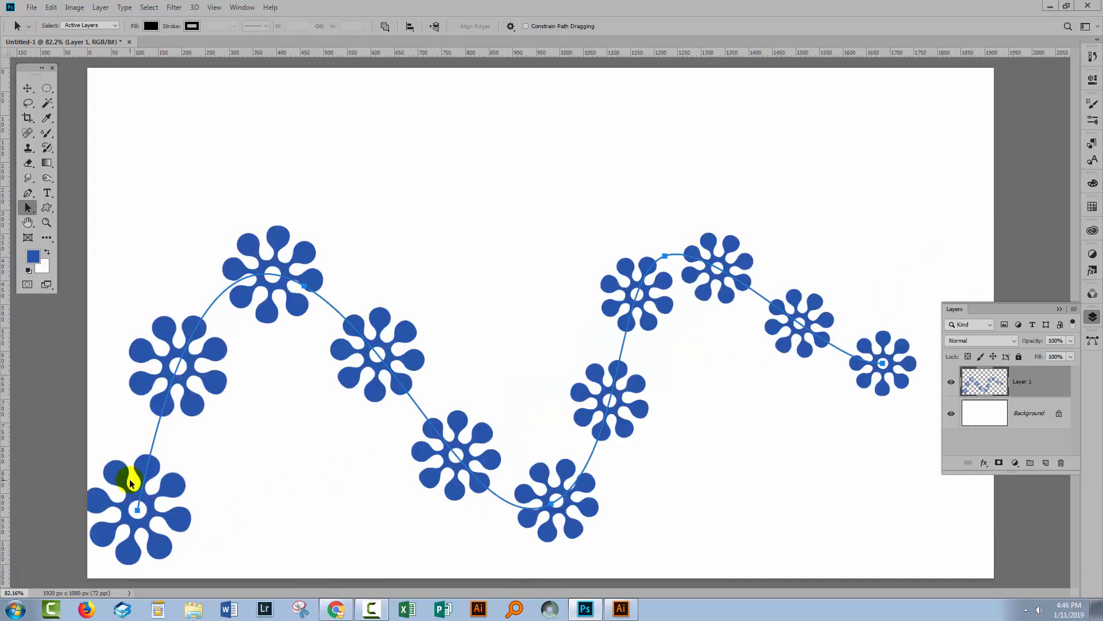
mouse_move(473, 415)
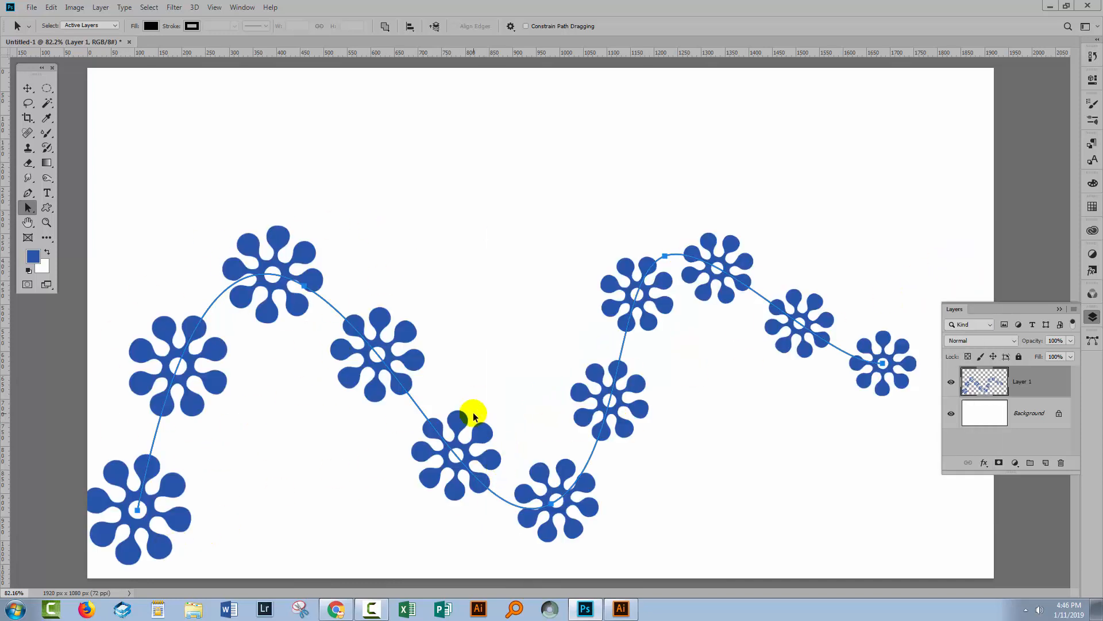
mouse_move(123, 67)
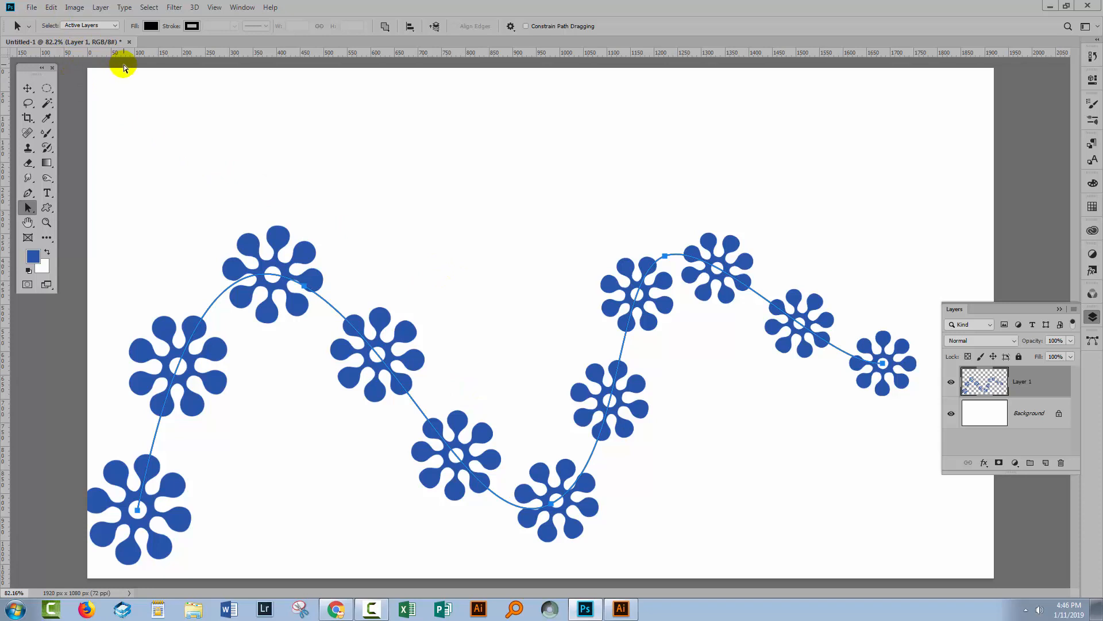
- Undo and refill the curve with flowers at 0.6 pattern scale and 5-pixel spacing
click(50, 7)
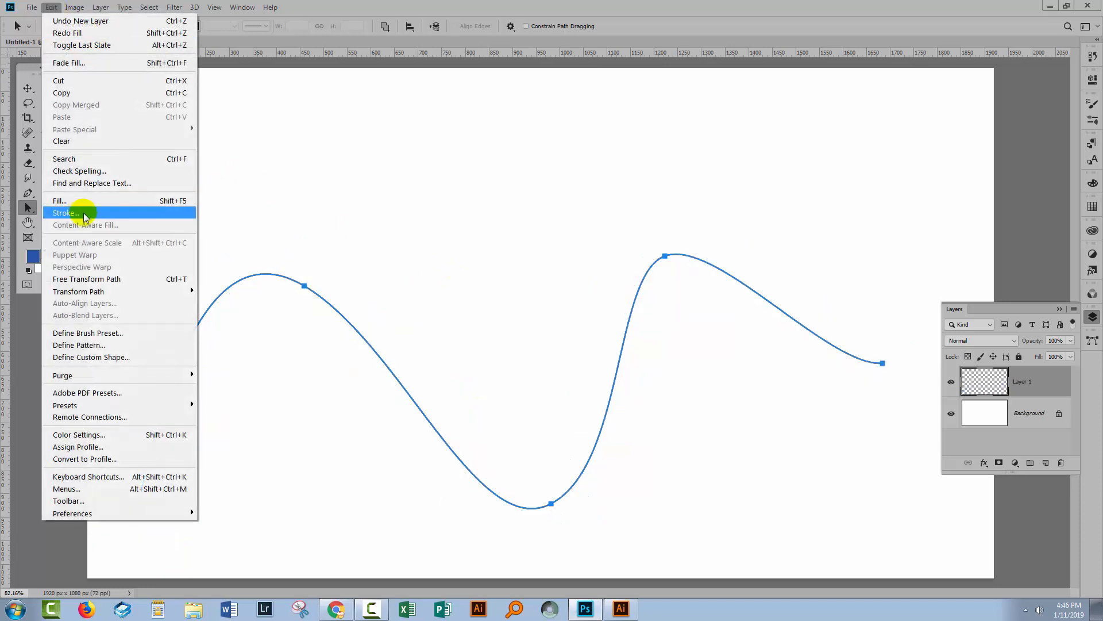
click(65, 212)
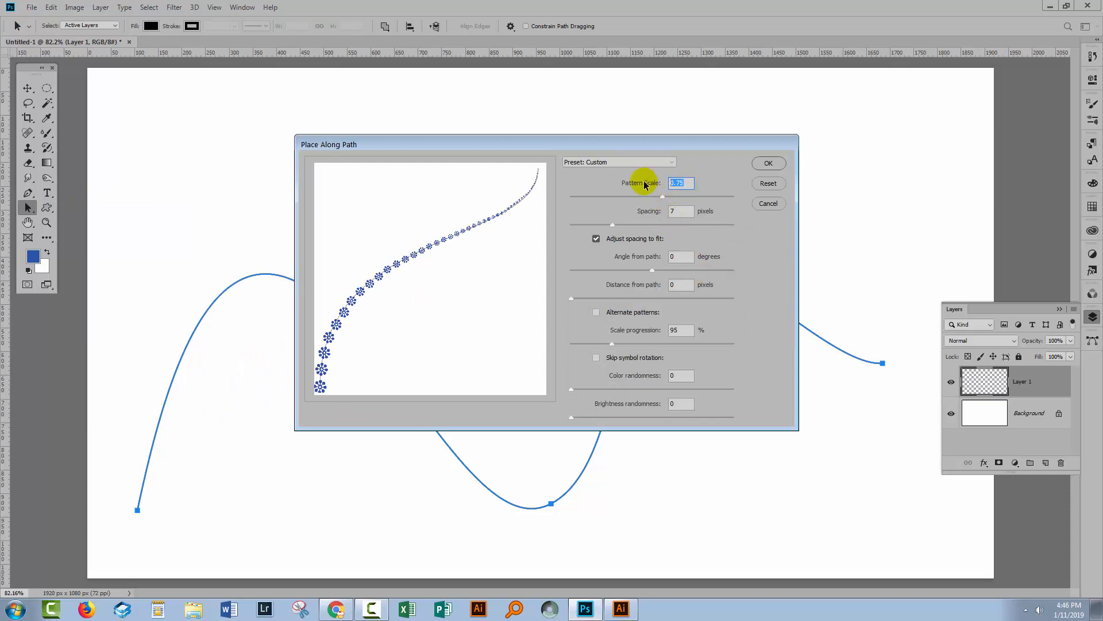
text(.6)
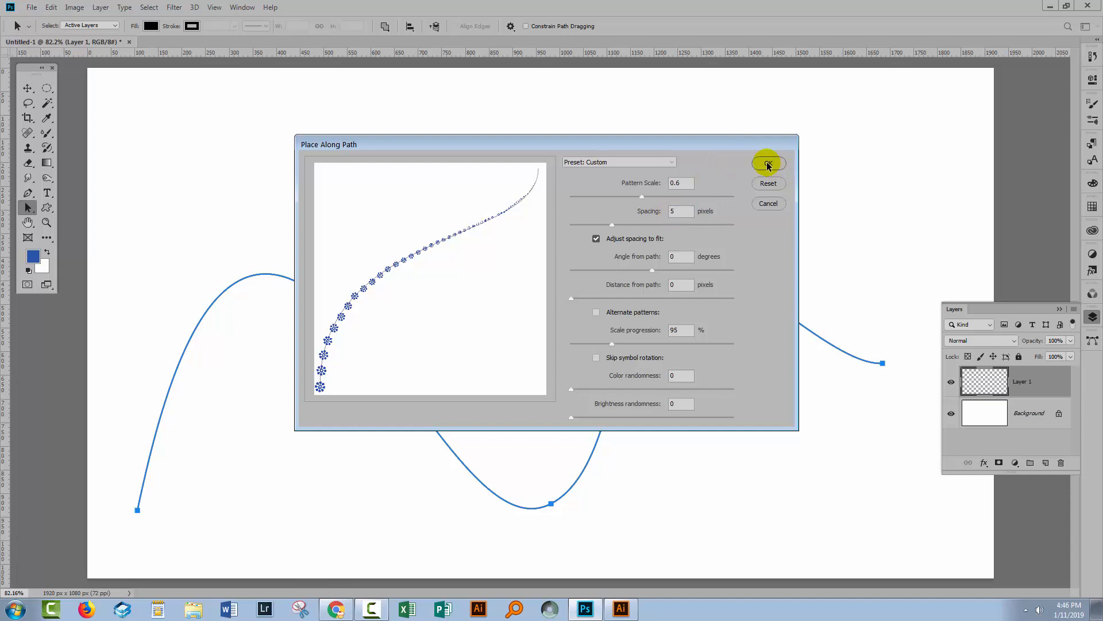
click(768, 163)
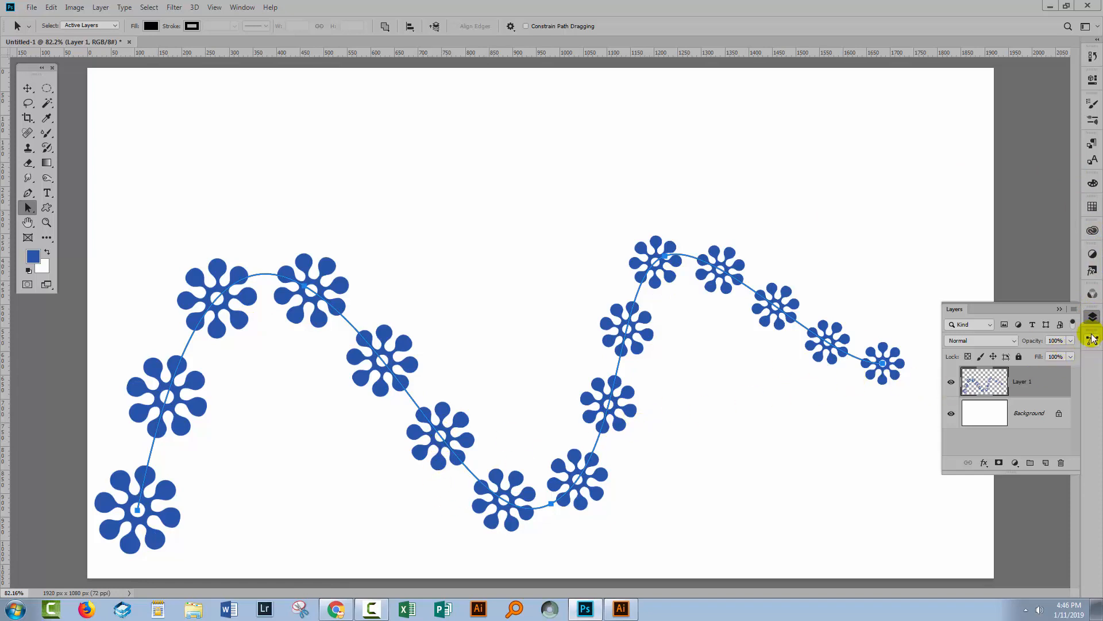
- Switch to the 'car with clipping mask.jpg' document
click(1093, 340)
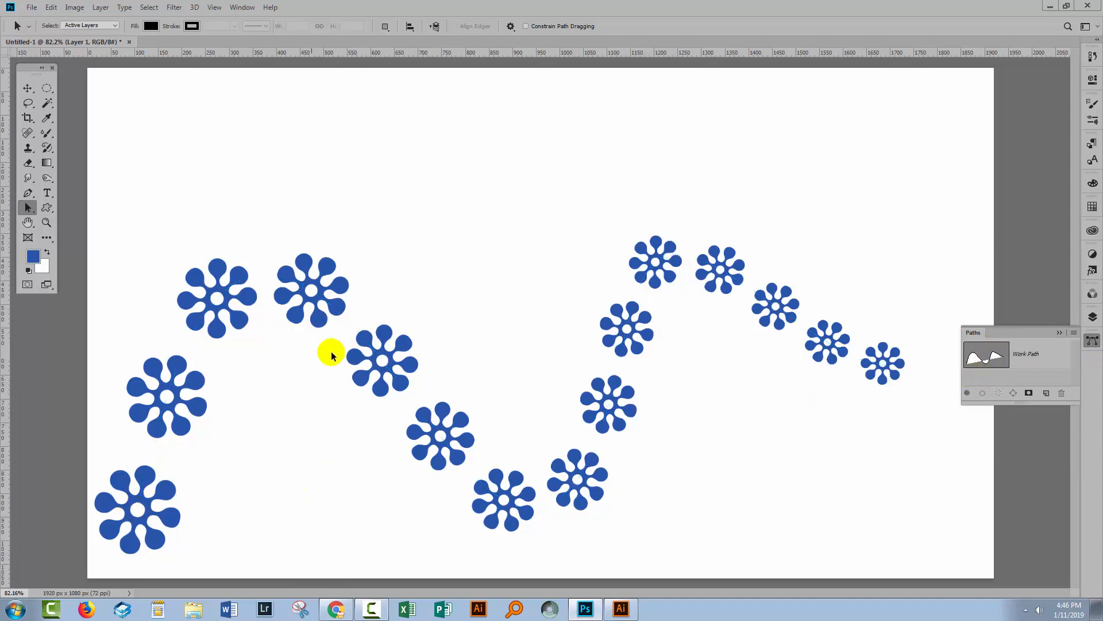
mouse_move(140, 485)
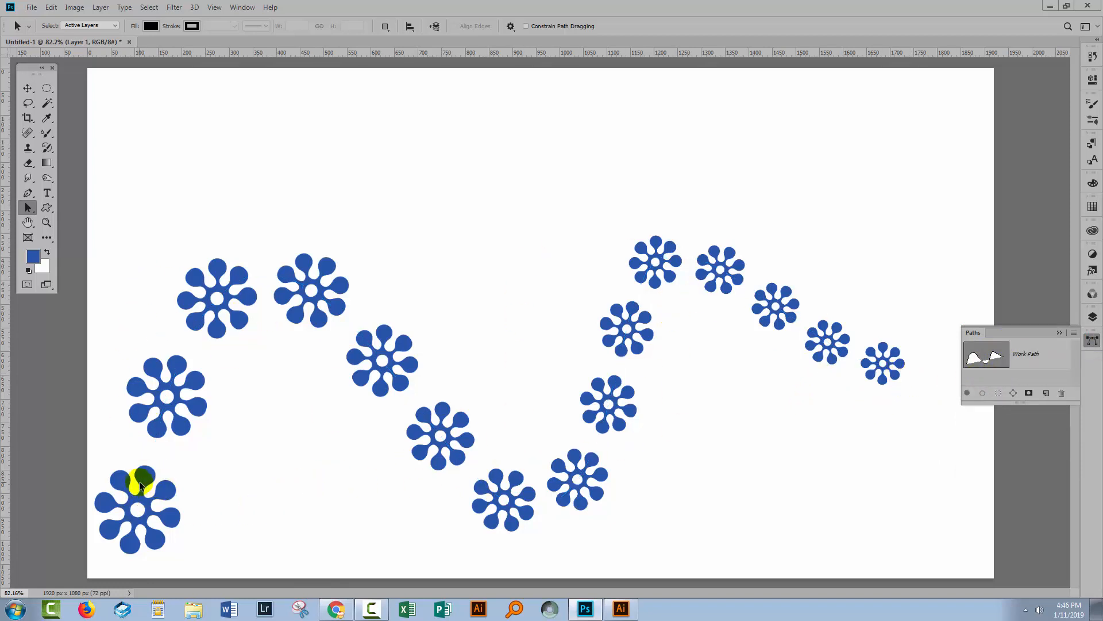
mouse_move(874, 332)
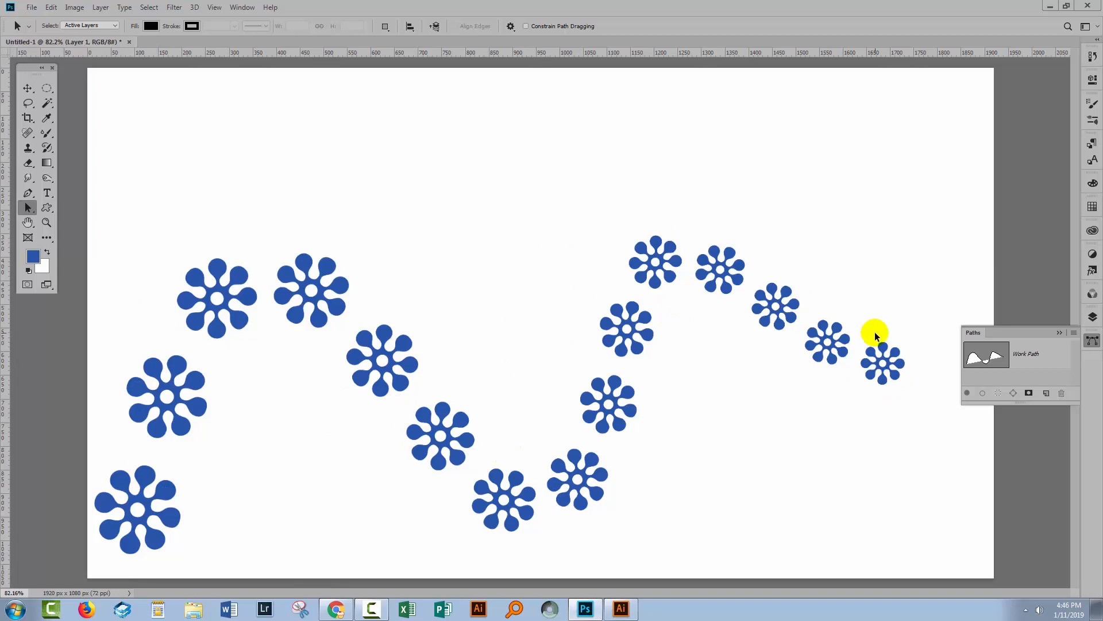
mouse_move(540, 346)
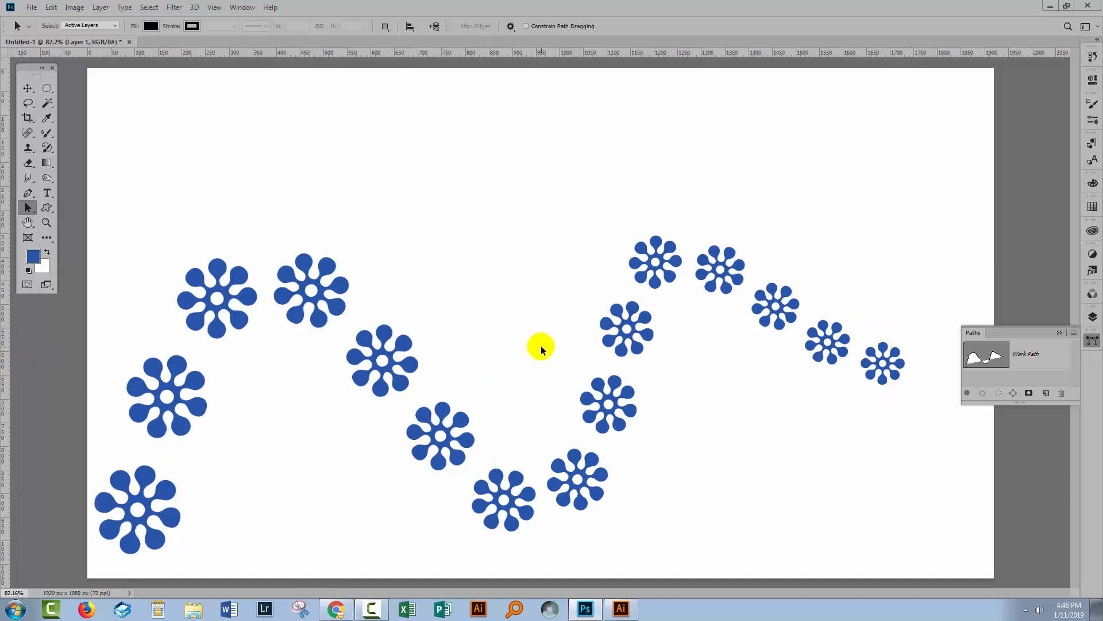
mouse_move(549, 460)
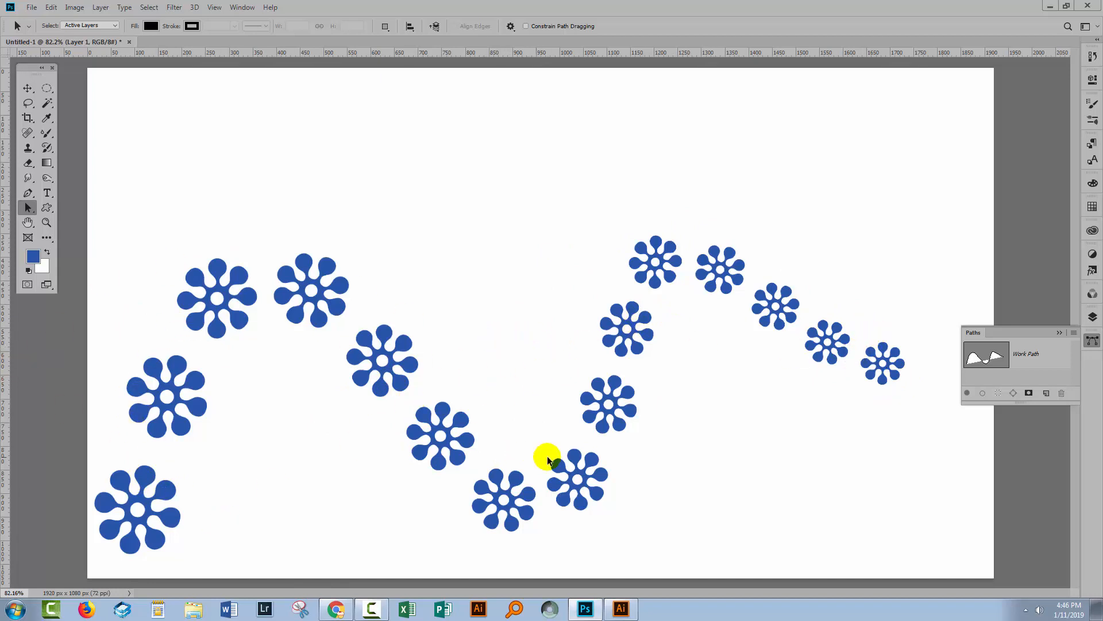
mouse_move(267, 281)
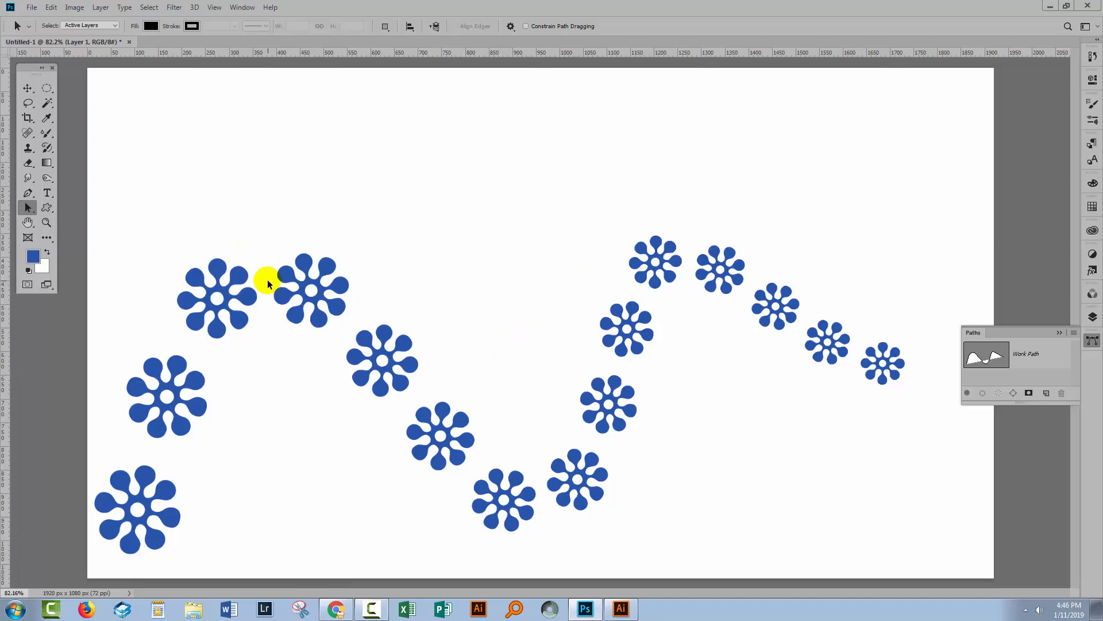
click(225, 41)
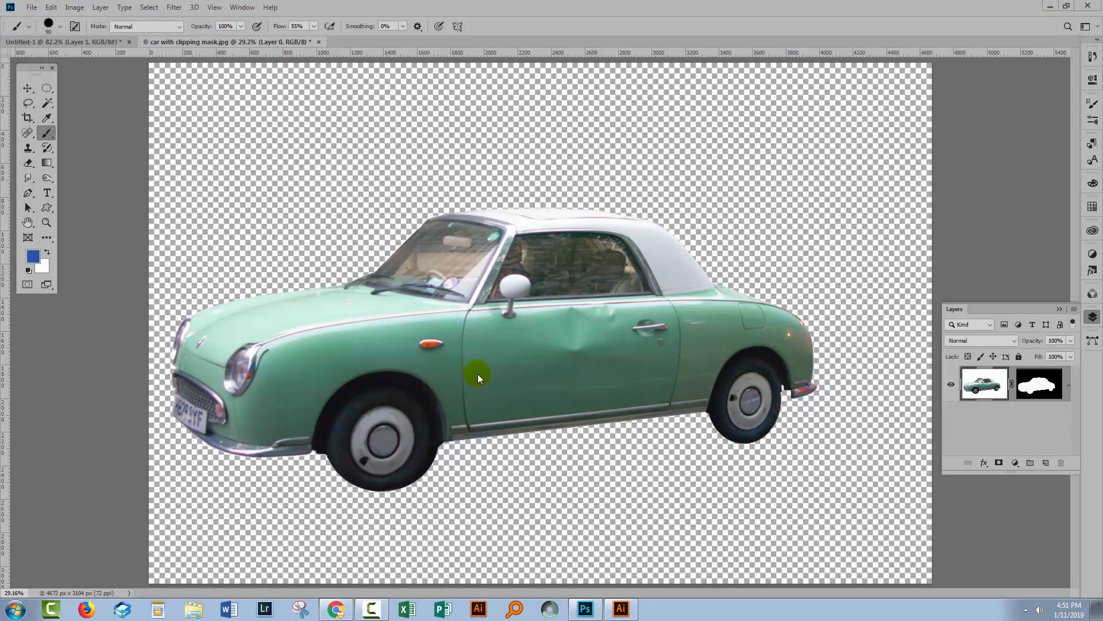
mouse_move(849, 366)
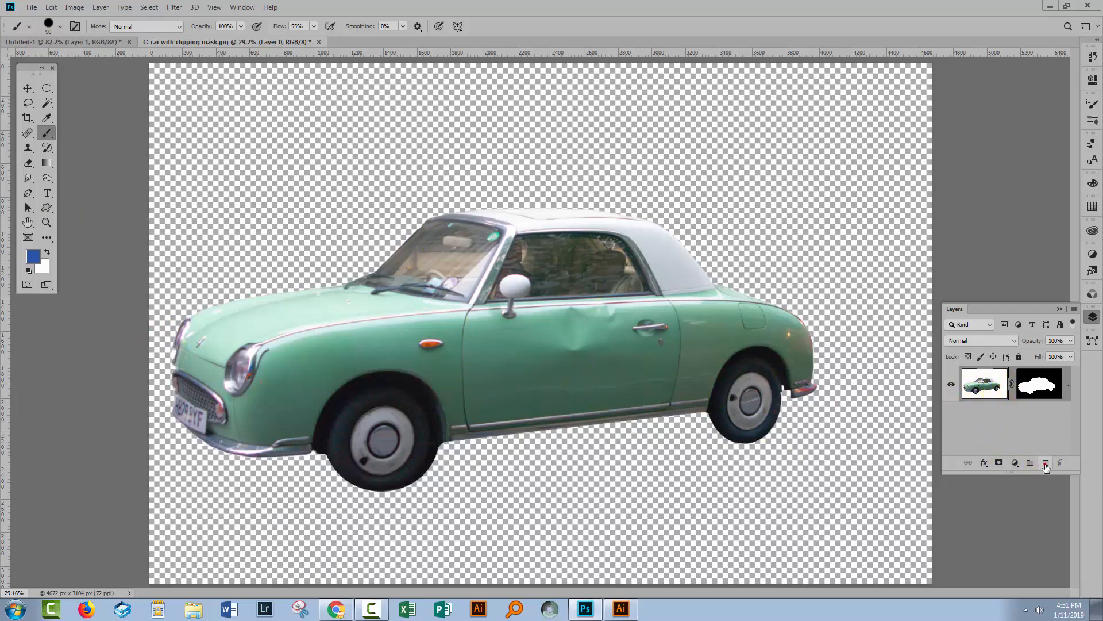
- Add an empty layer and merge the masked Layer 0 down into it
click(1046, 463)
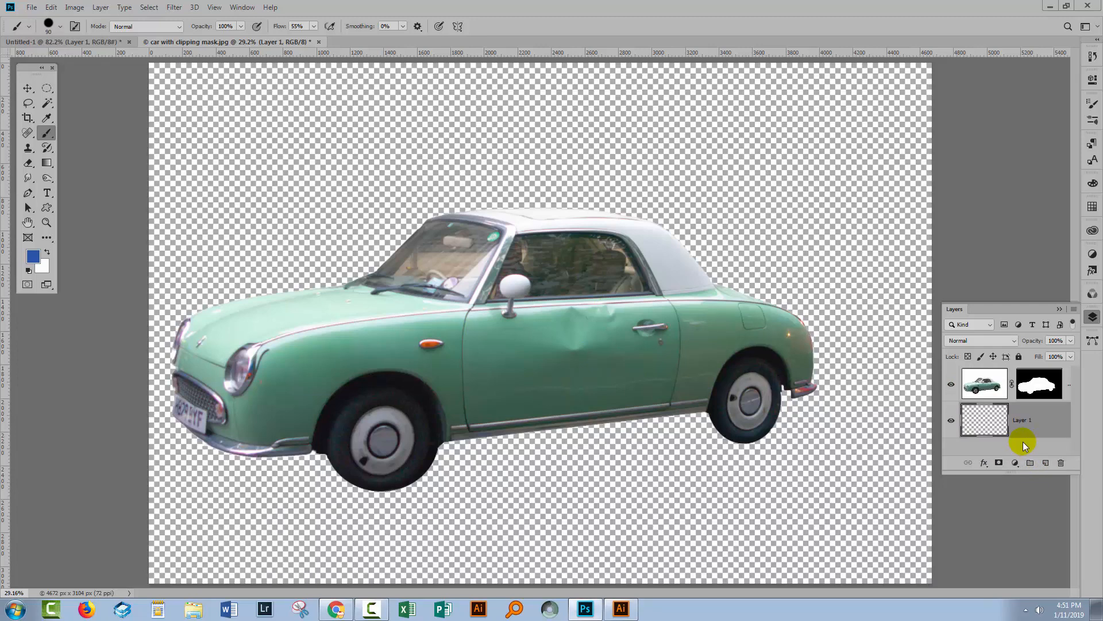
click(983, 383)
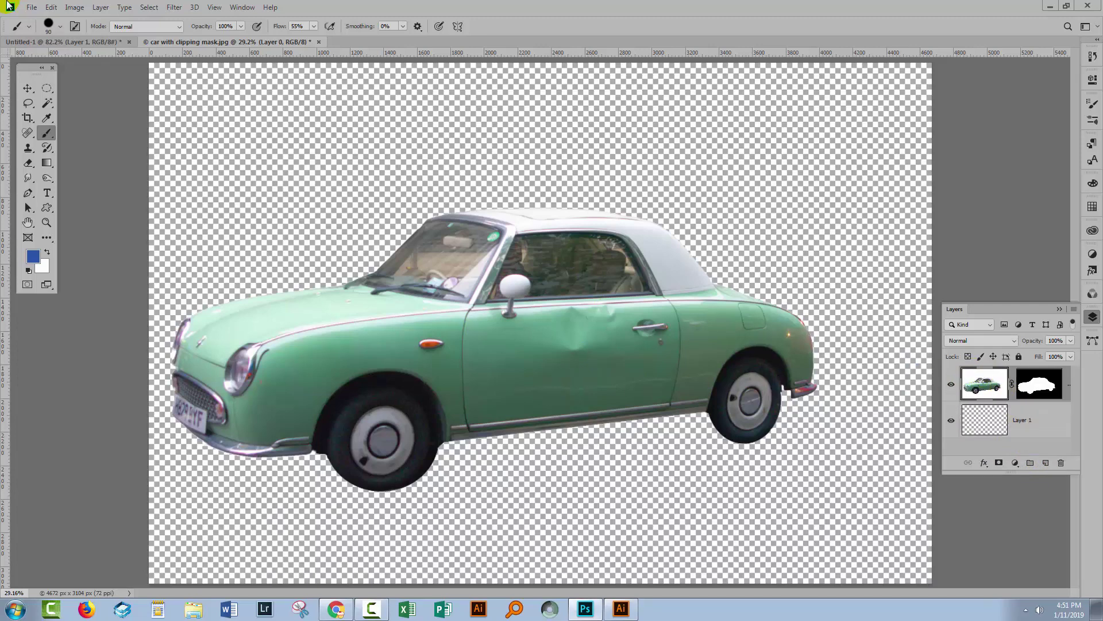
click(100, 7)
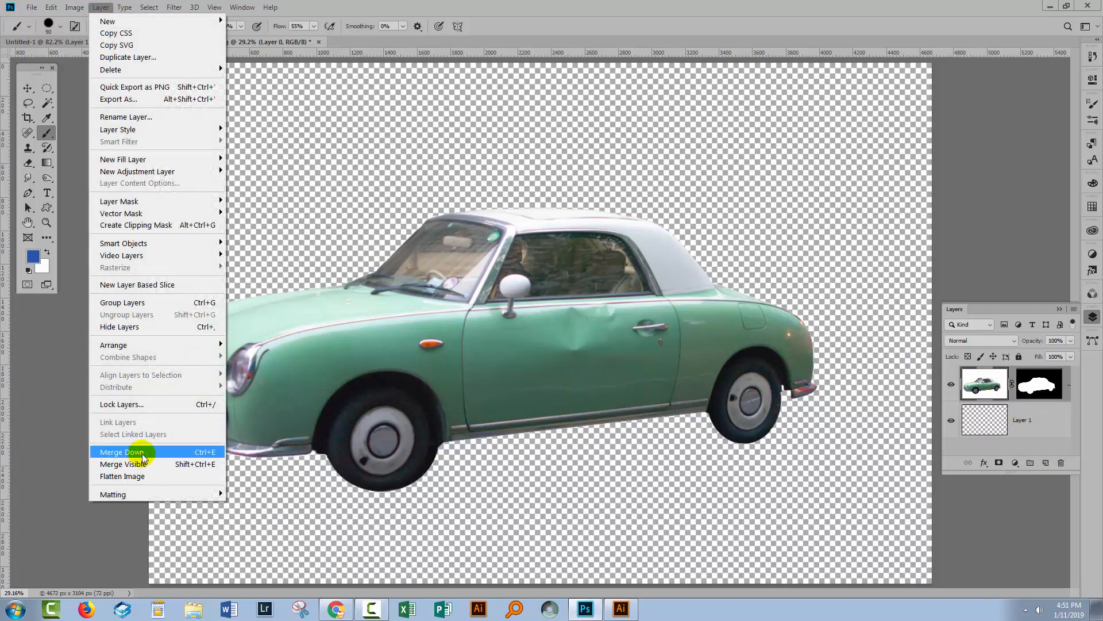
click(122, 452)
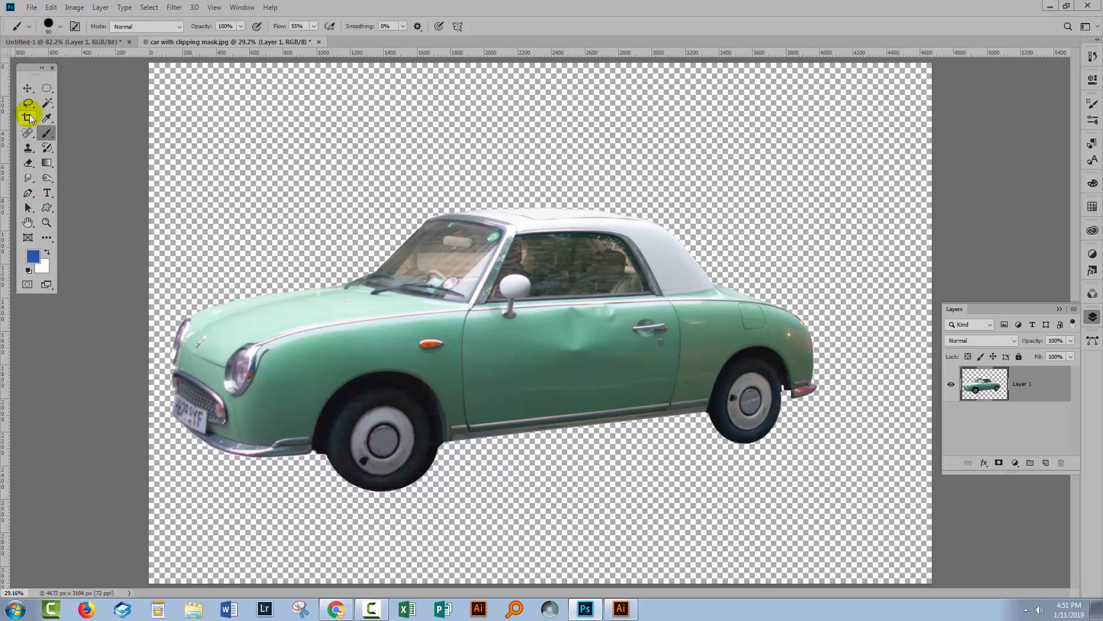
- Crop the car image close to the car's edges
click(28, 118)
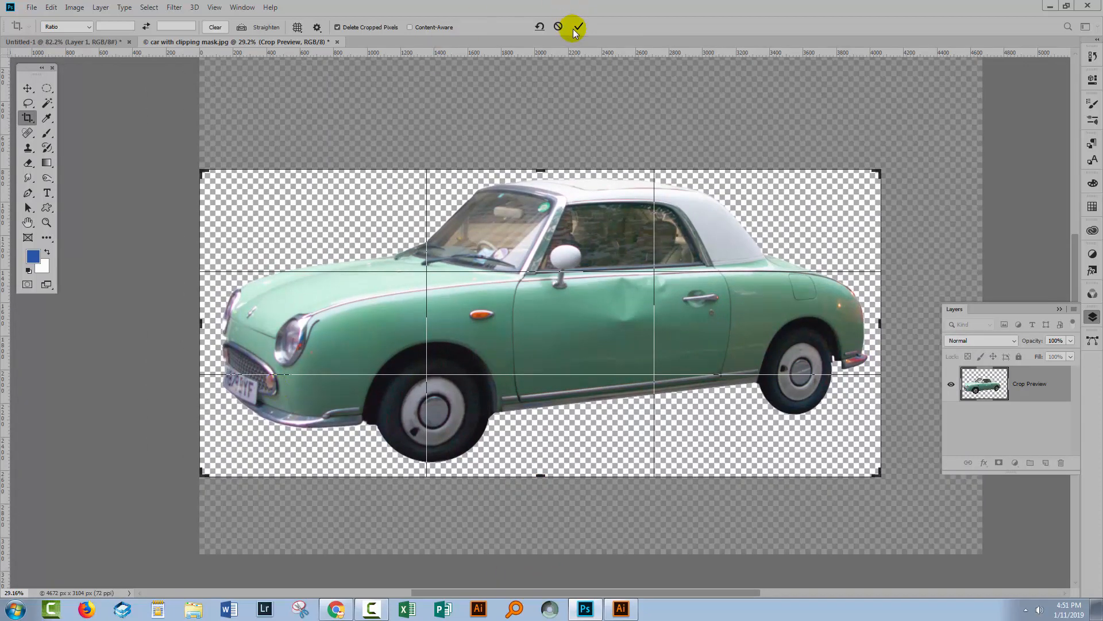
click(577, 27)
text(500)
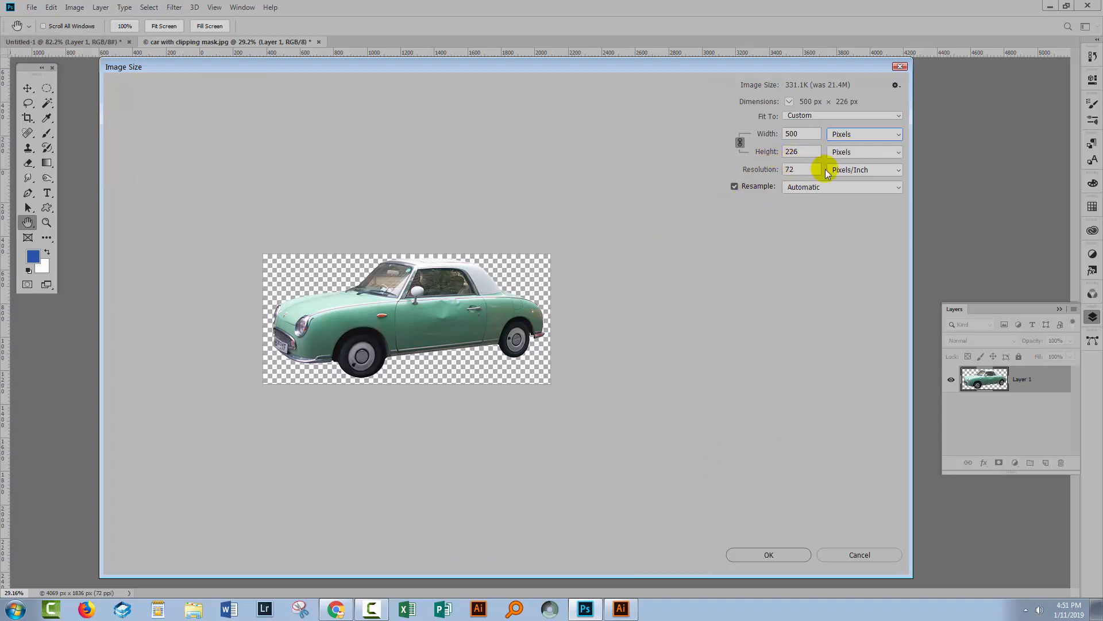
mouse_move(844, 570)
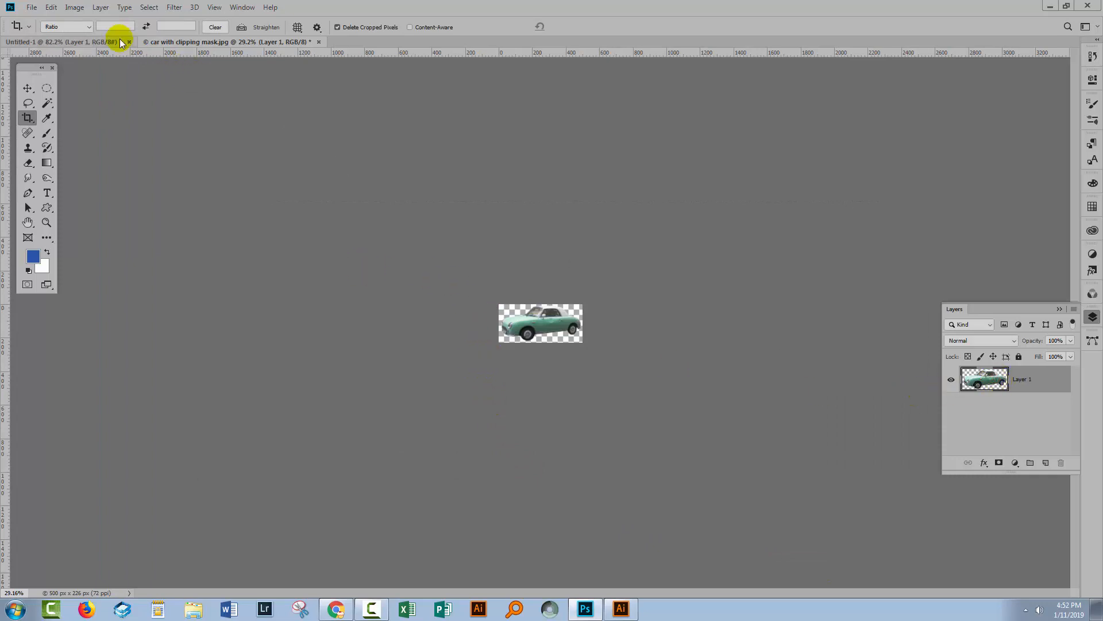
- Define the car as a pattern named 'car' and close its document without saving
click(50, 7)
text(car)
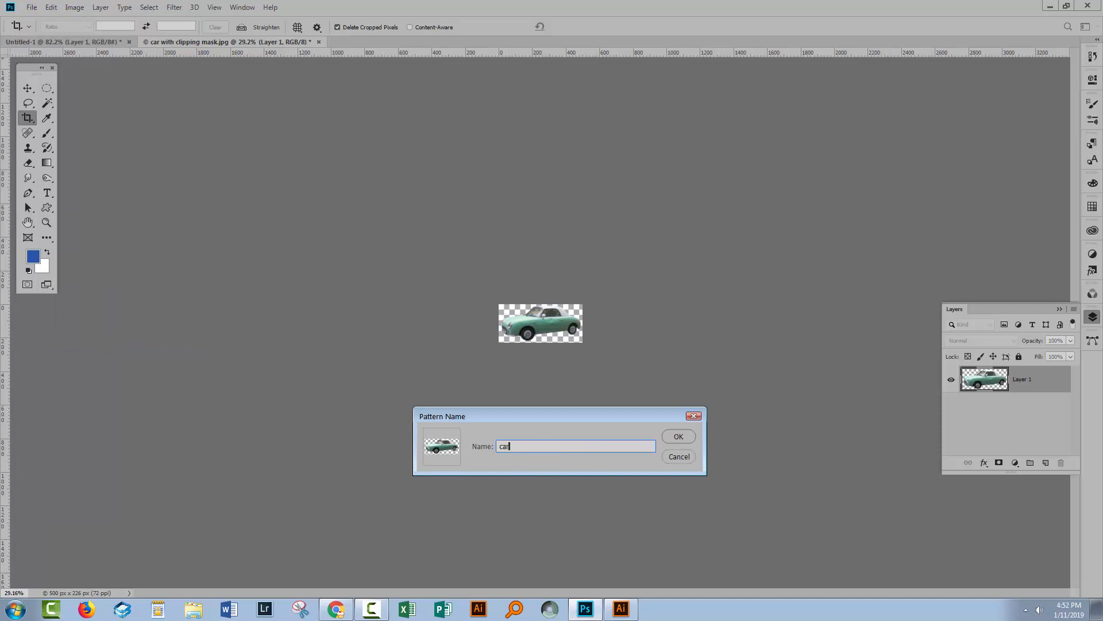
click(677, 435)
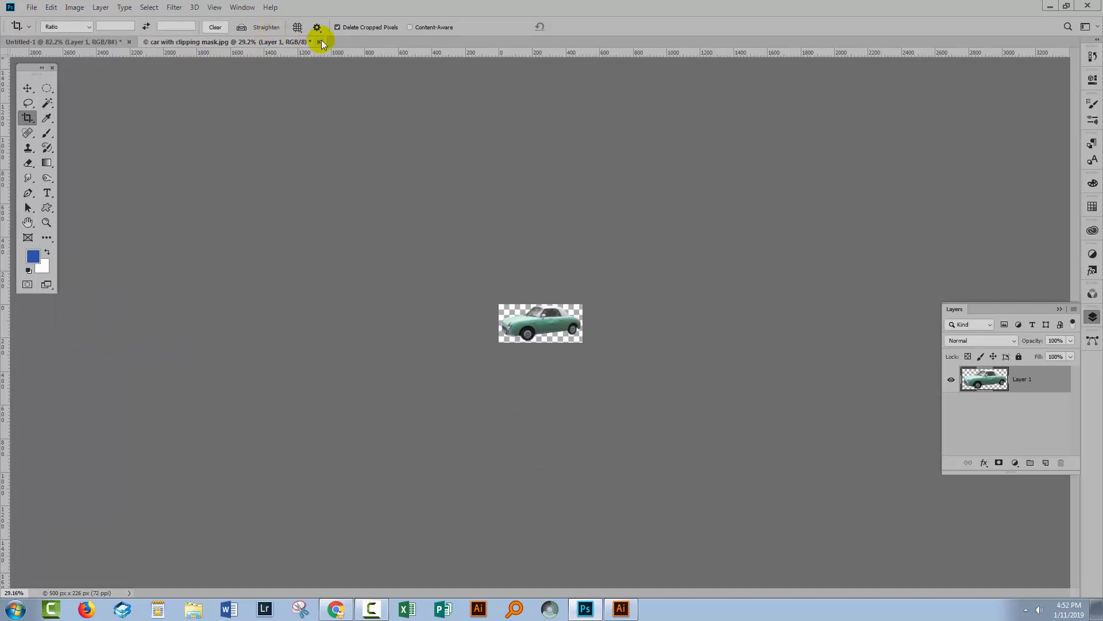
click(320, 42)
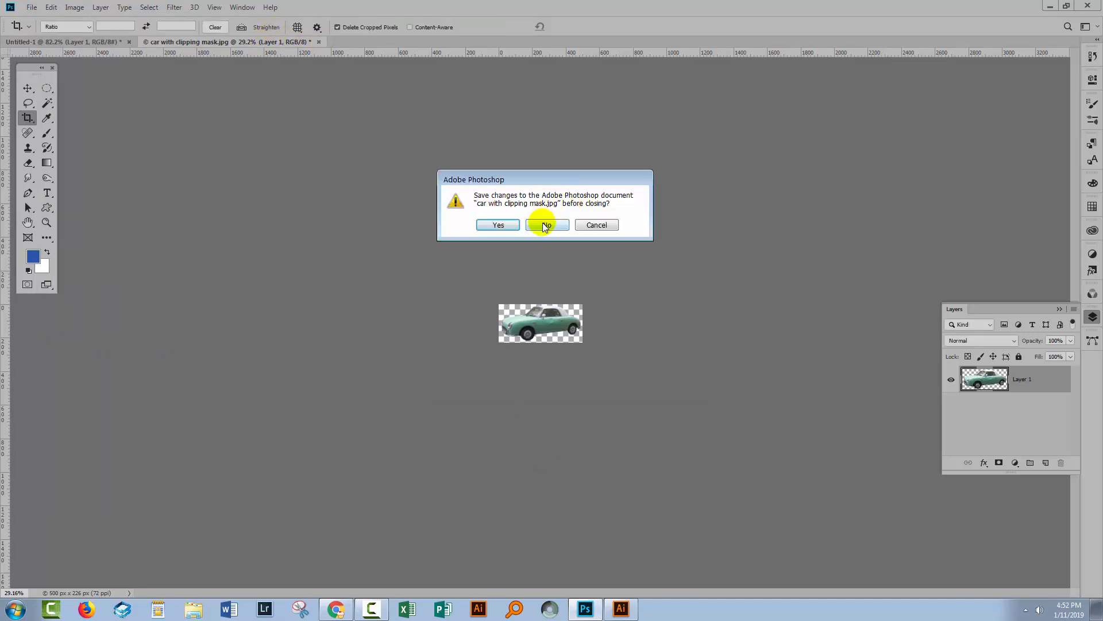
click(546, 225)
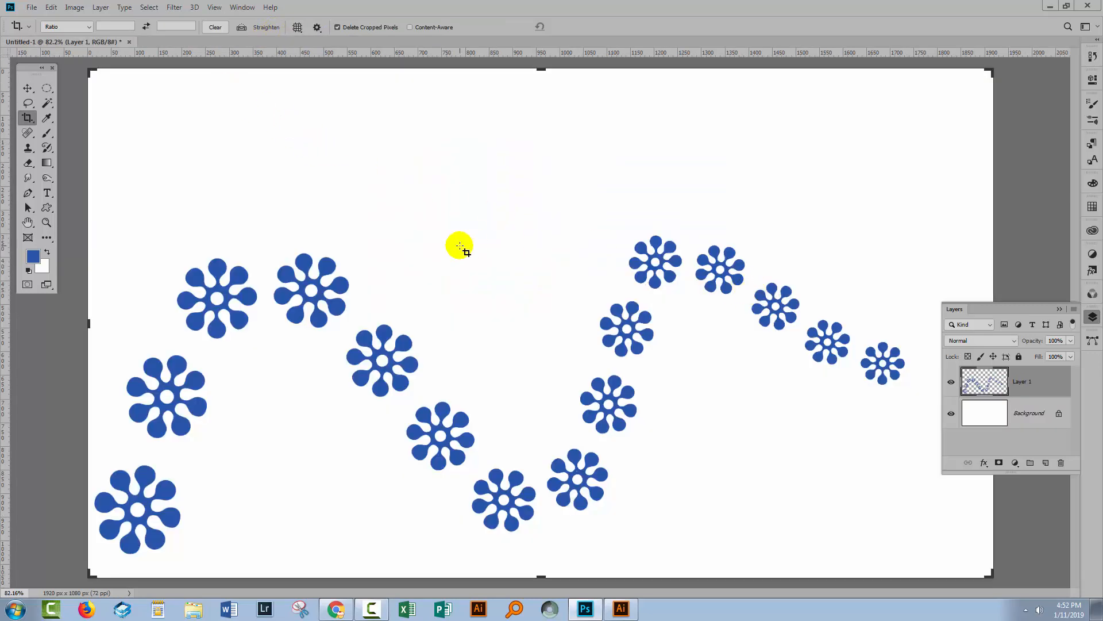
click(1045, 462)
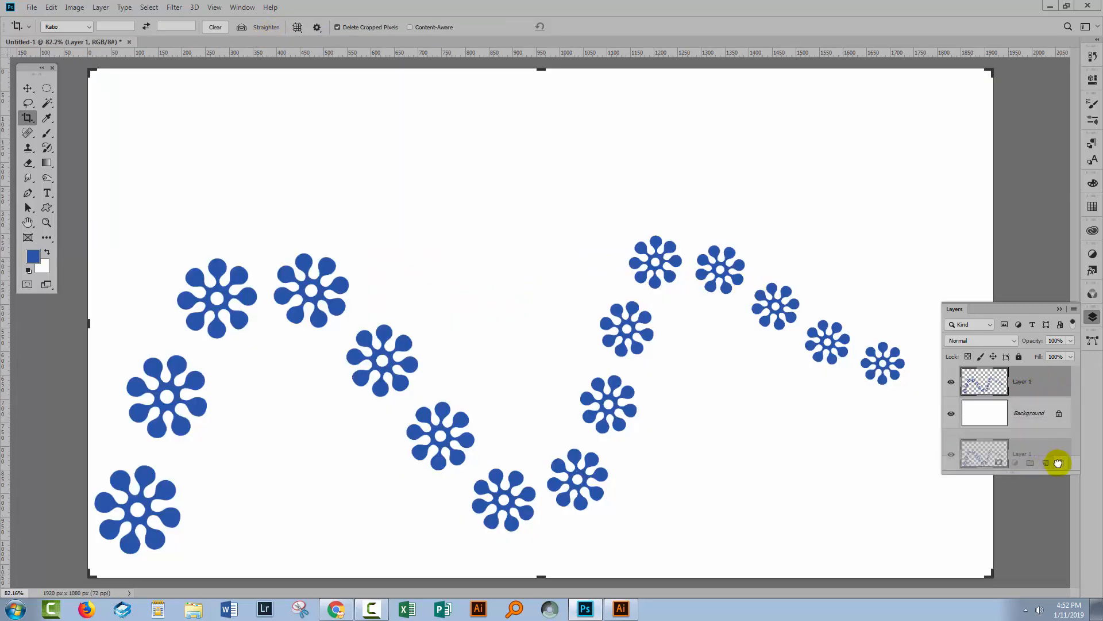
- Delete the flower layer and set the Custom Shape tool to the spiral in Path mode
click(1060, 462)
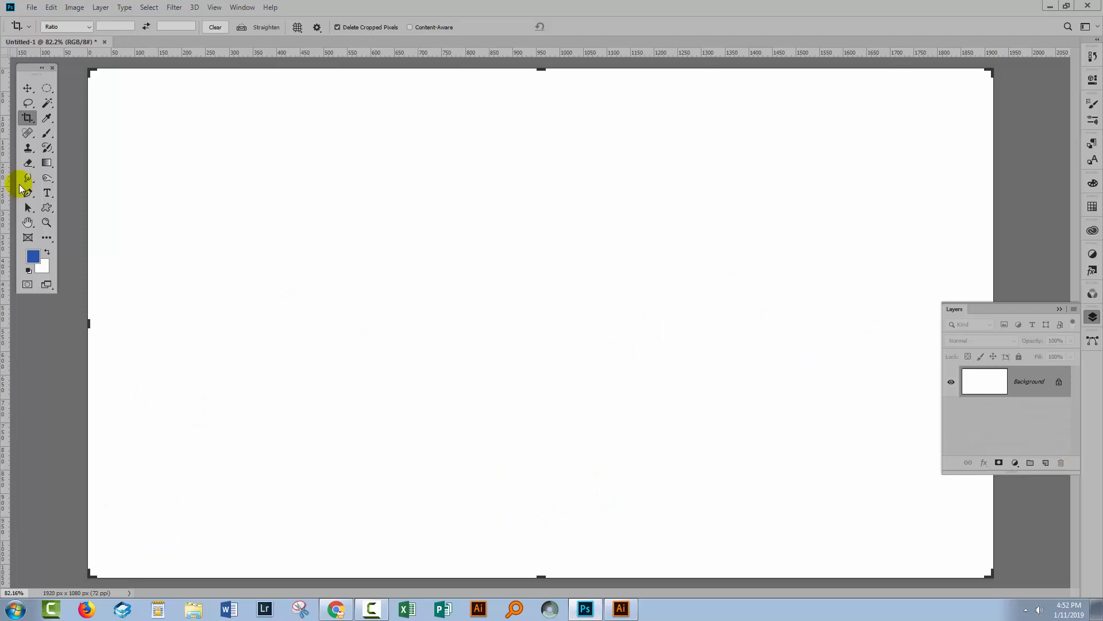
click(47, 207)
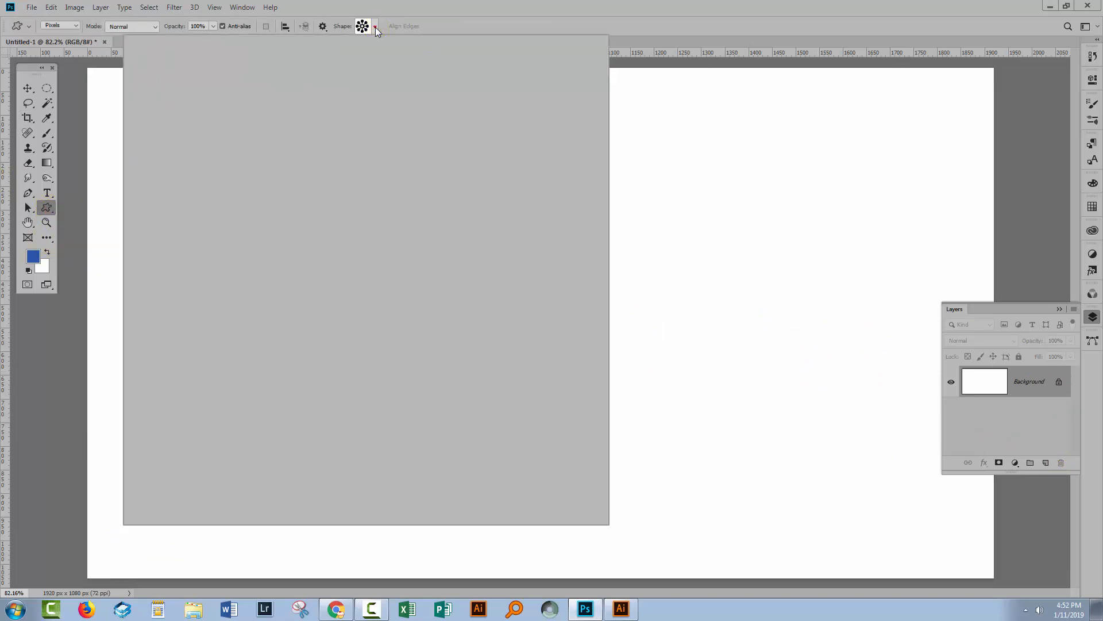
click(374, 26)
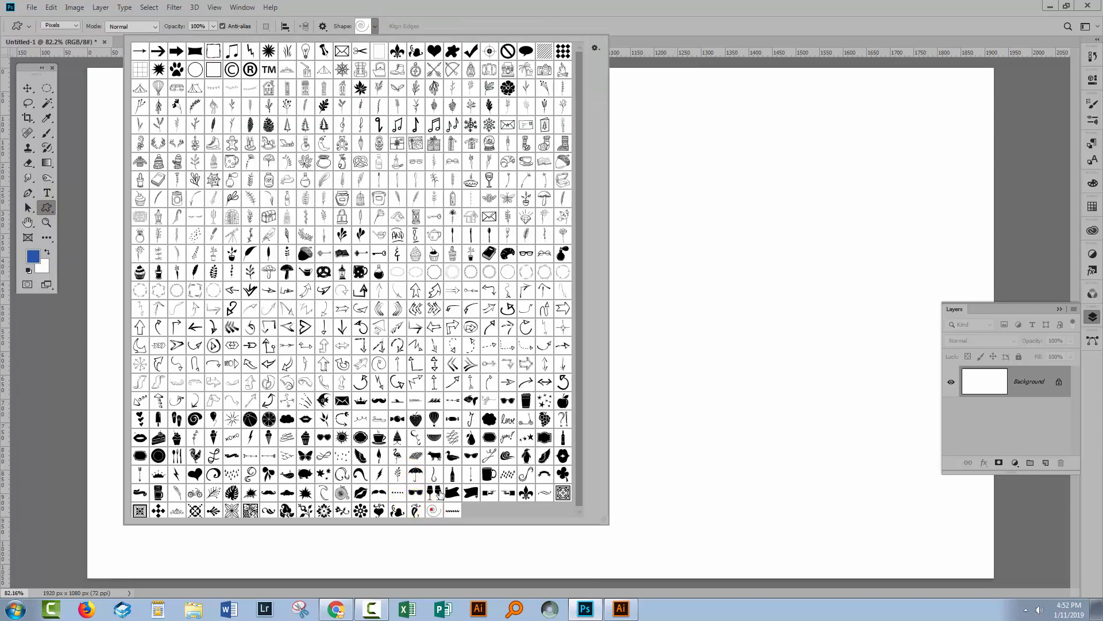
mouse_move(449, 33)
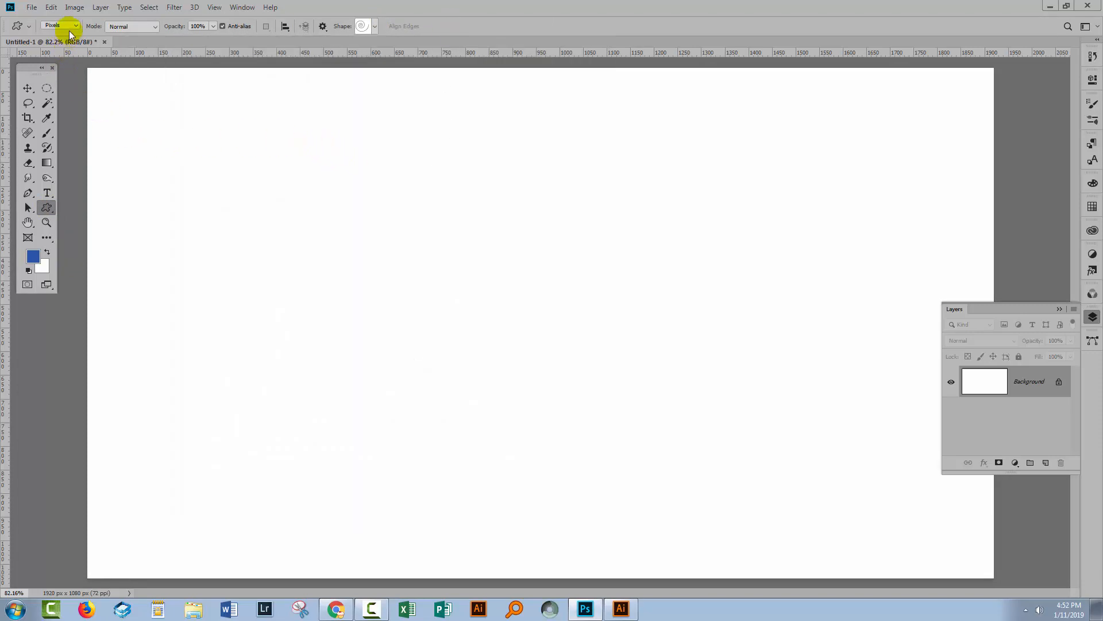
click(60, 26)
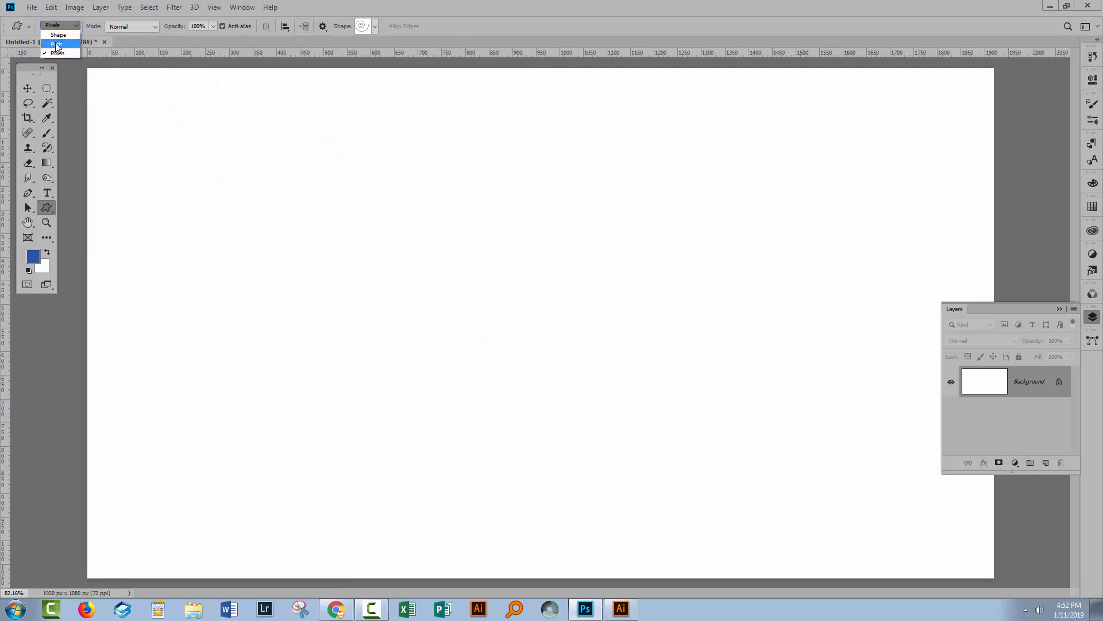
click(53, 44)
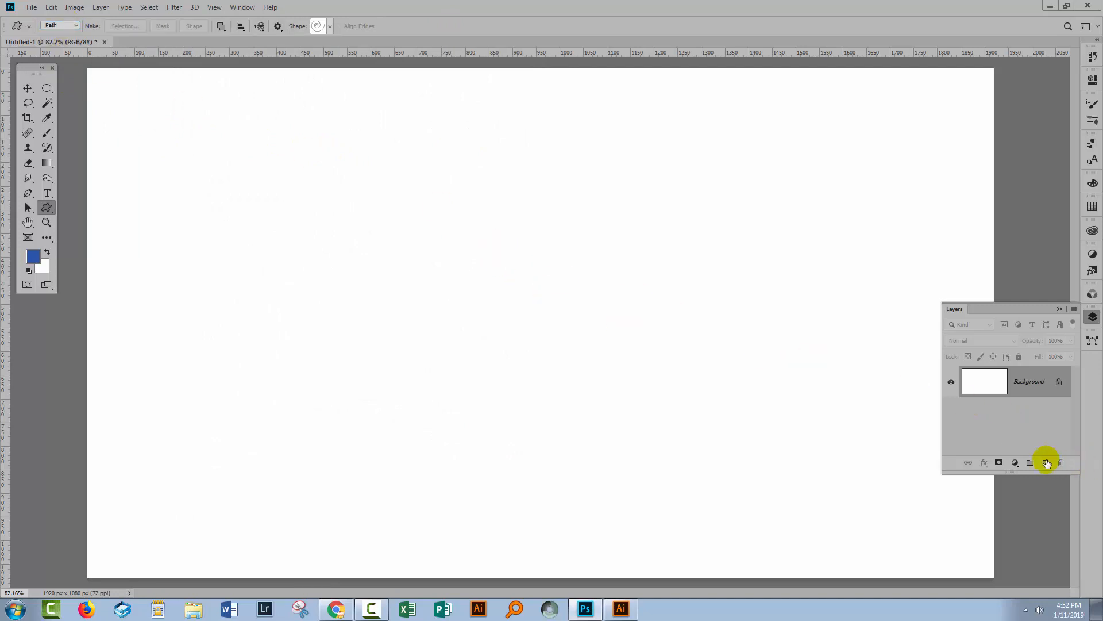
- Draw a large spiral path on a new empty layer and rotate it 180°
click(1046, 462)
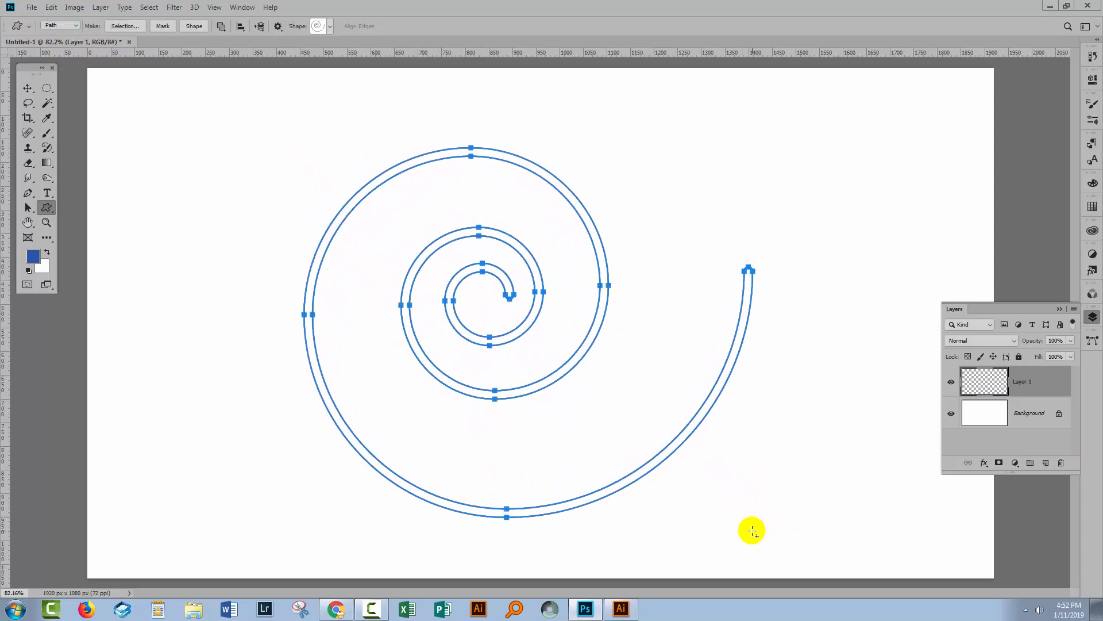
click(28, 88)
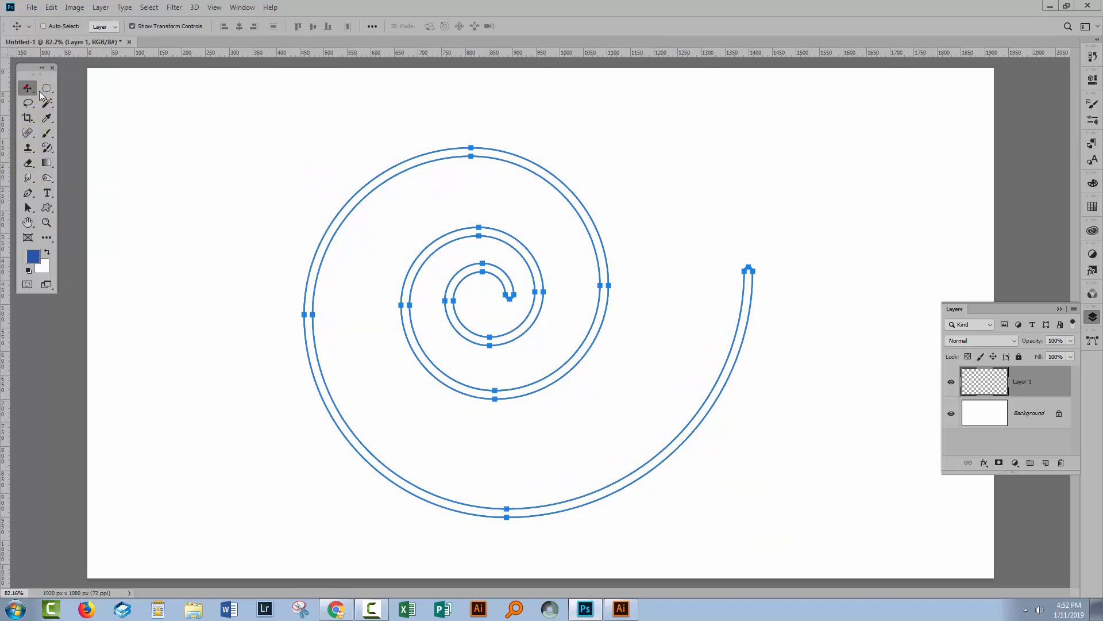
mouse_move(239, 292)
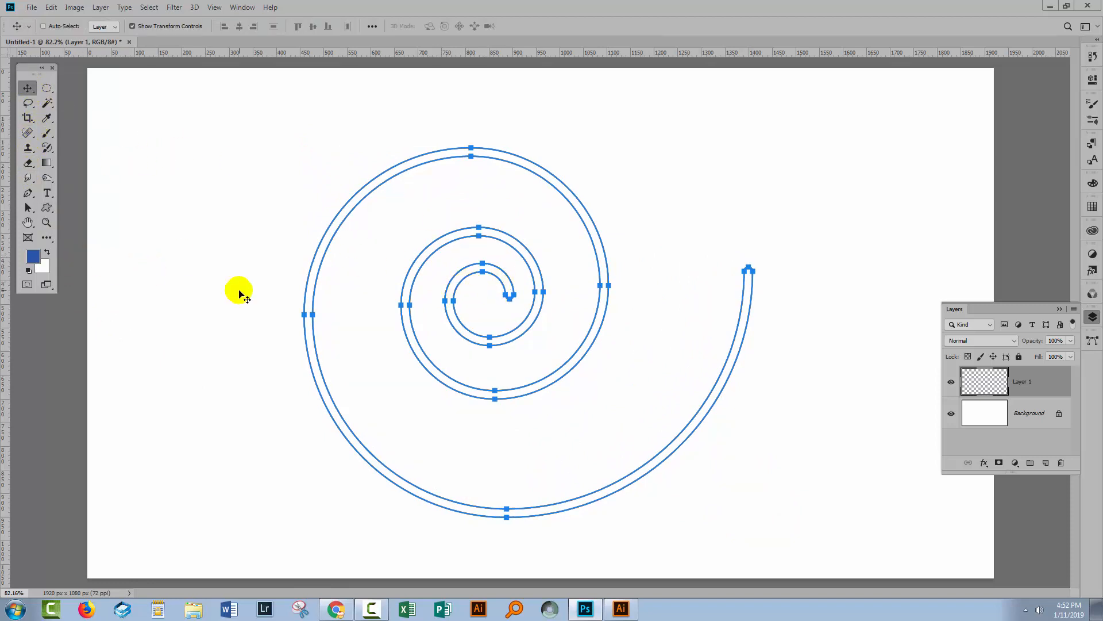
click(29, 208)
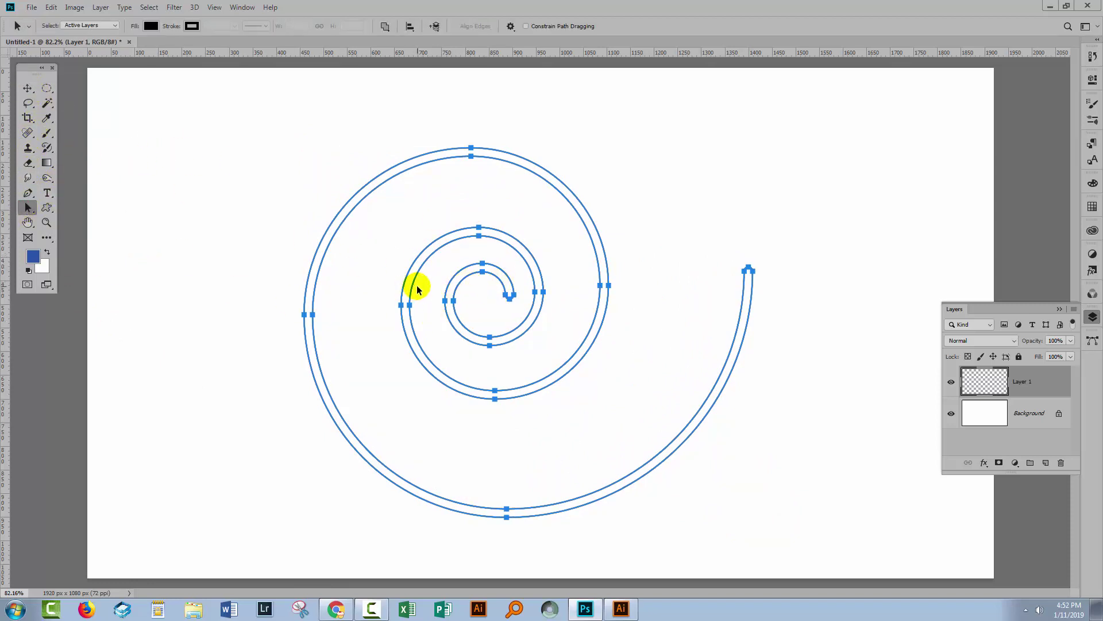
key(ctrl+t)
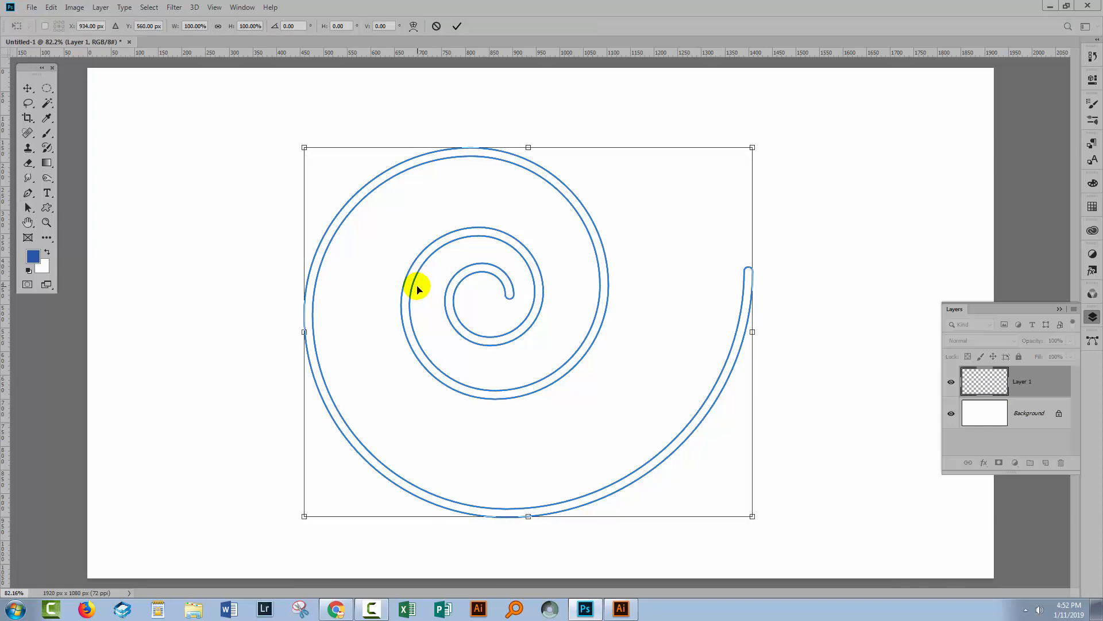
mouse_move(770, 146)
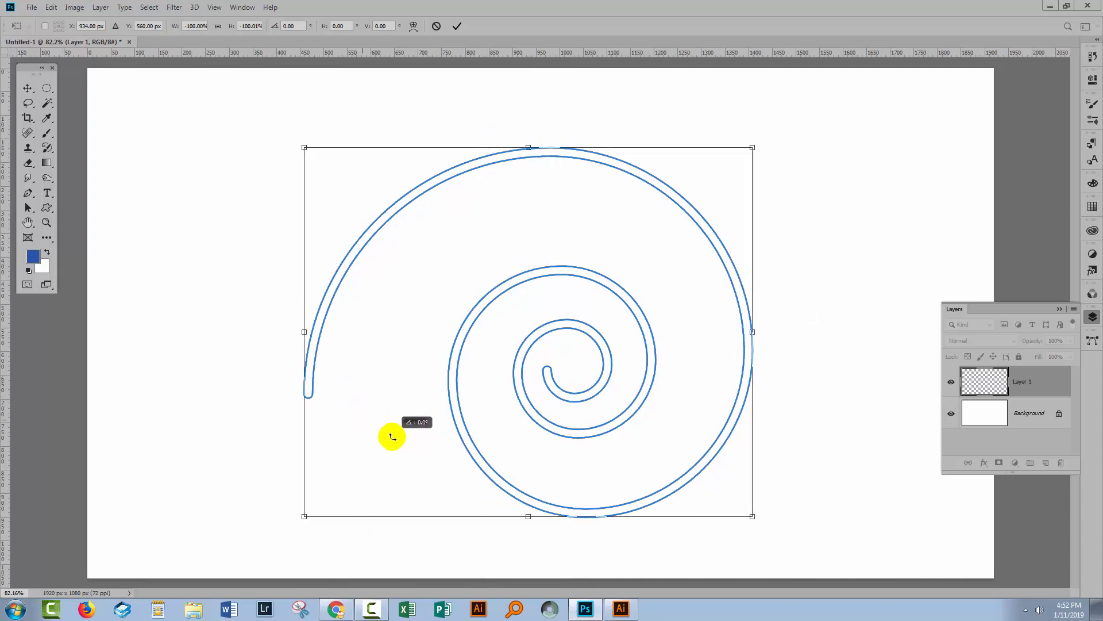
mouse_move(323, 232)
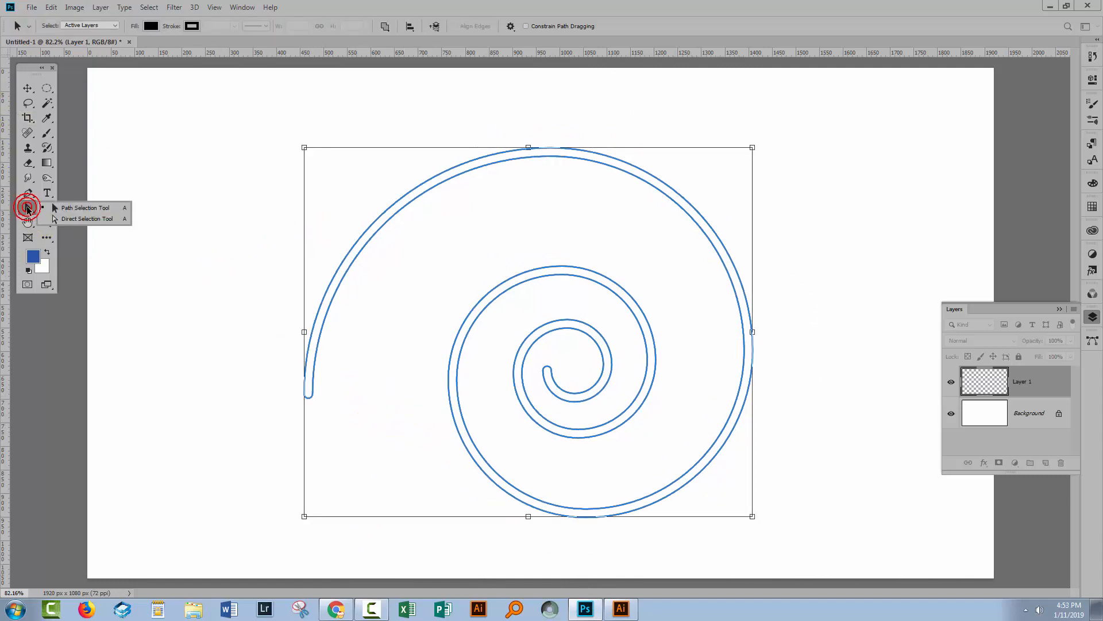
- Delete the spiral's extra anchor points to leave one open curve, then select the path
click(86, 218)
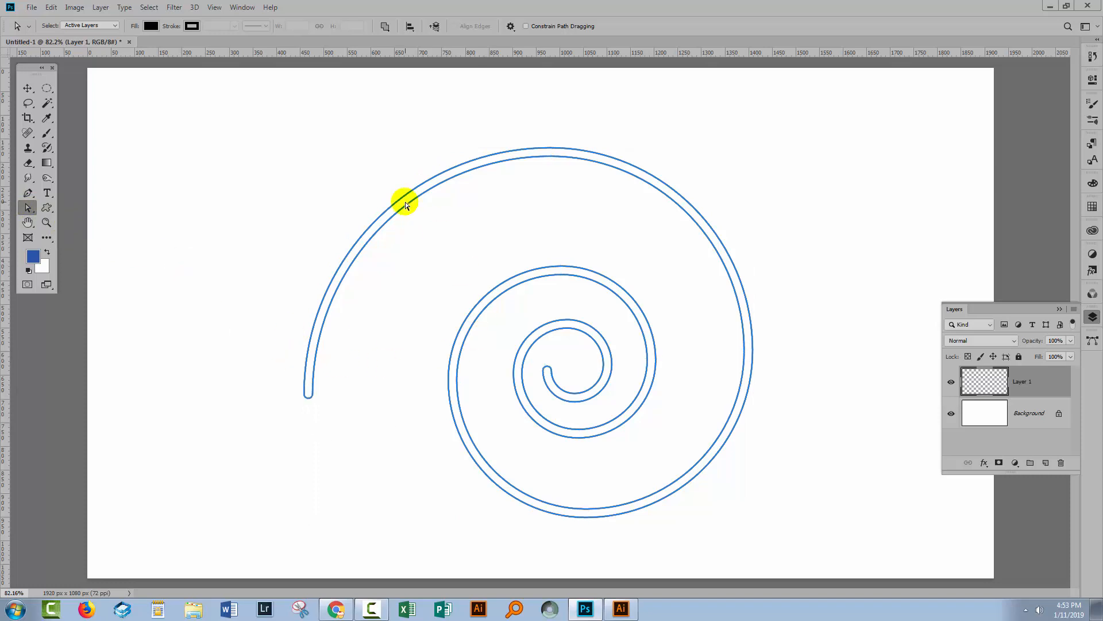
mouse_move(308, 413)
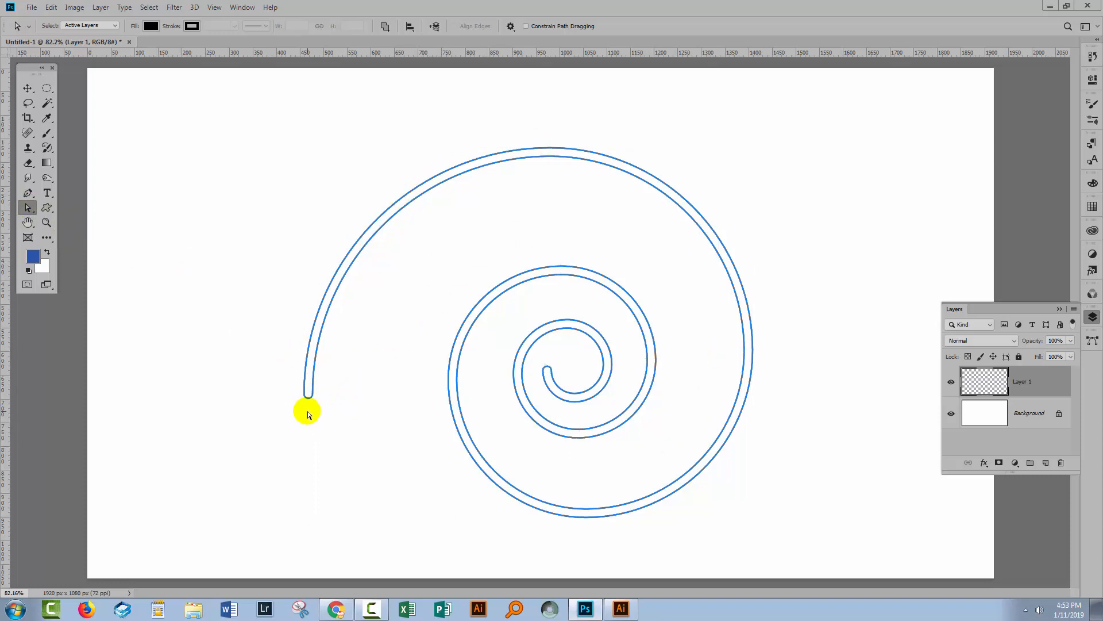
click(308, 398)
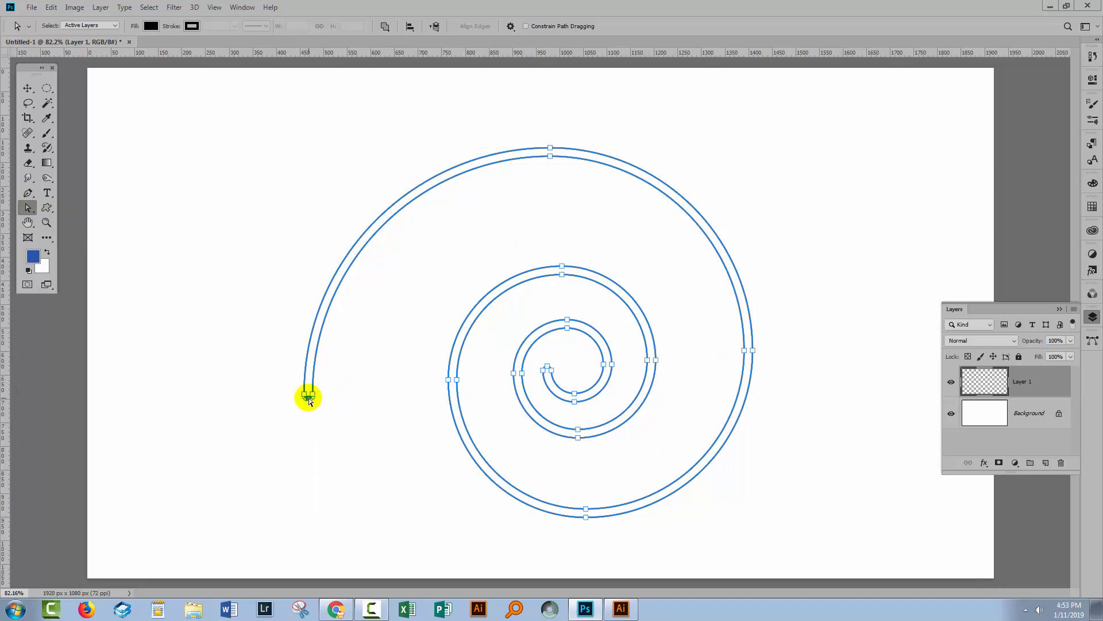
click(308, 396)
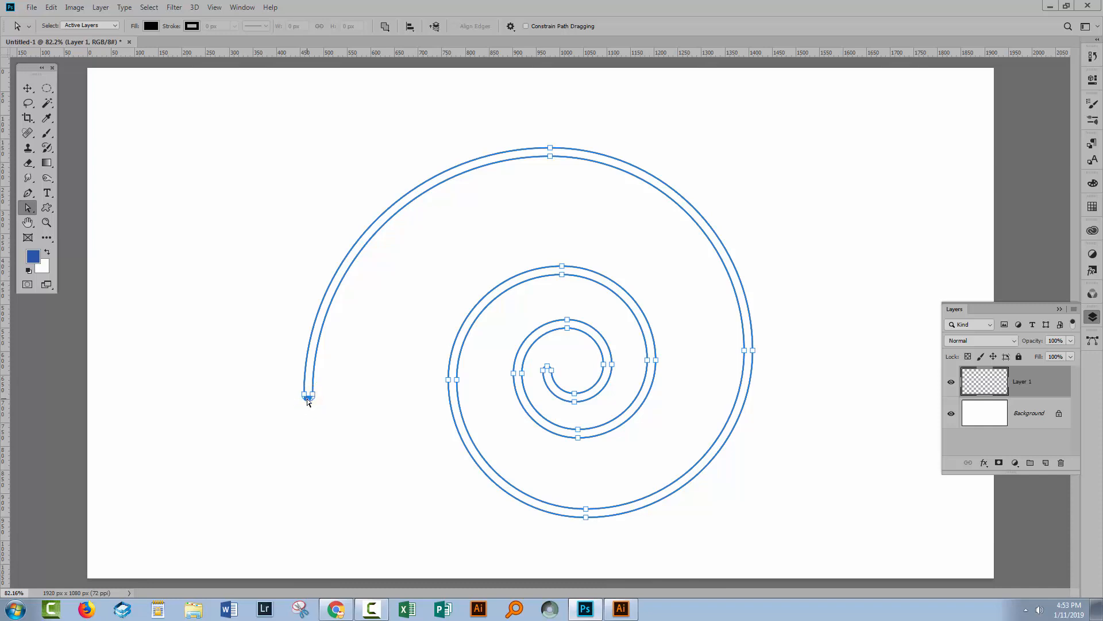
click(308, 398)
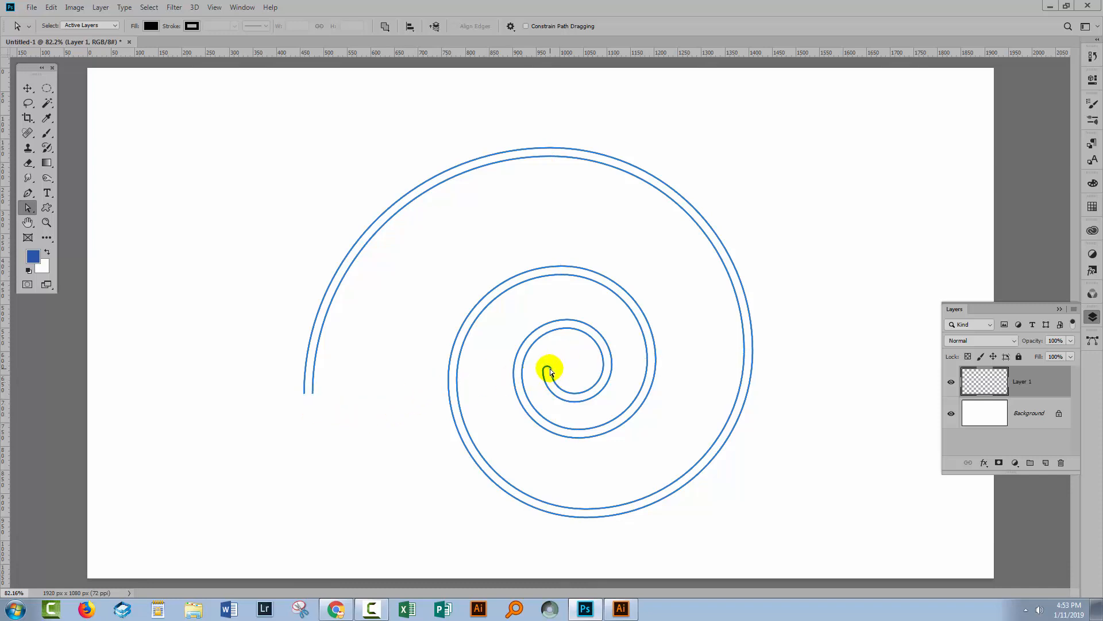
click(550, 369)
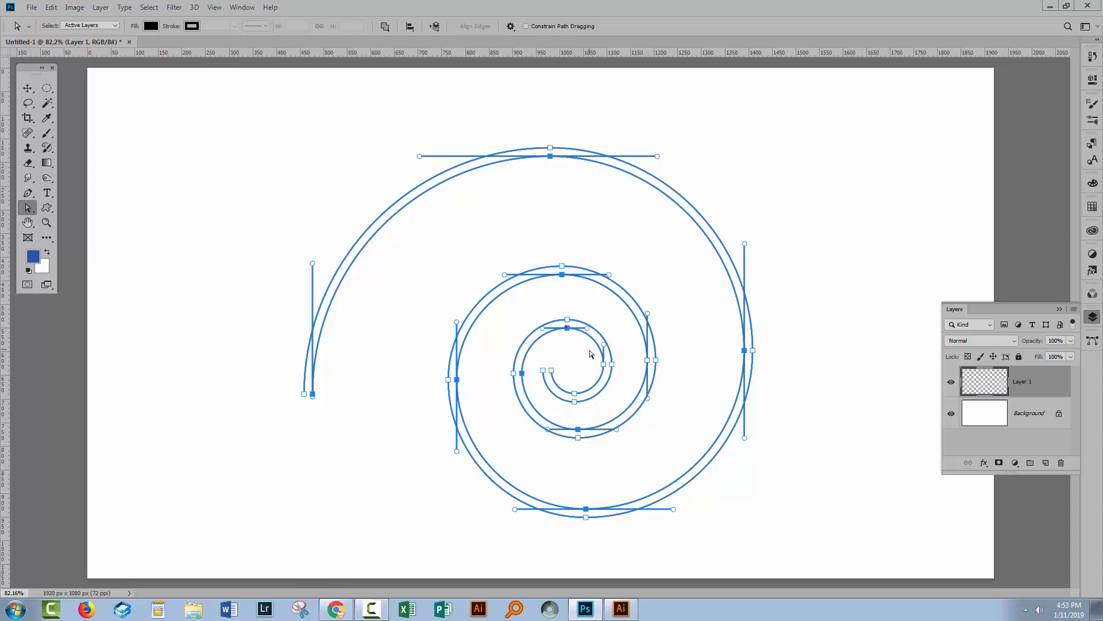
click(573, 393)
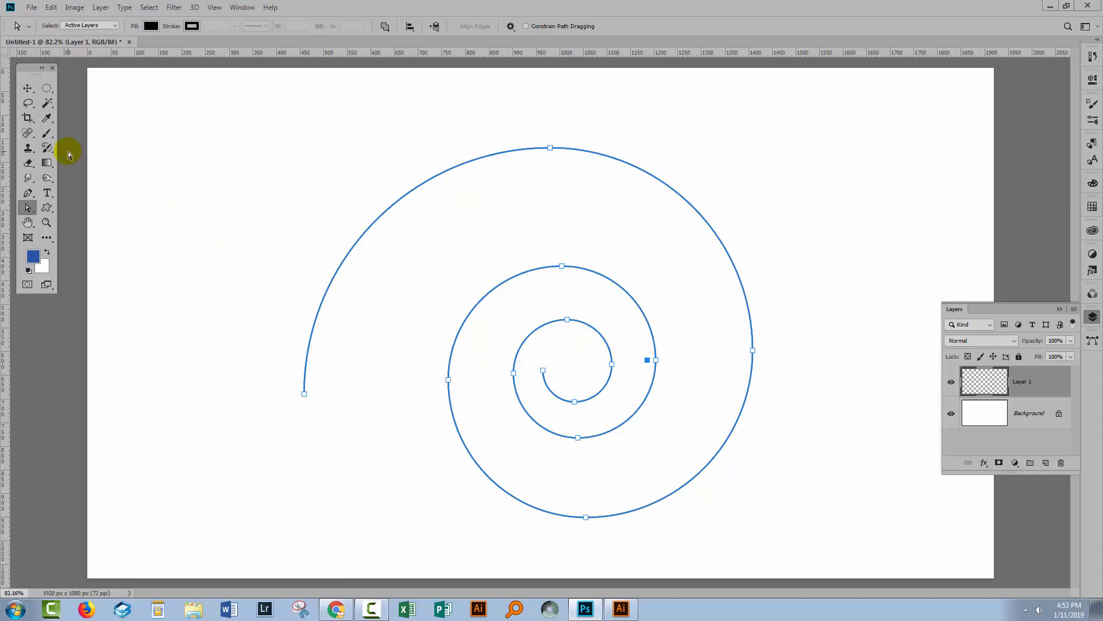
click(132, 350)
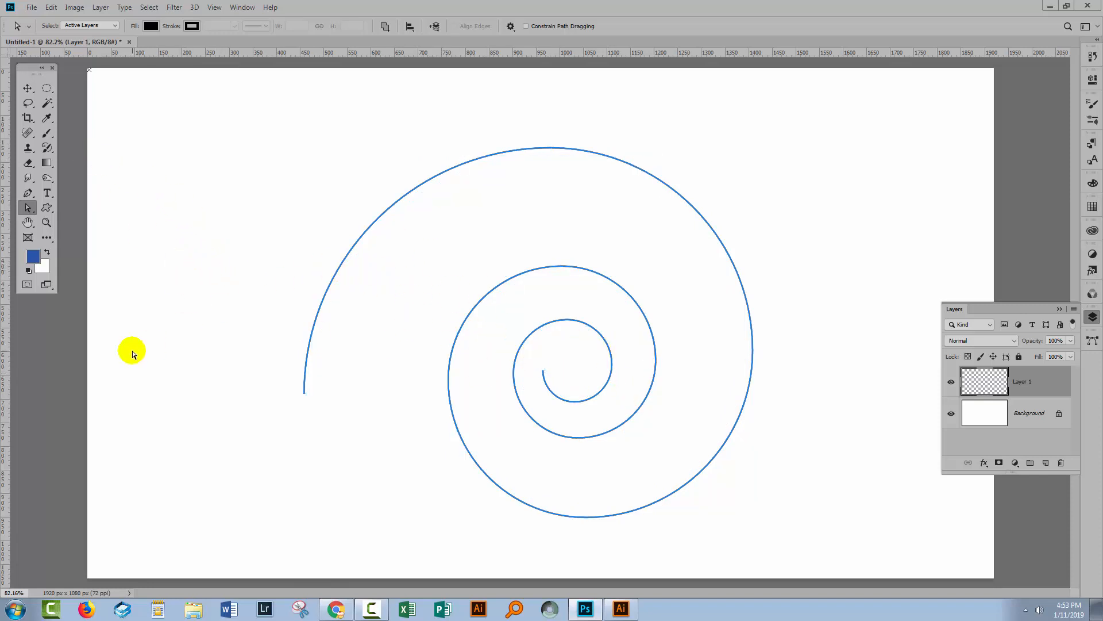
mouse_move(238, 252)
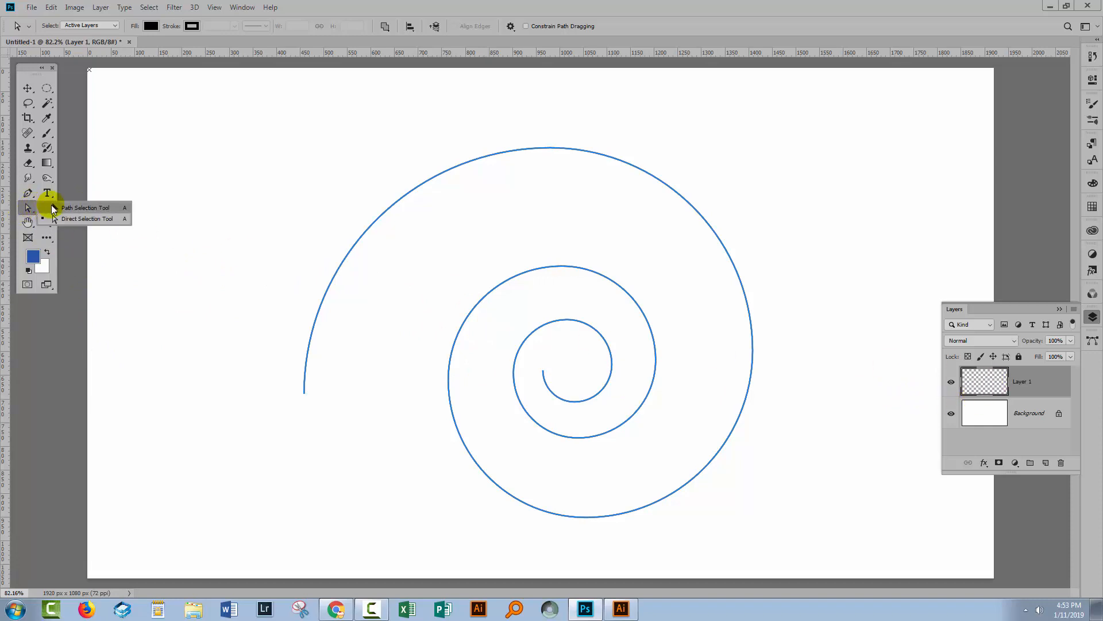
click(84, 206)
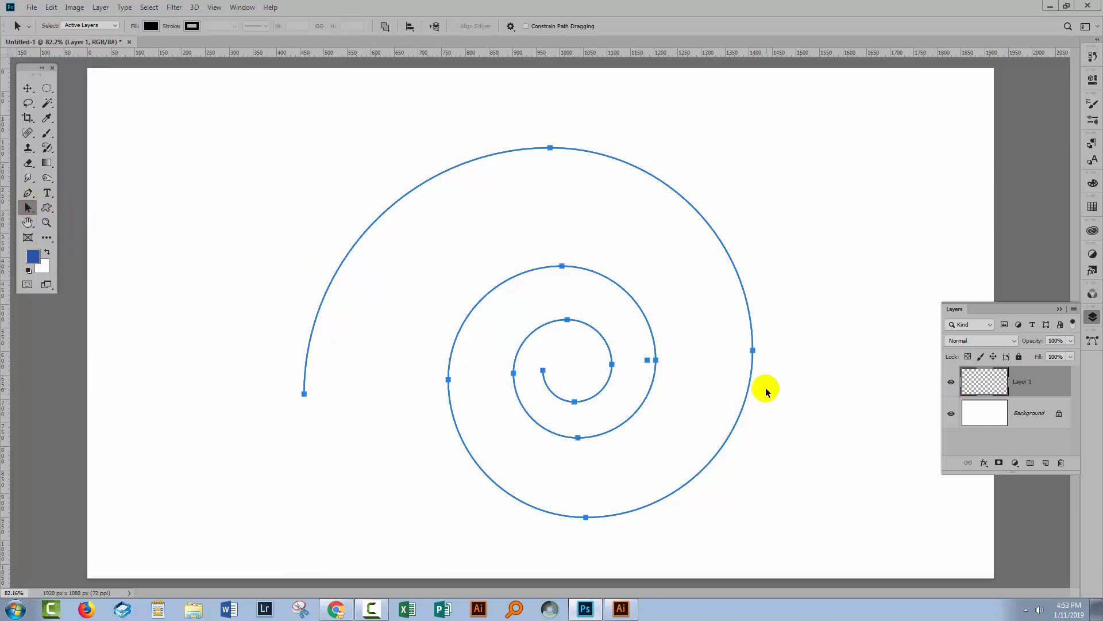
- Fill the spiral with the 'car' pattern using the Place Along Path script
click(51, 7)
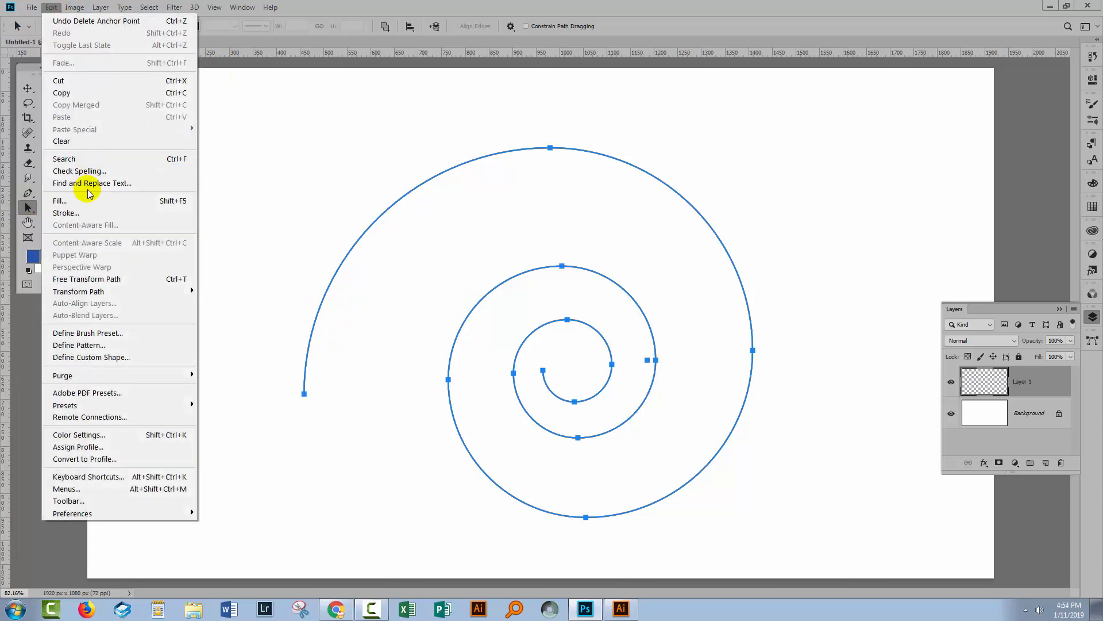
click(59, 201)
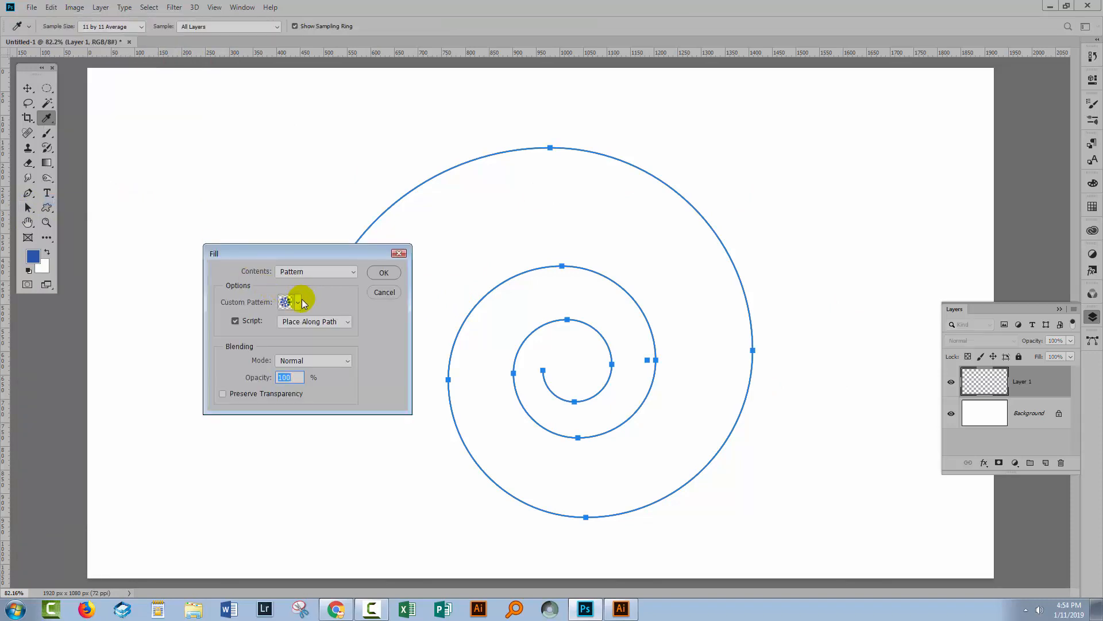
click(297, 301)
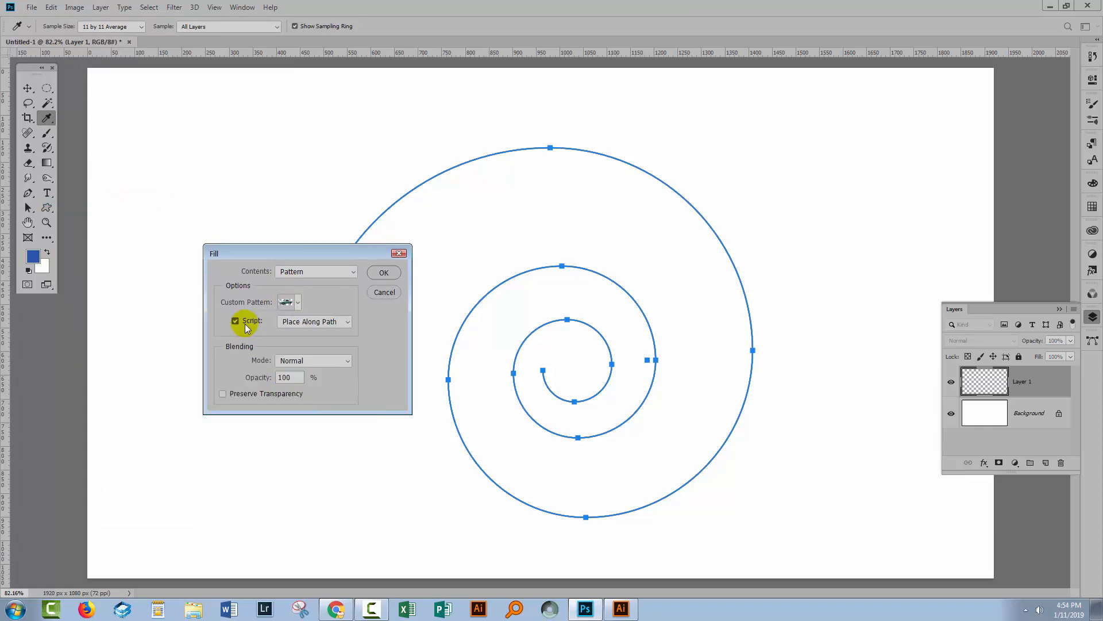
mouse_move(313, 322)
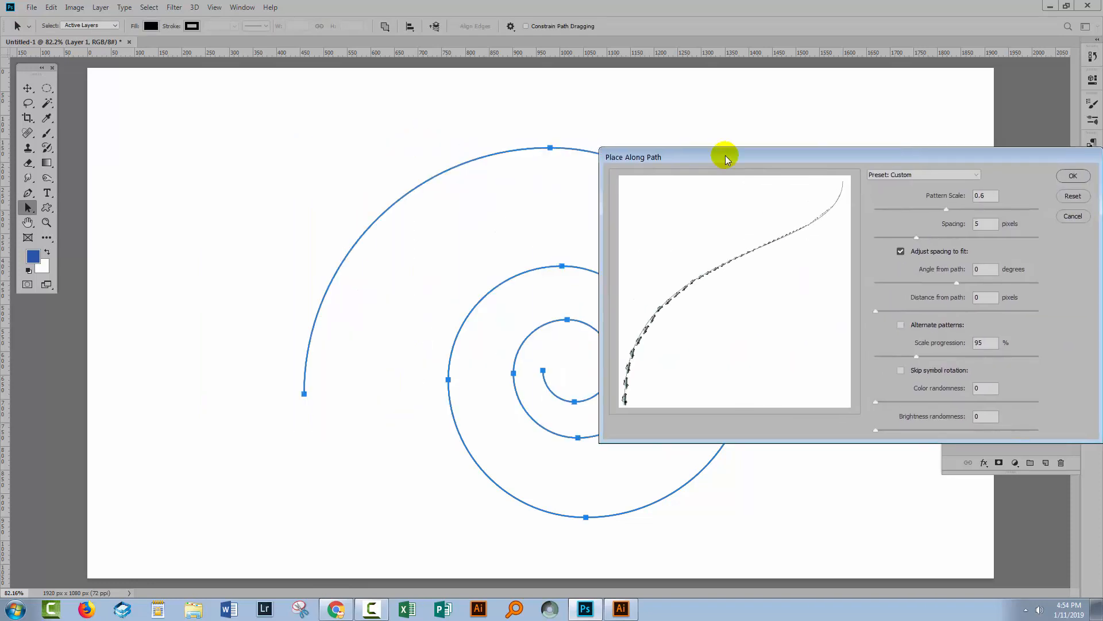
mouse_move(1094, 251)
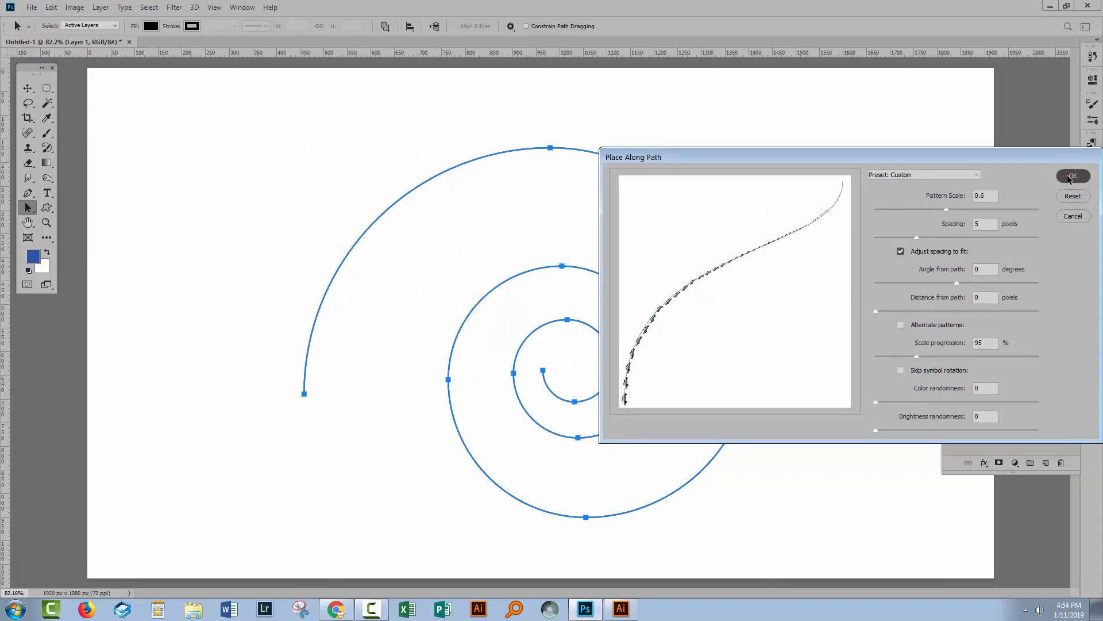
click(1069, 176)
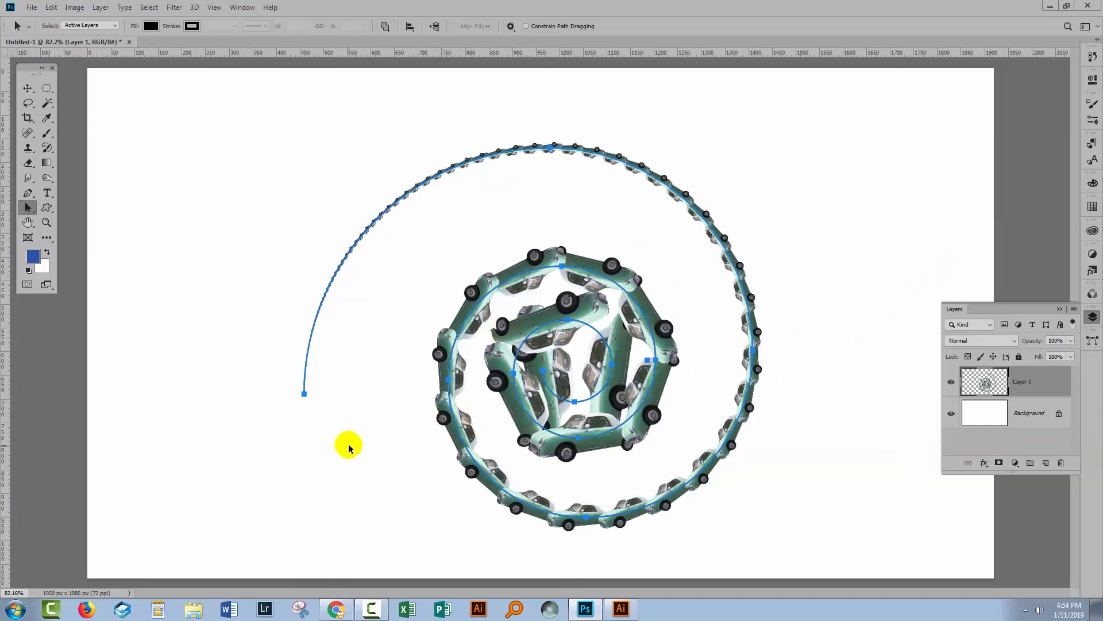
mouse_move(783, 226)
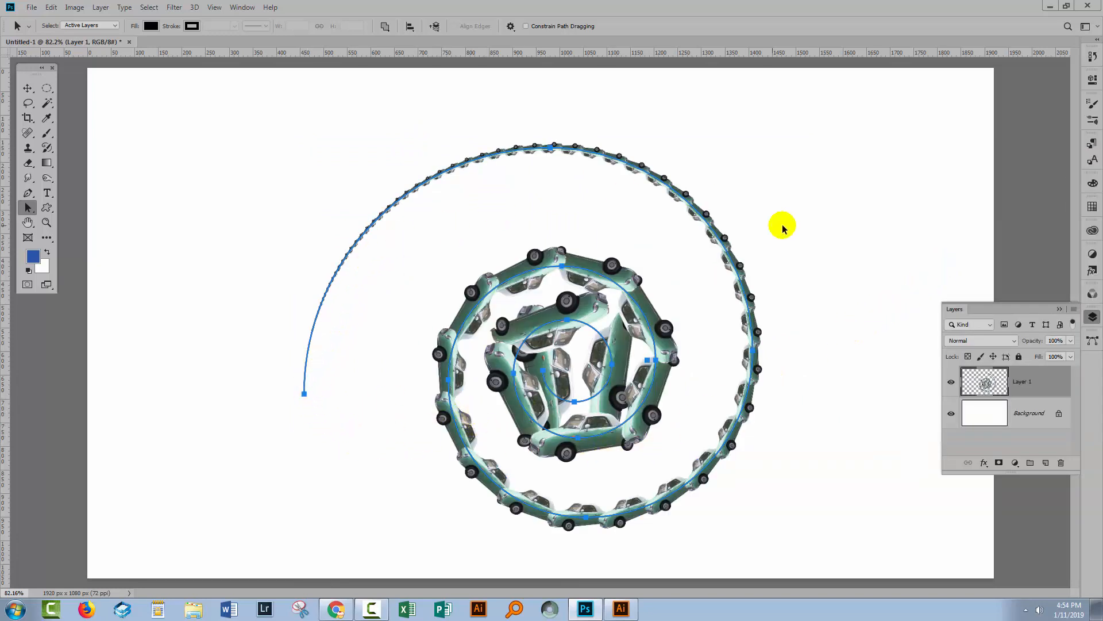
mouse_move(391, 197)
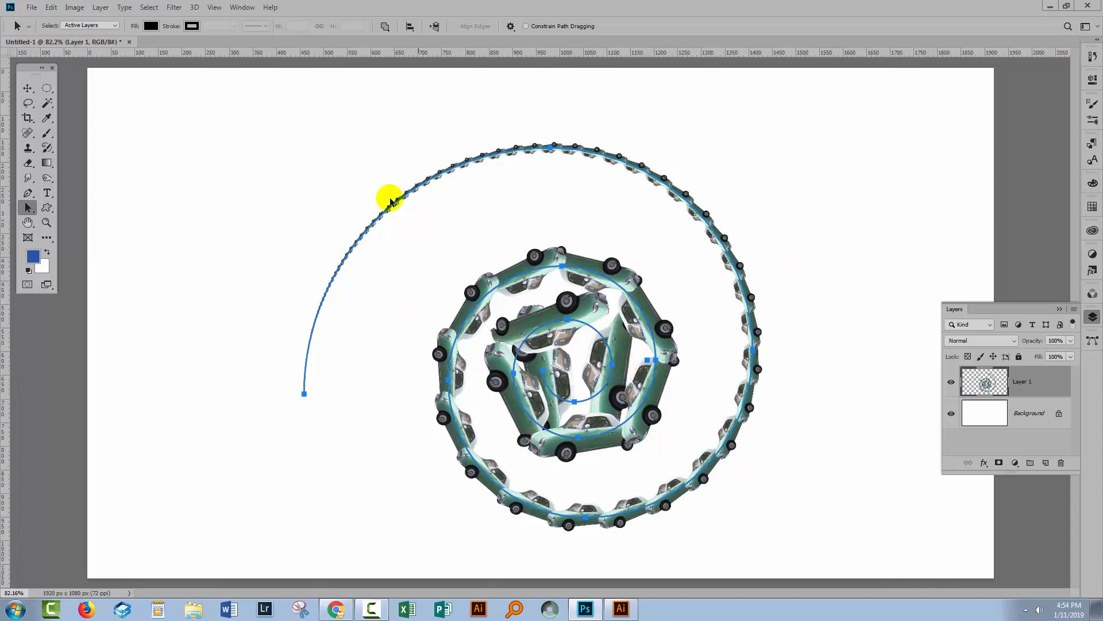
mouse_move(730, 369)
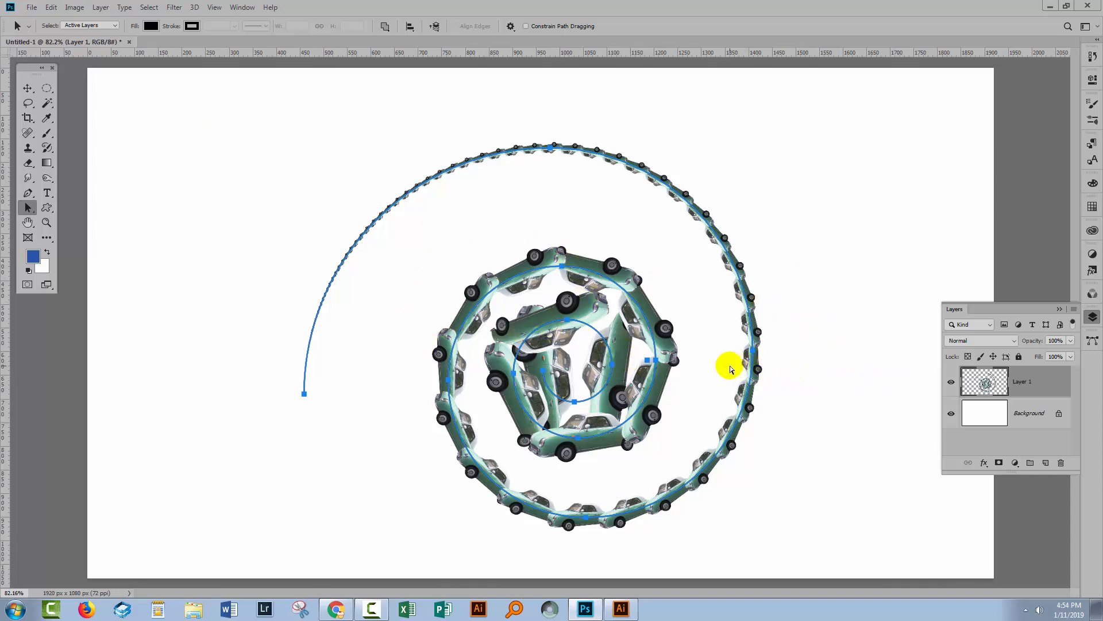
- Undo the car fill and set Place Along Path to scale 0.2, spacing 60, progression 105%
click(31, 7)
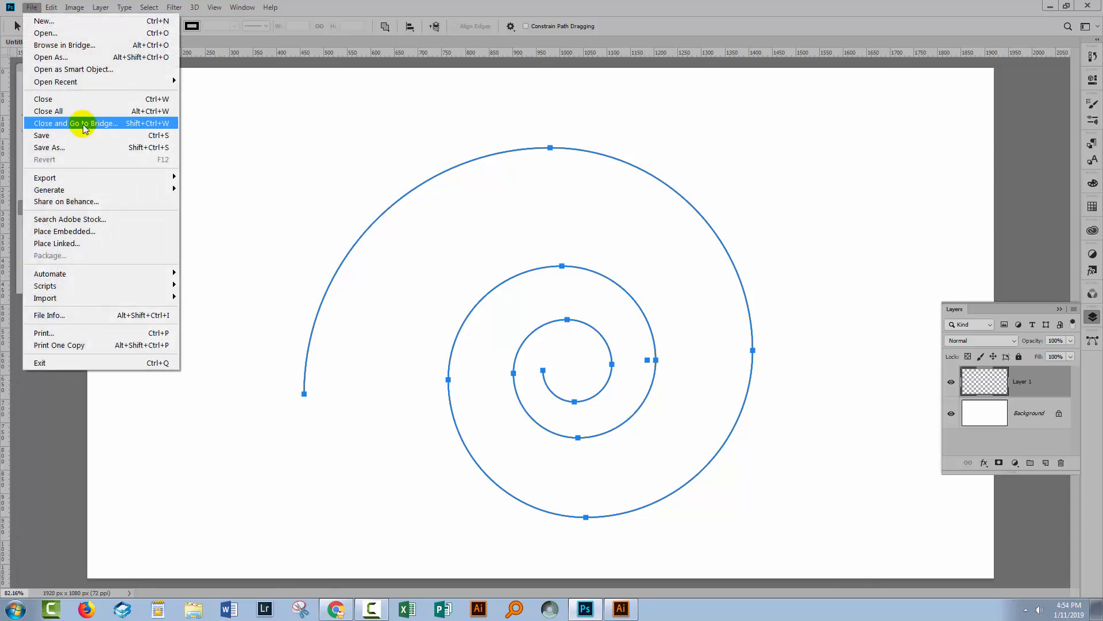
click(51, 7)
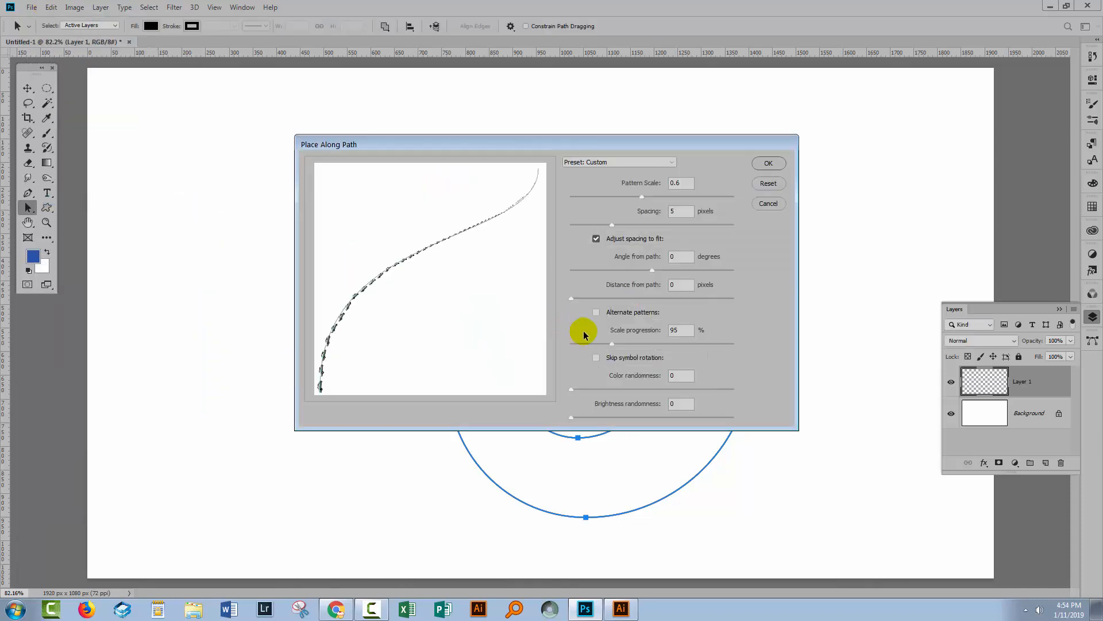
drag(329, 145, 427, 232)
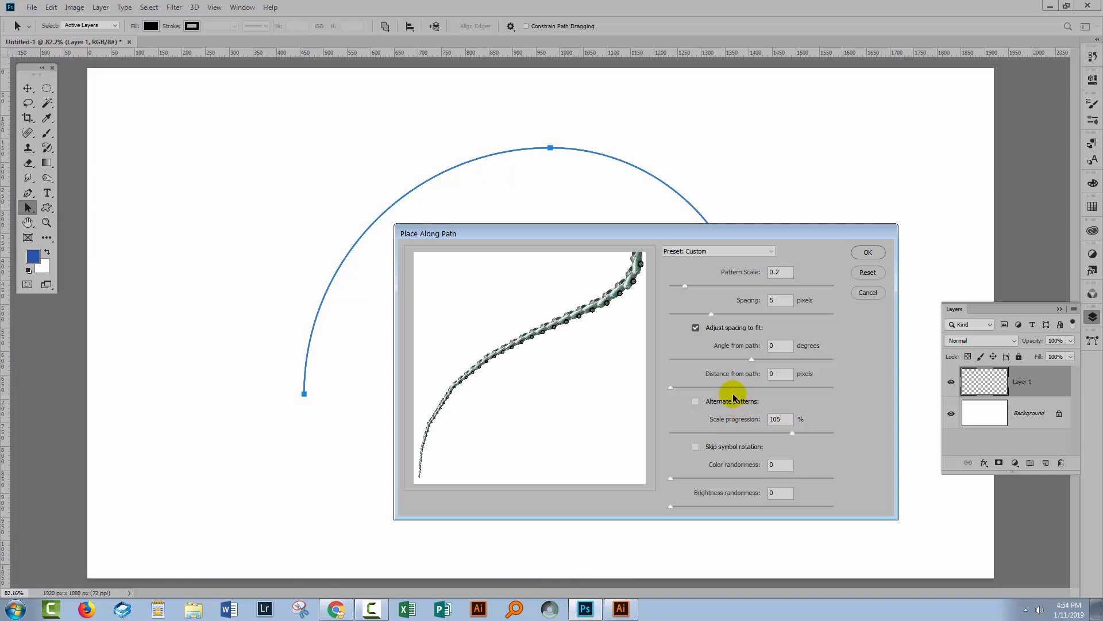
mouse_move(709, 311)
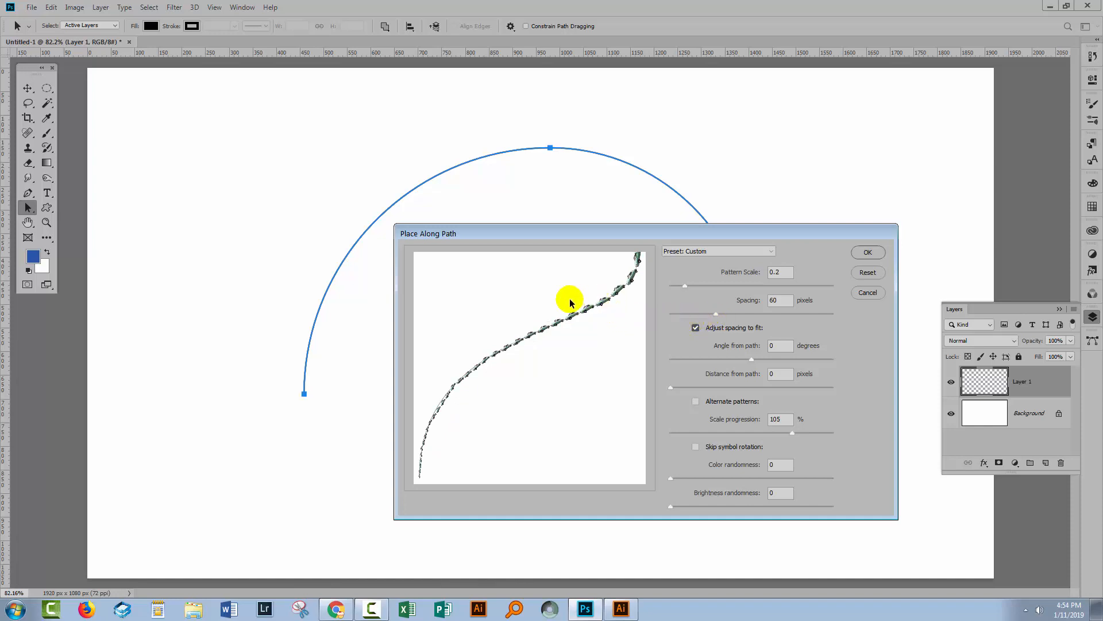
mouse_move(673, 323)
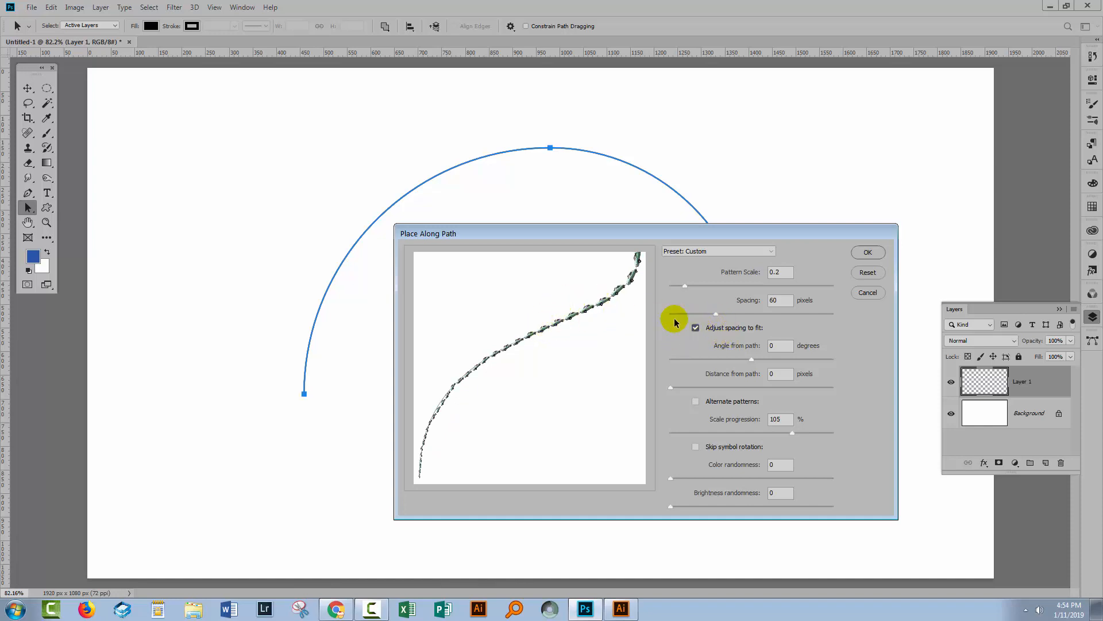
mouse_move(642, 239)
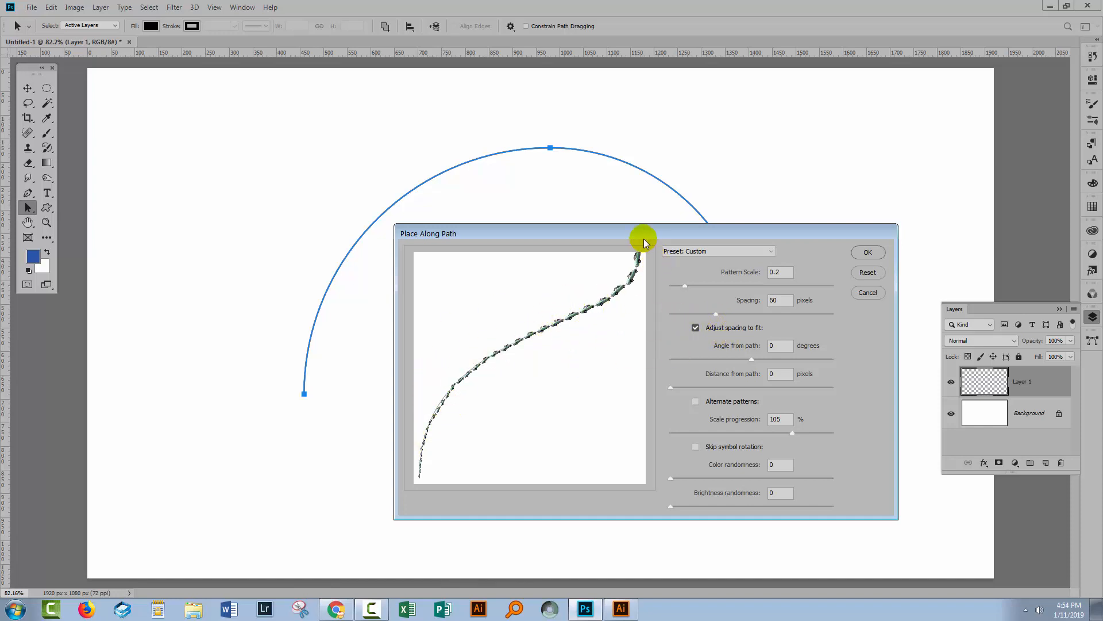
mouse_move(837, 275)
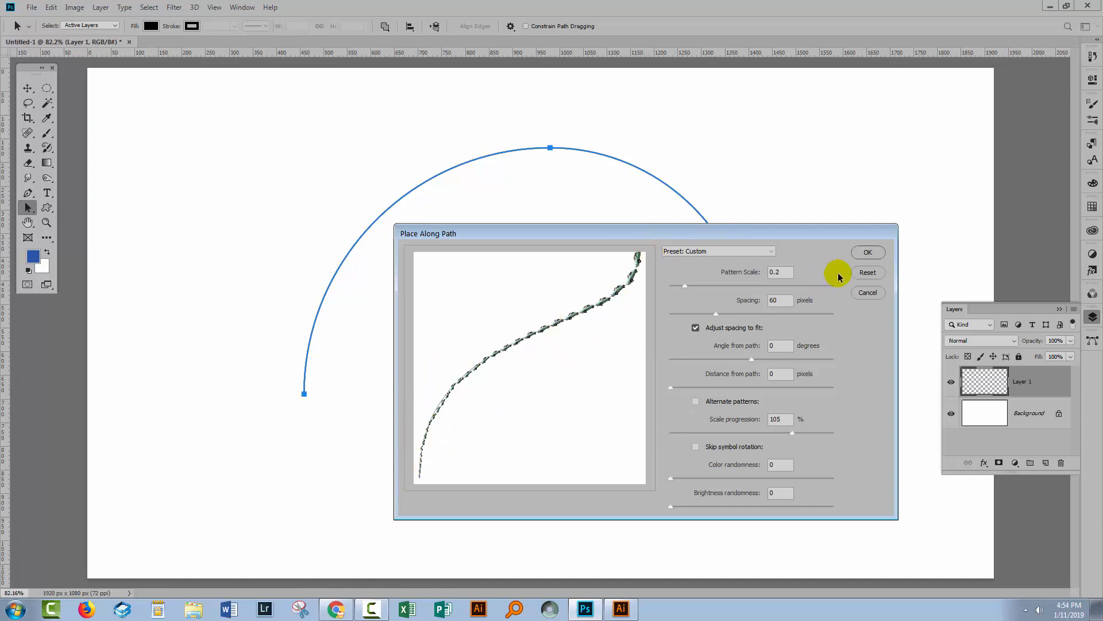
- Apply the growing car placement, hide the path outline, and cancel a reopened Fill dialog
click(867, 252)
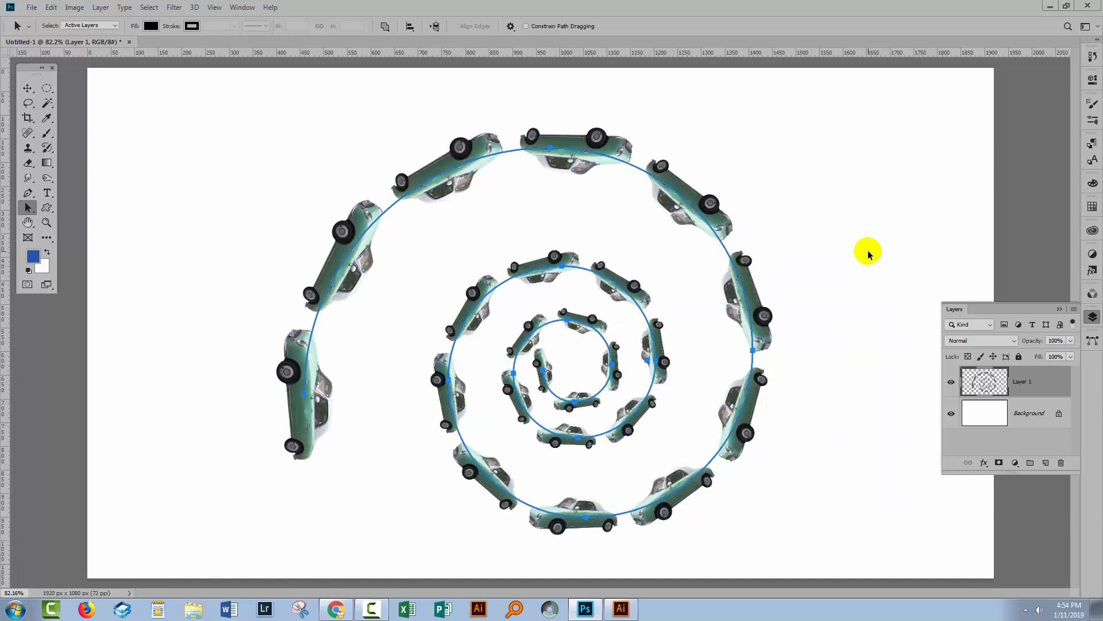
mouse_move(1064, 348)
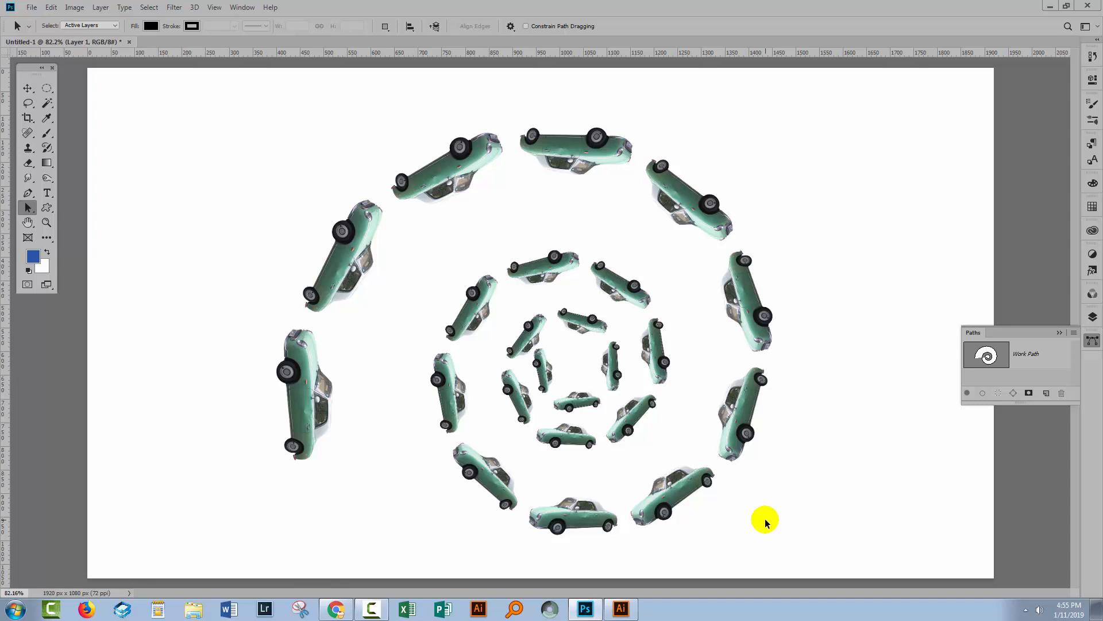
click(50, 7)
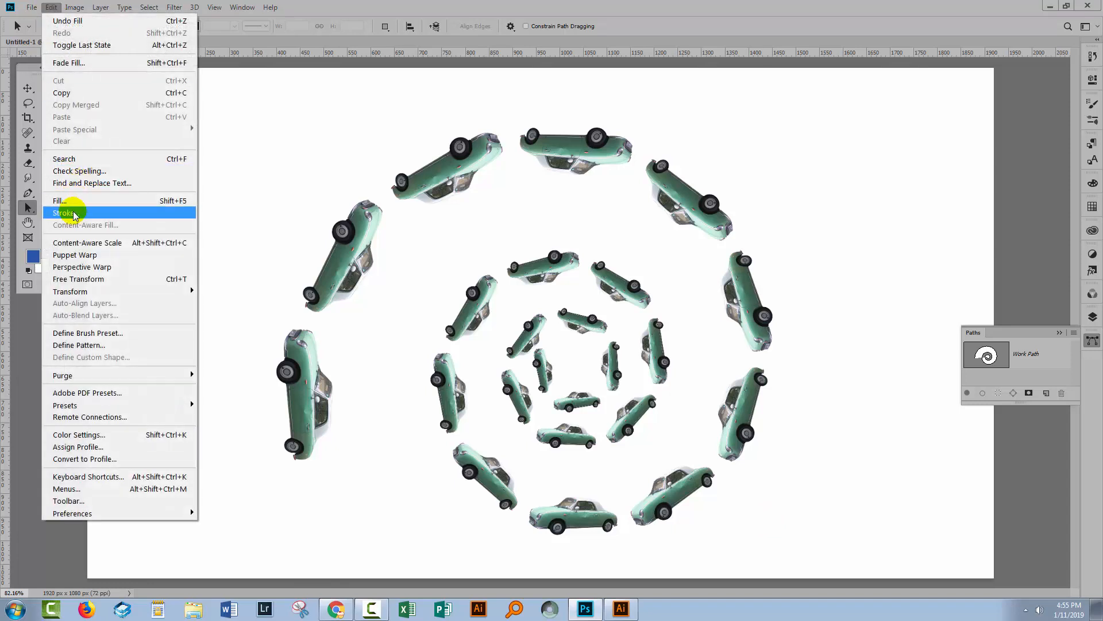
click(60, 202)
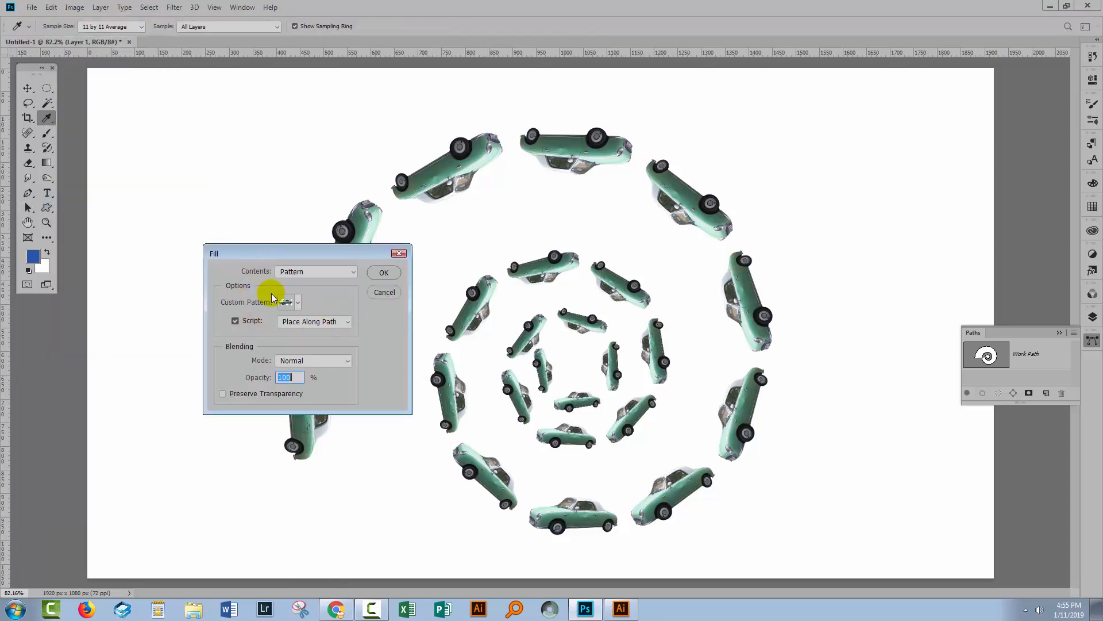
mouse_move(369, 314)
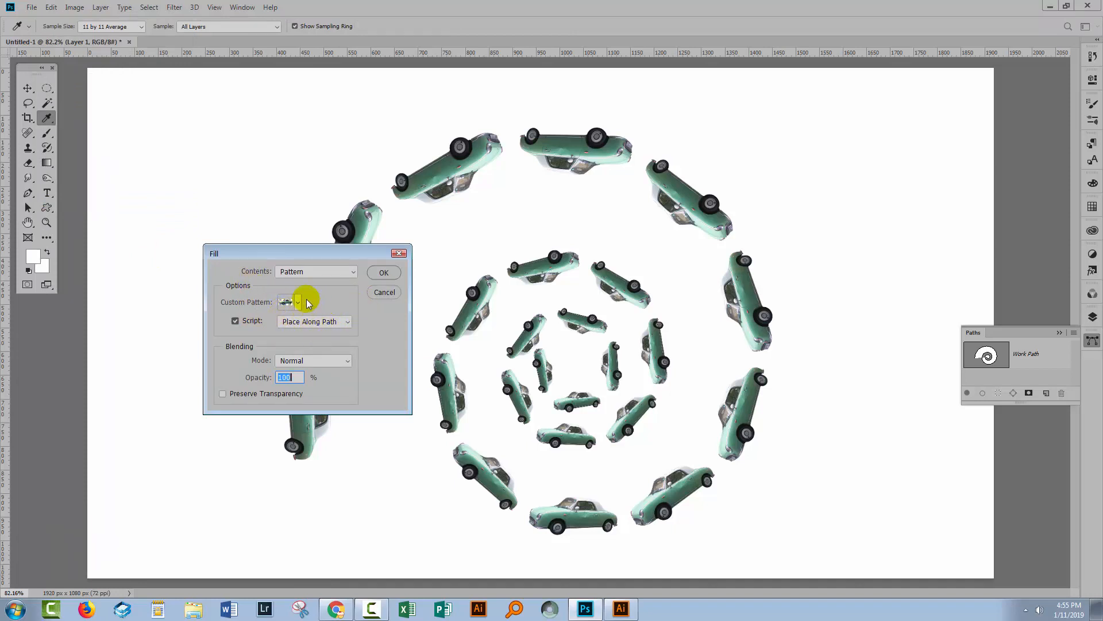
mouse_move(312, 301)
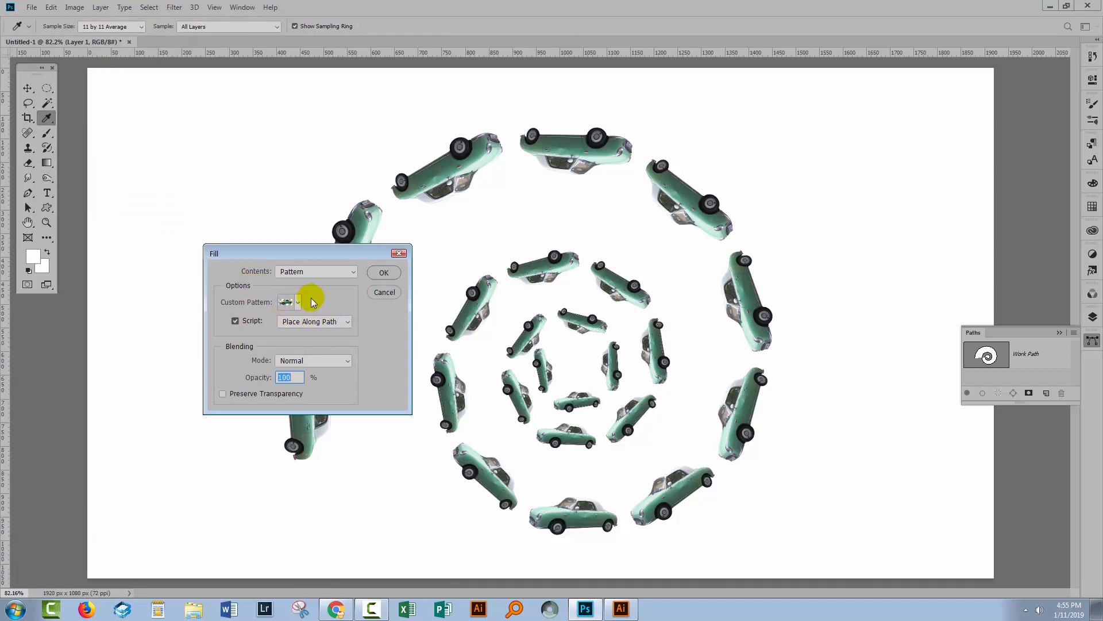
mouse_move(393, 299)
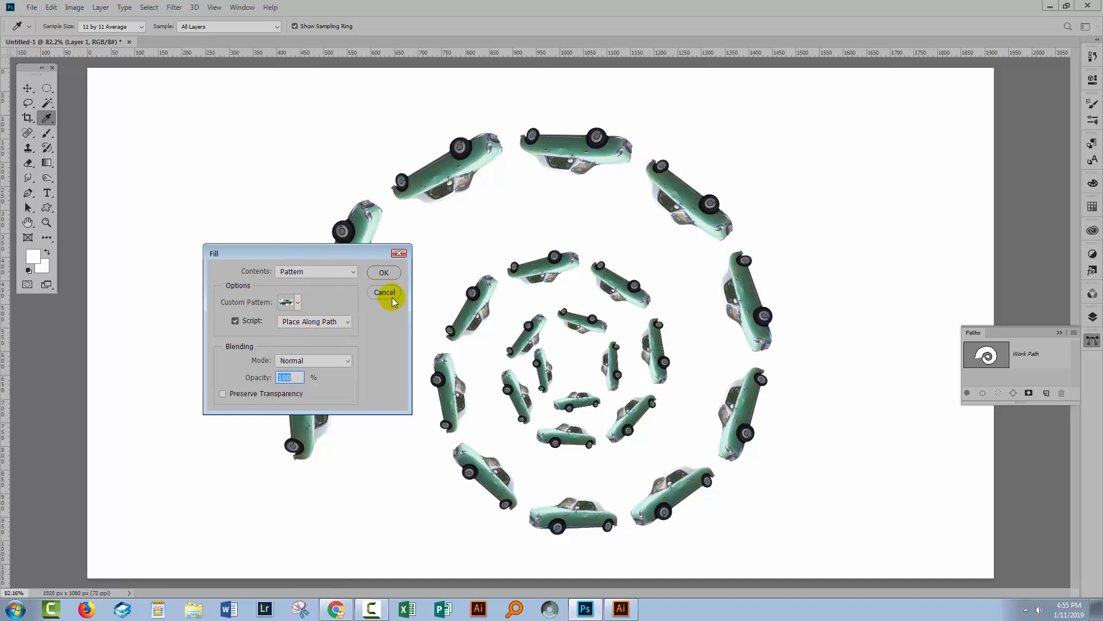
click(384, 292)
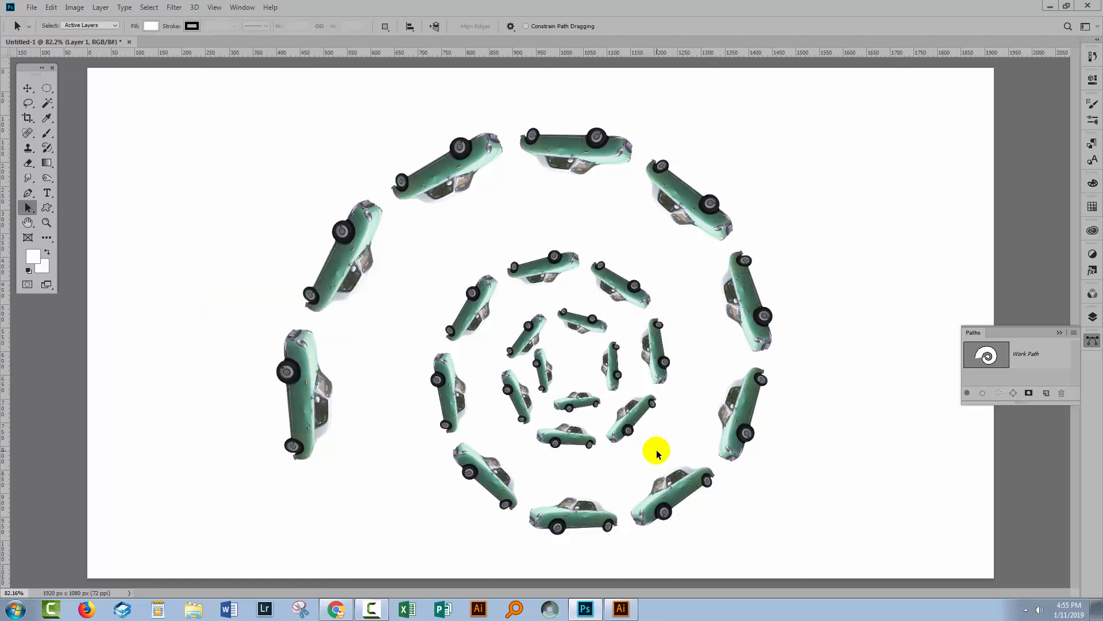